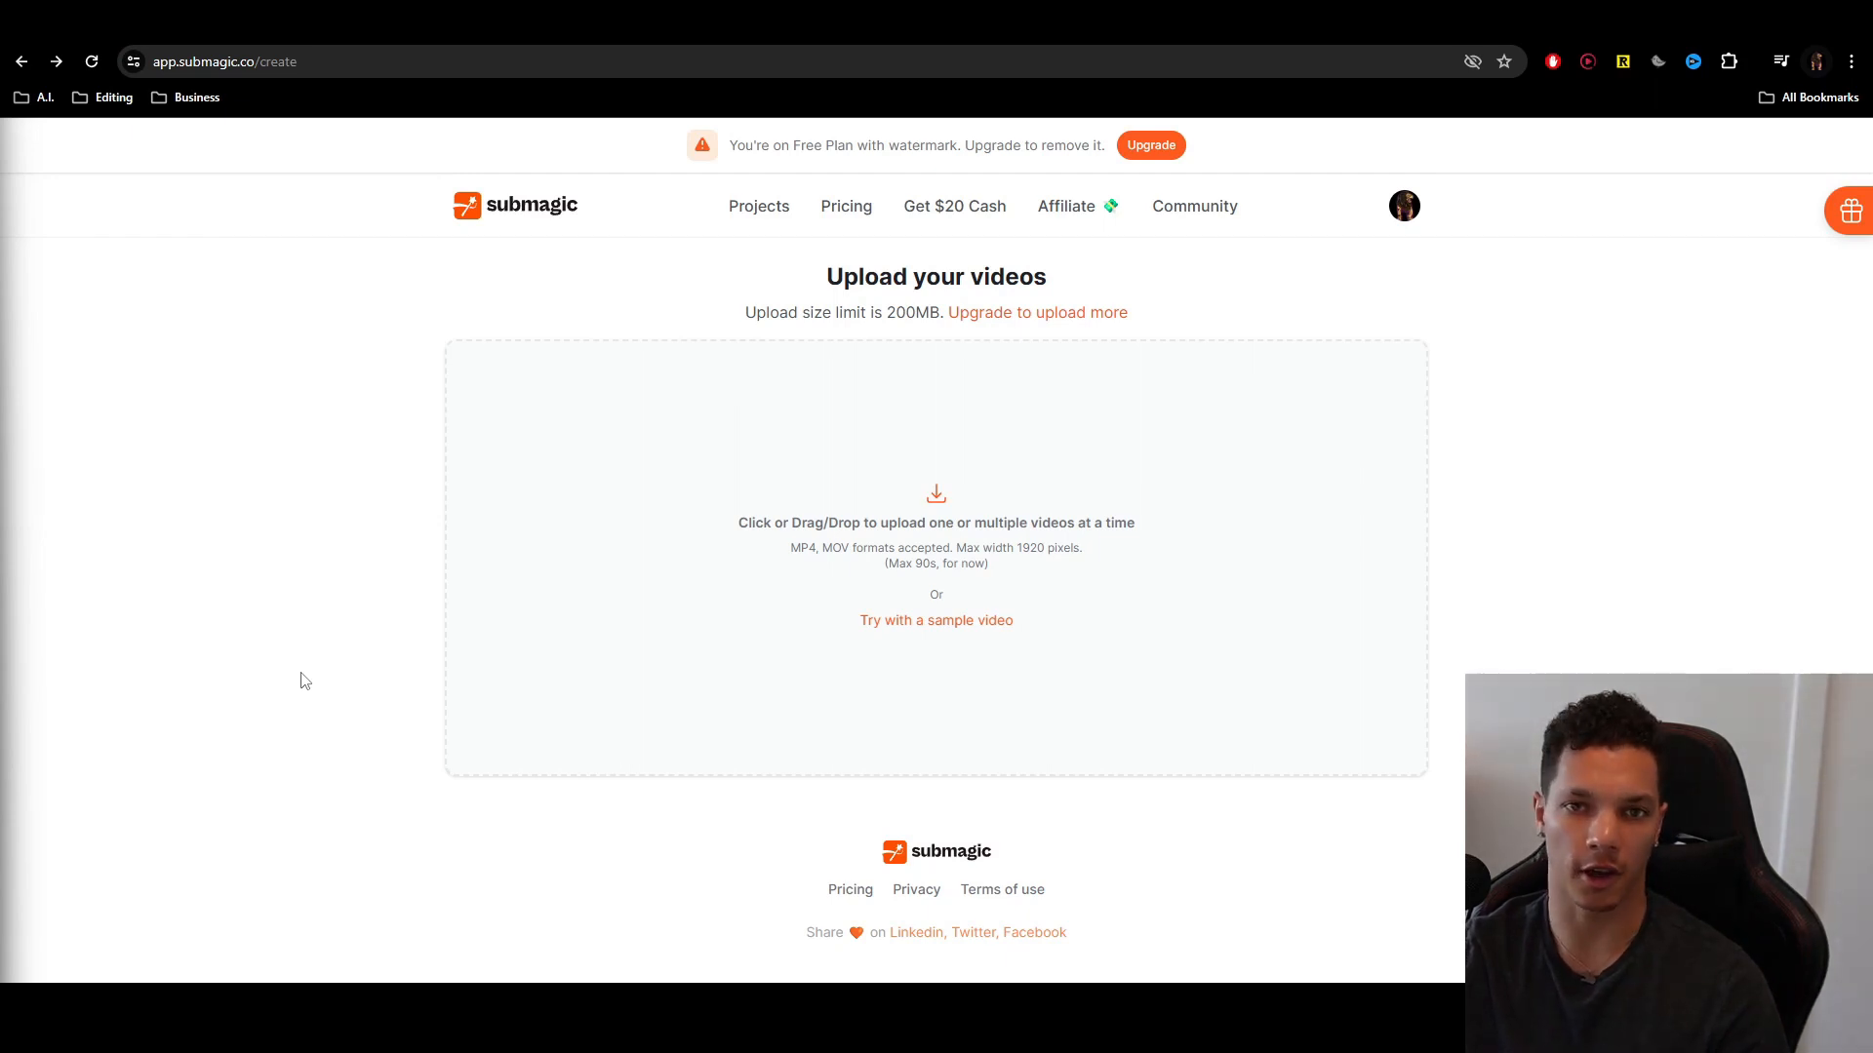
mouse_move(852, 554)
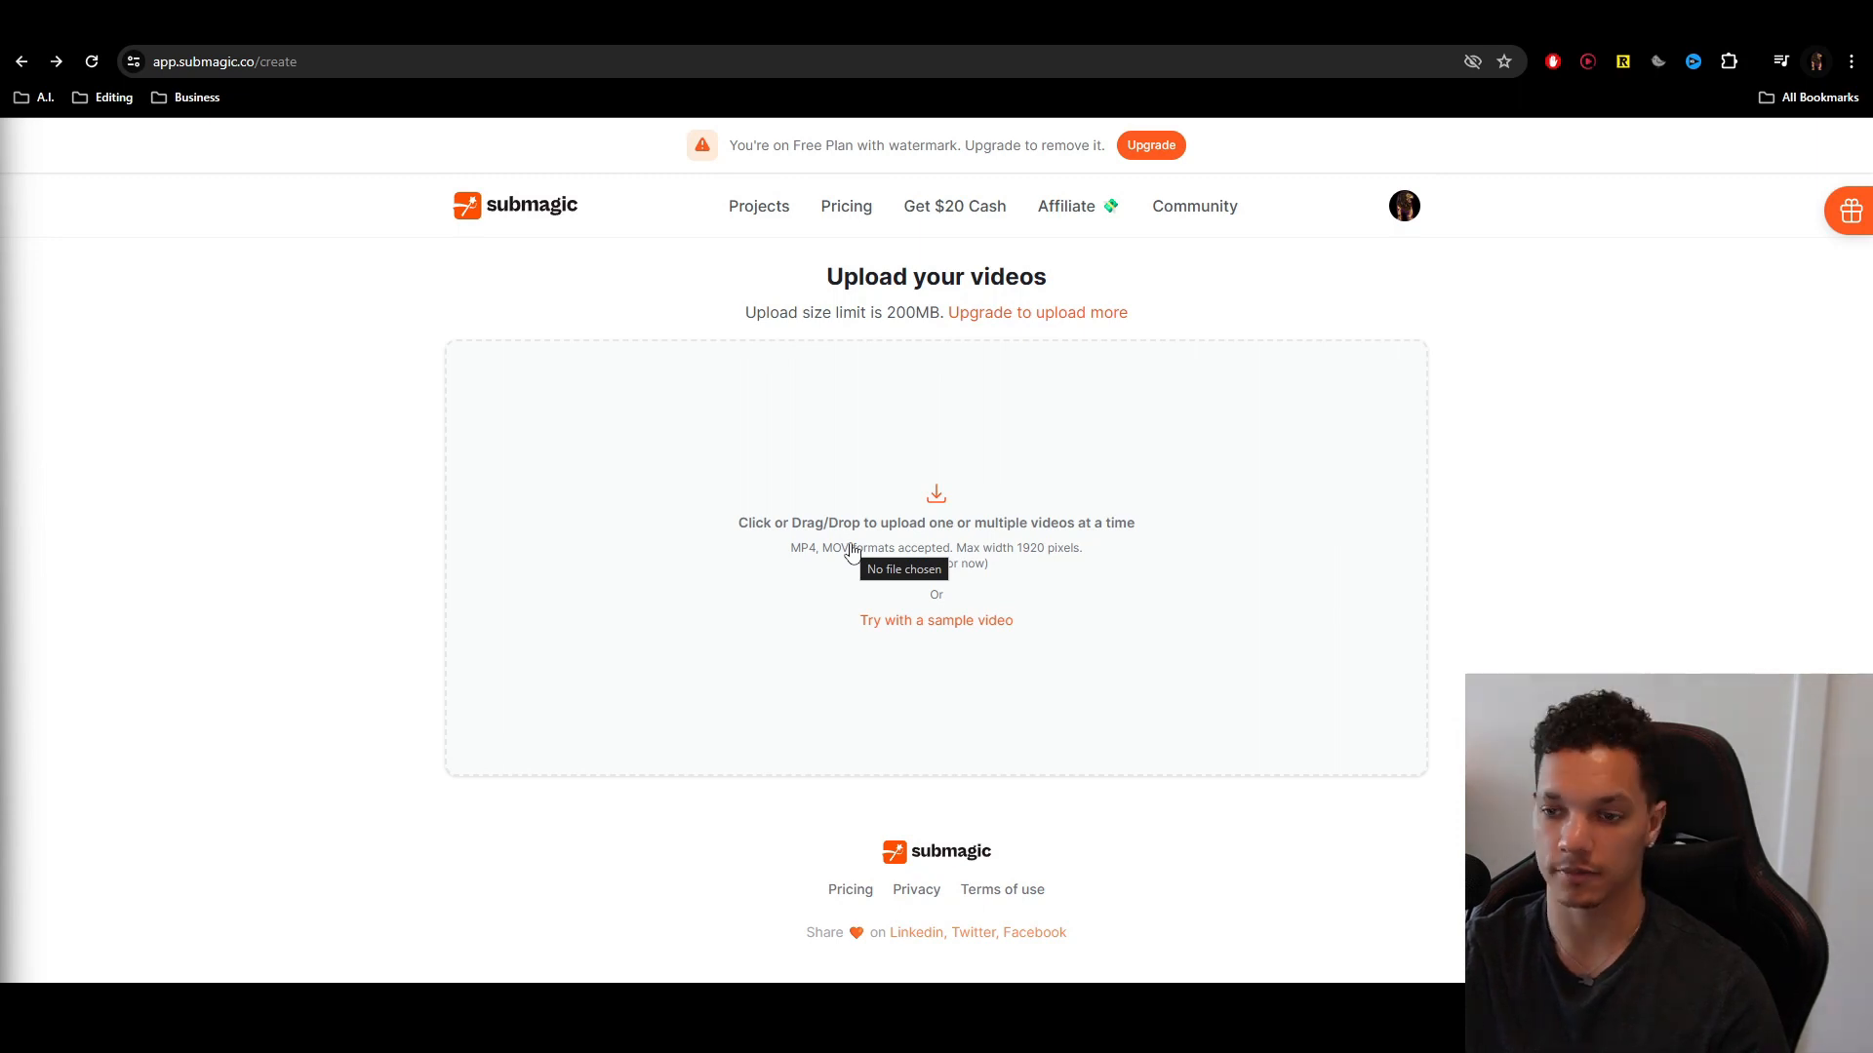
mouse_move(1009, 515)
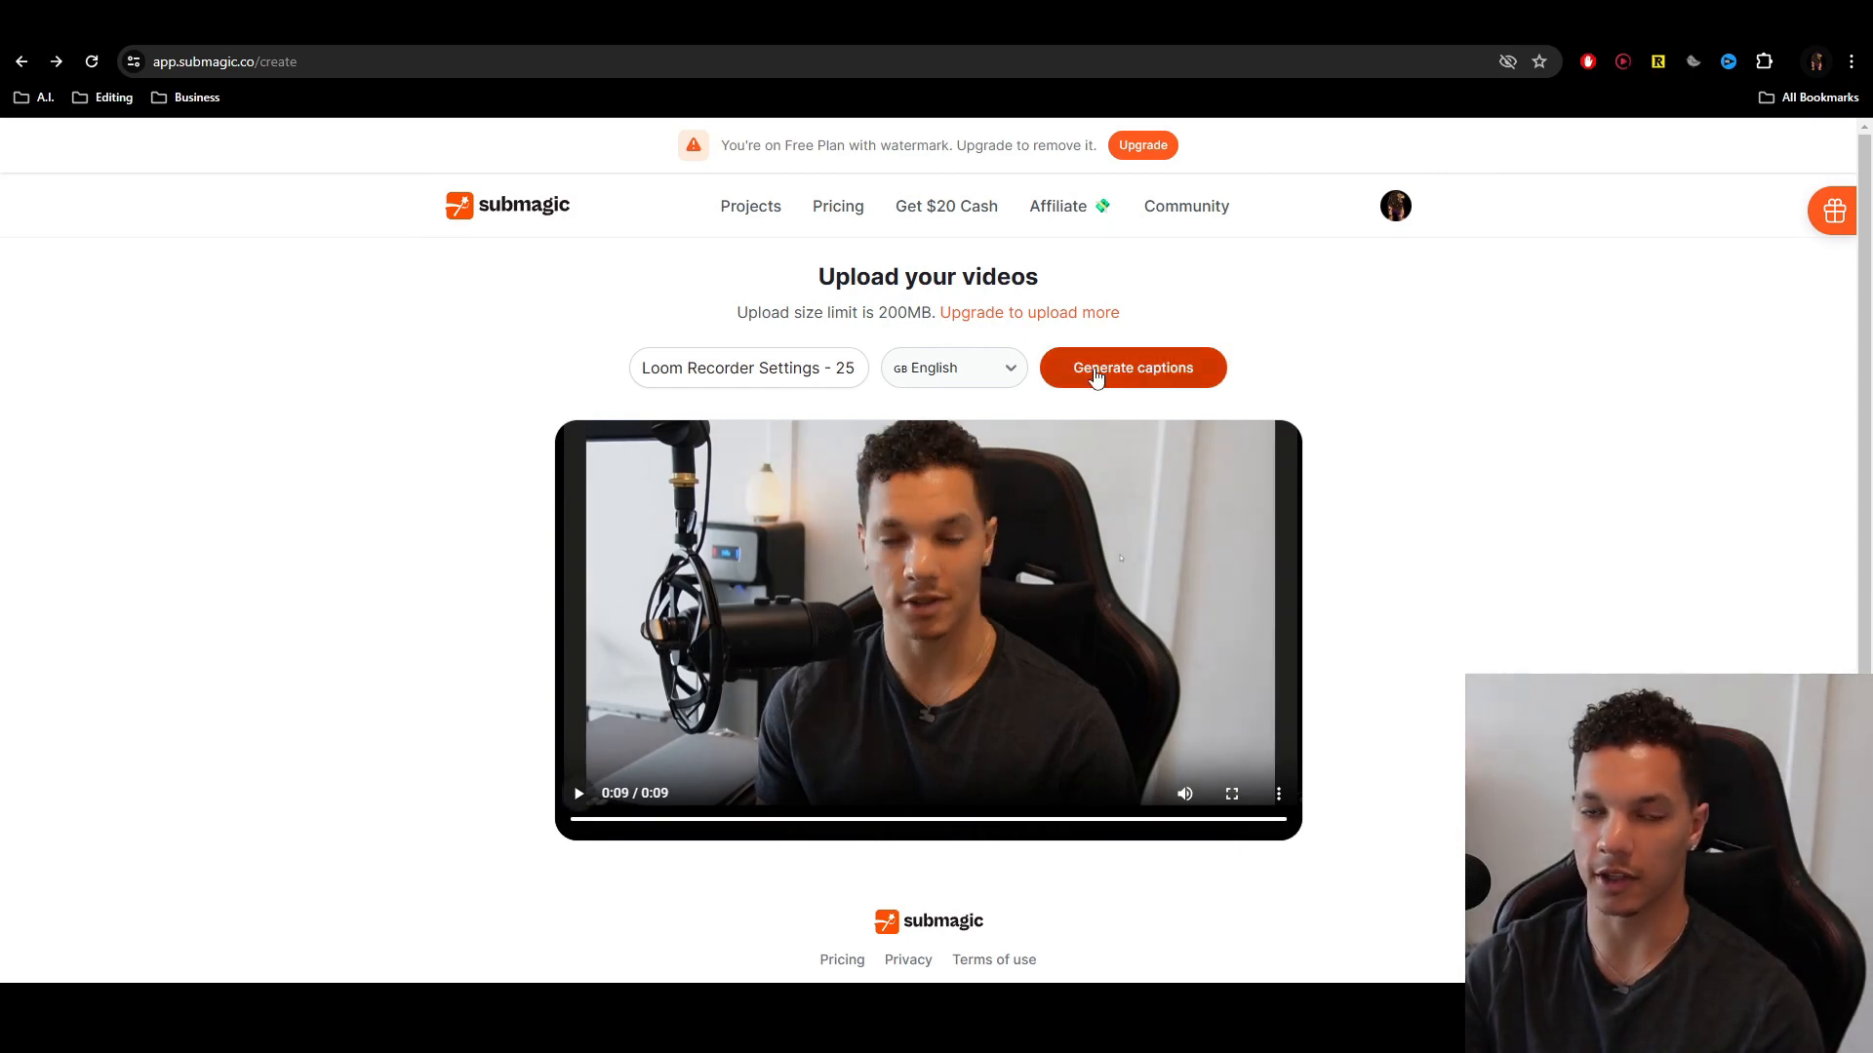
- Start generating English captions for the uploaded 9-second talking-head clip
left_click(1132, 367)
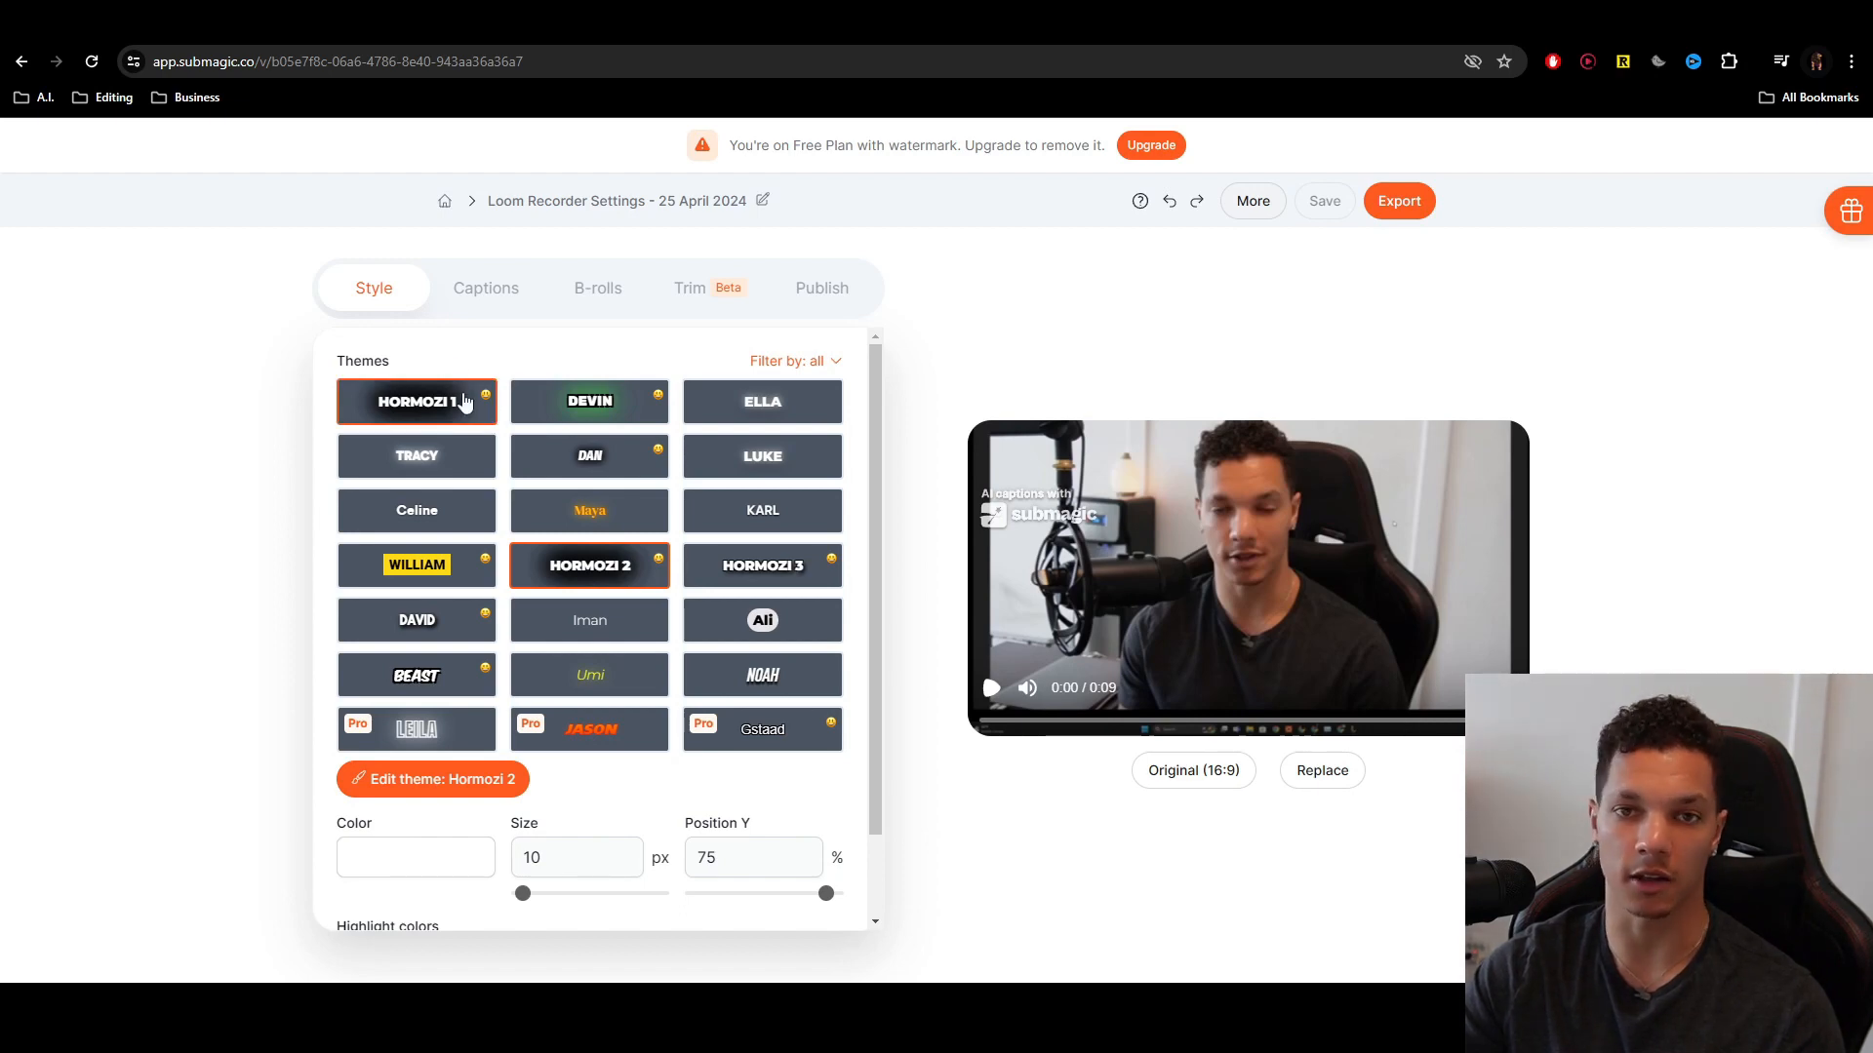
- Compare Hormozi 1, Beast and Ali, settle on Hormozi 2, and raise captions to about 40%
left_click(415, 401)
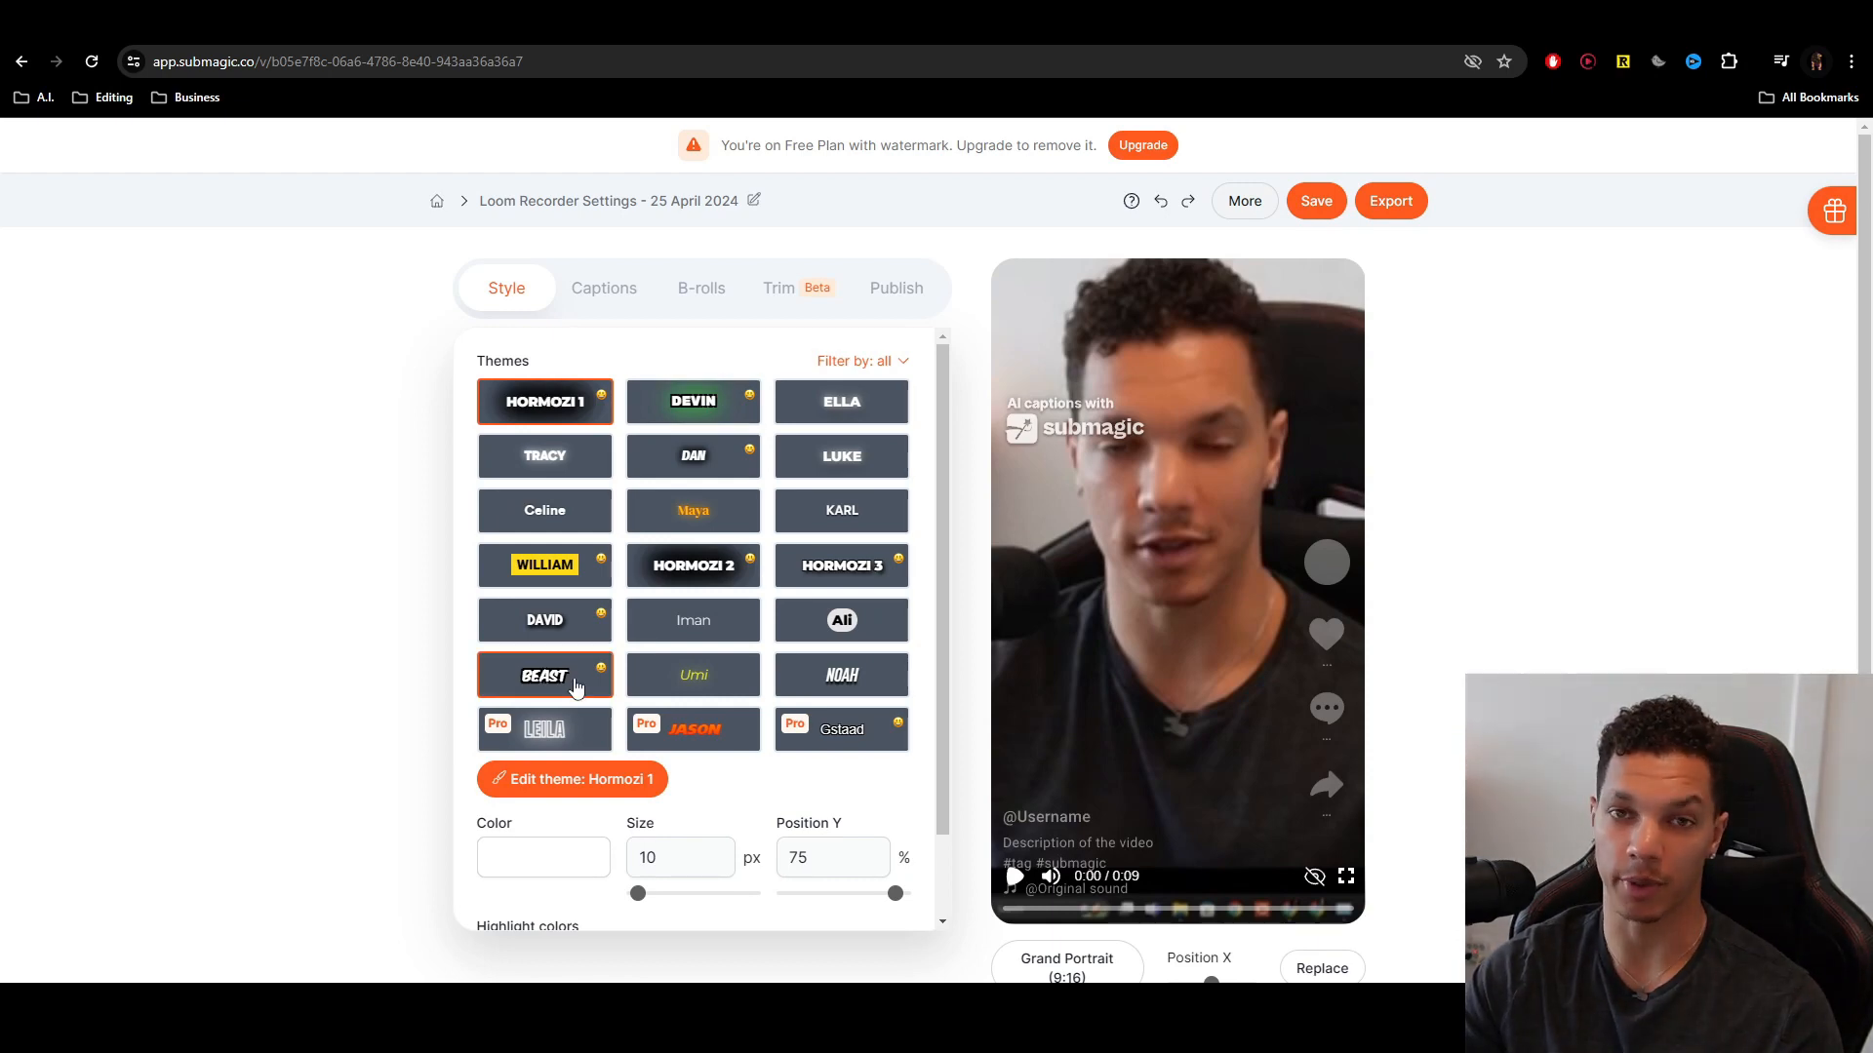
left_click(544, 675)
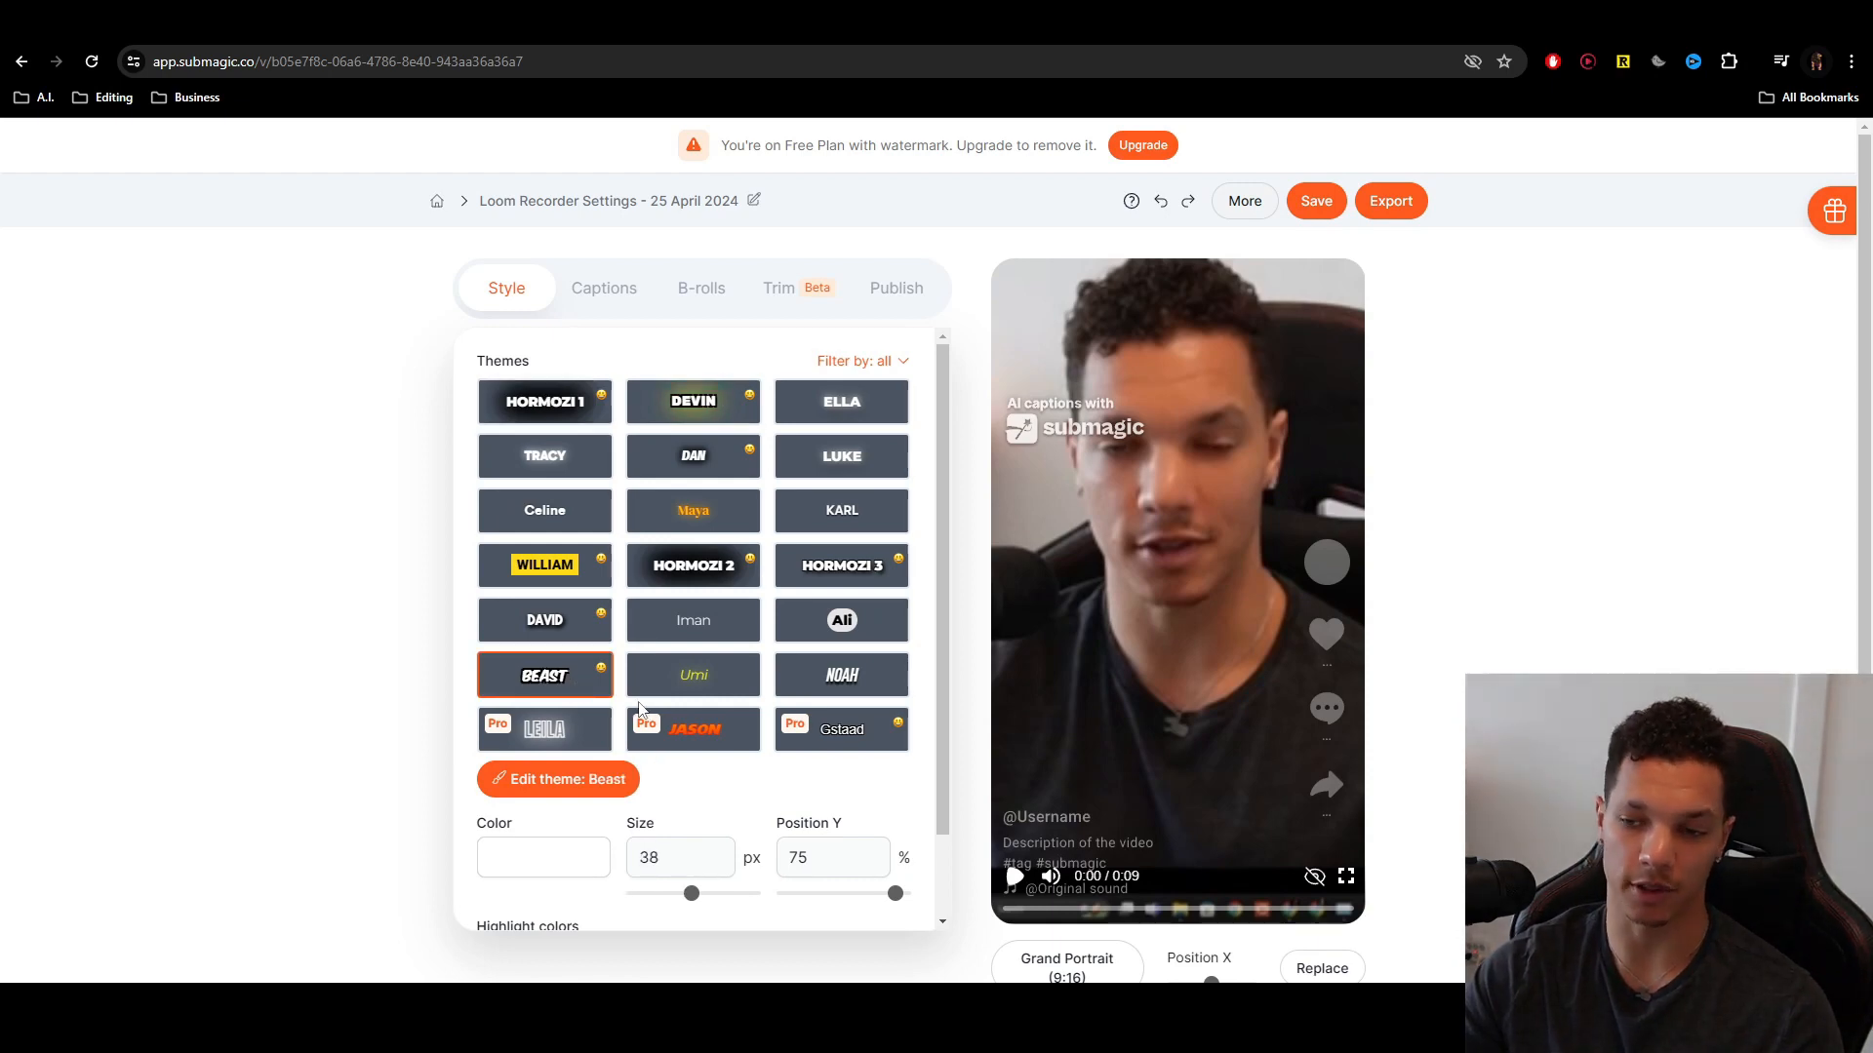
left_click(841, 619)
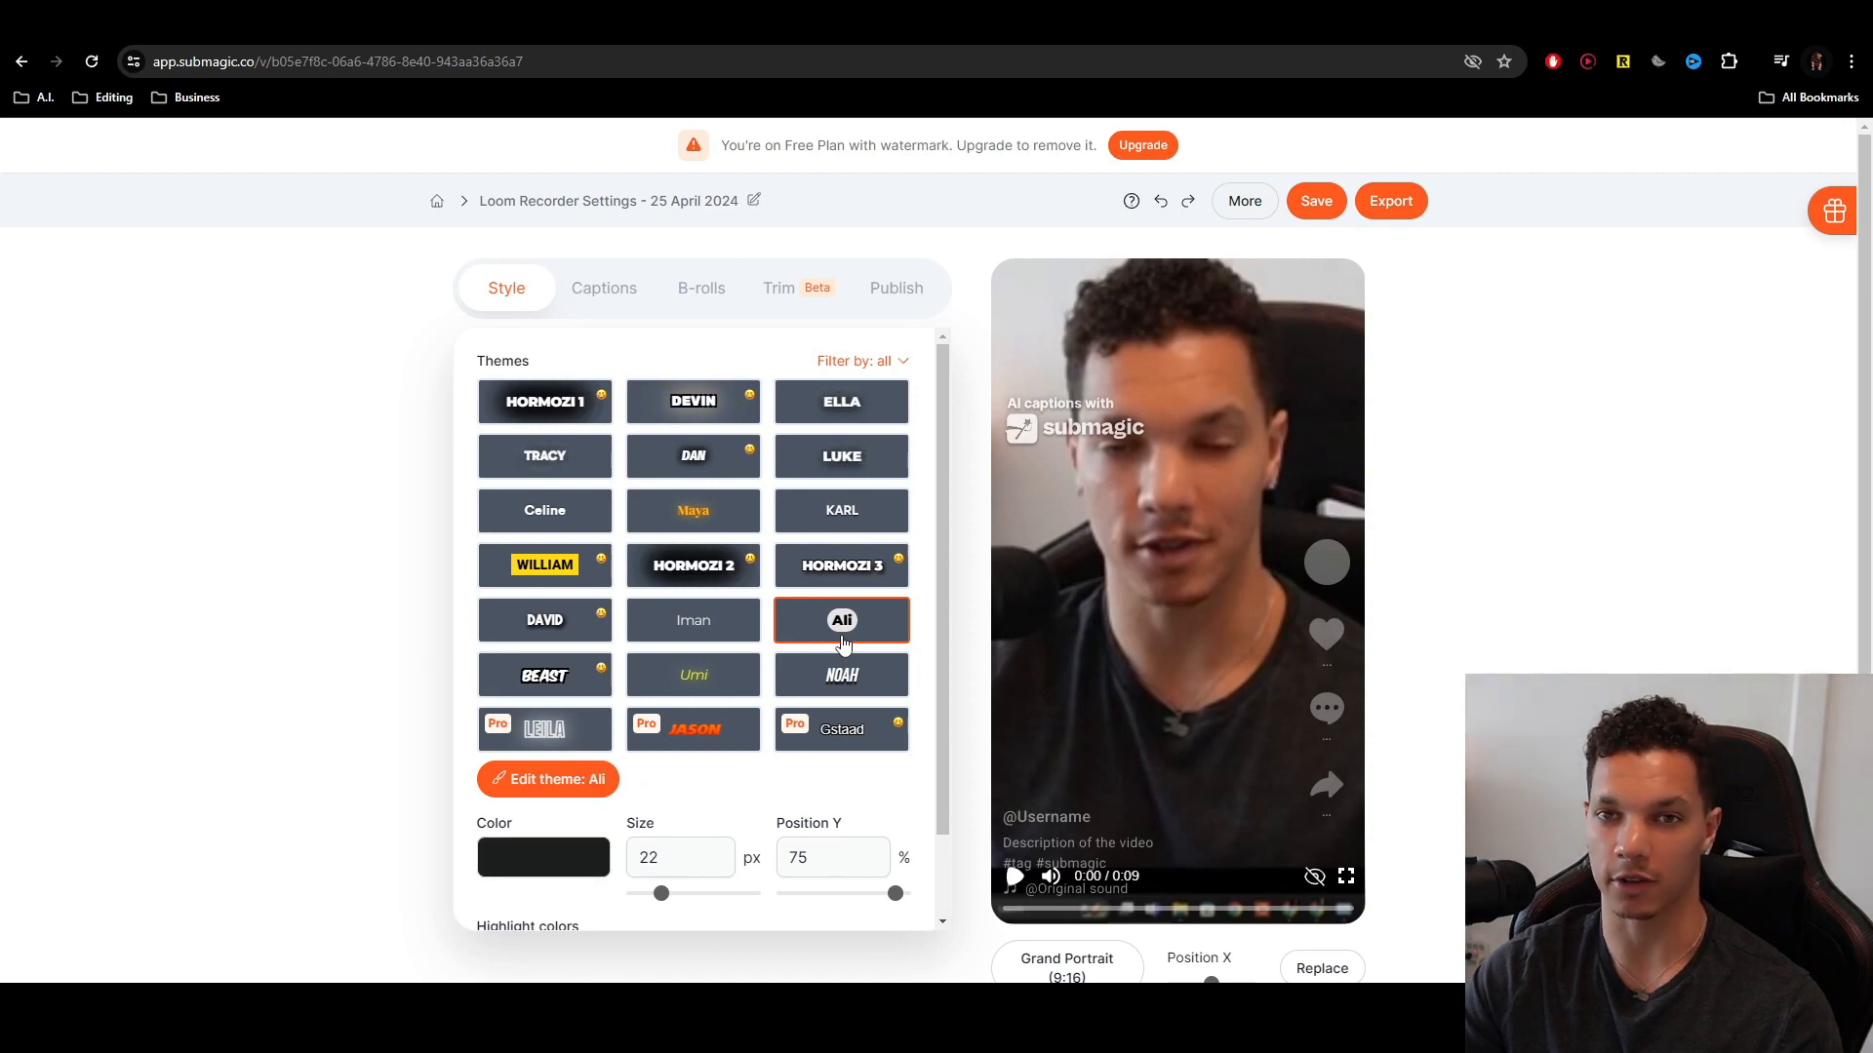
left_click(693, 619)
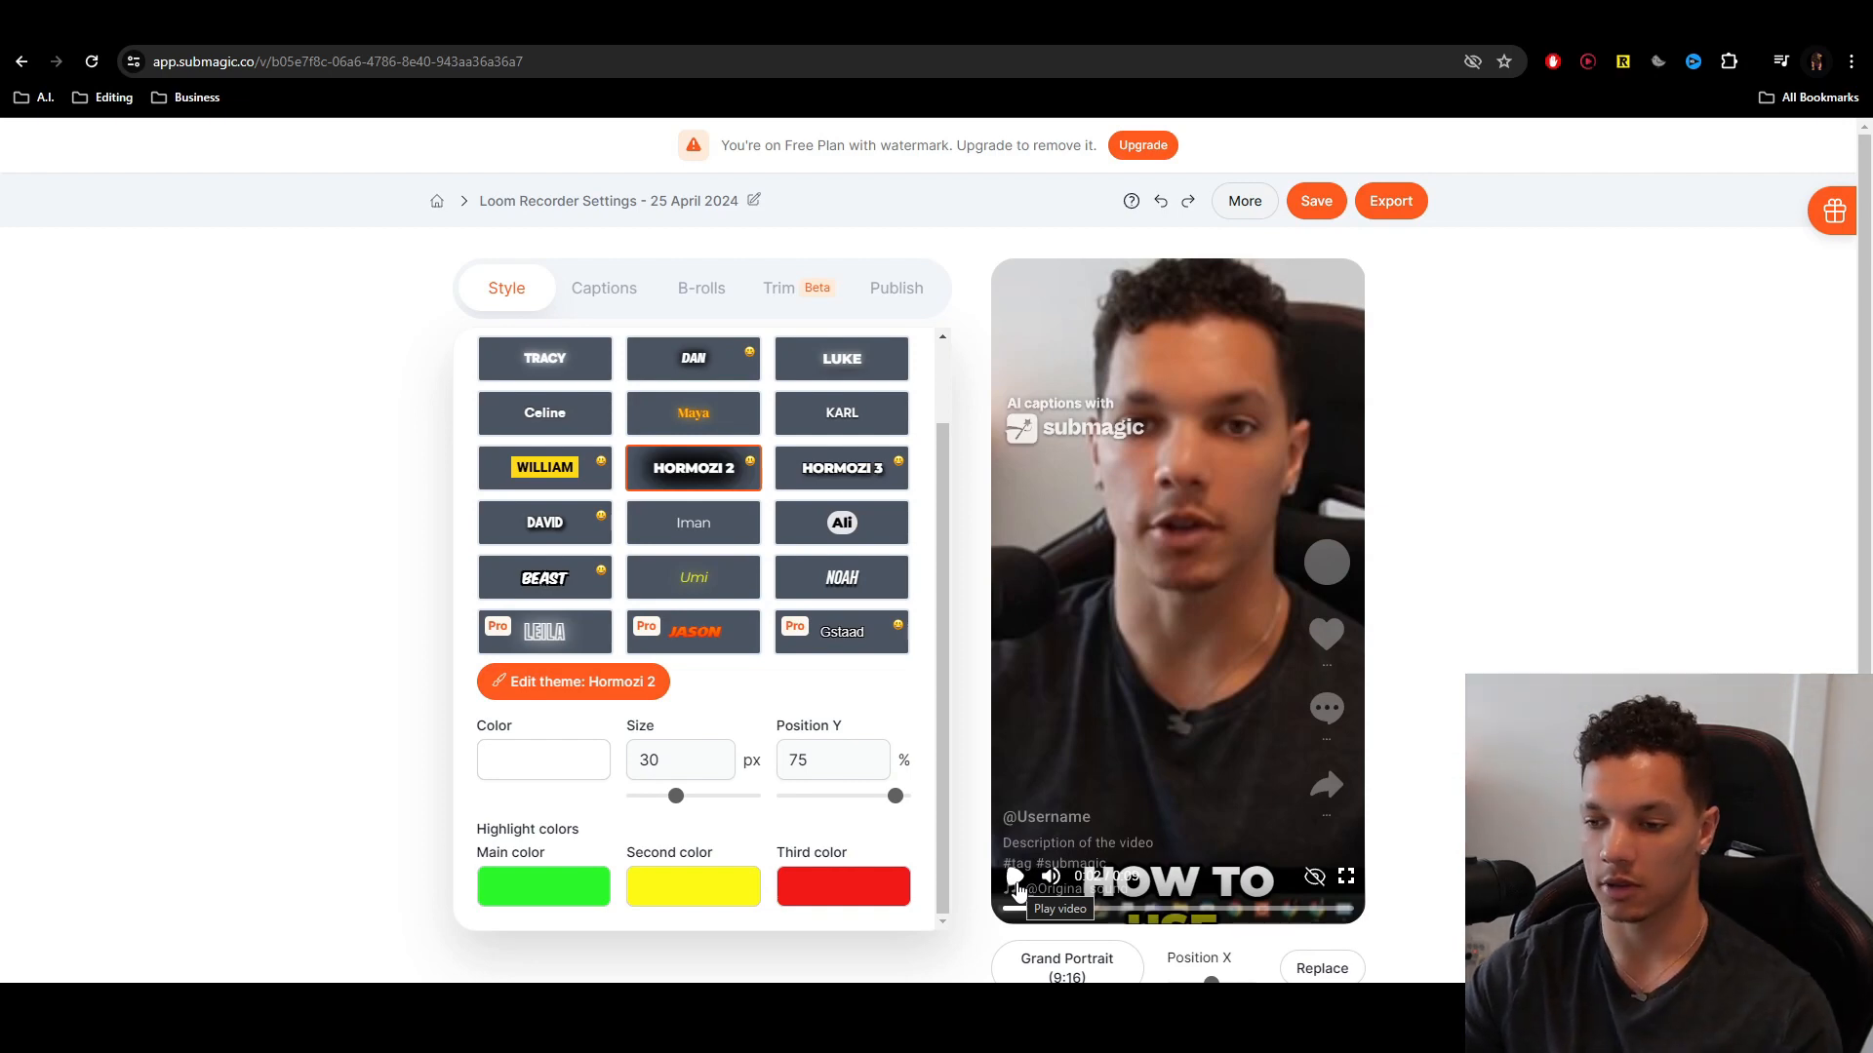
left_click_drag(887, 796, 857, 795)
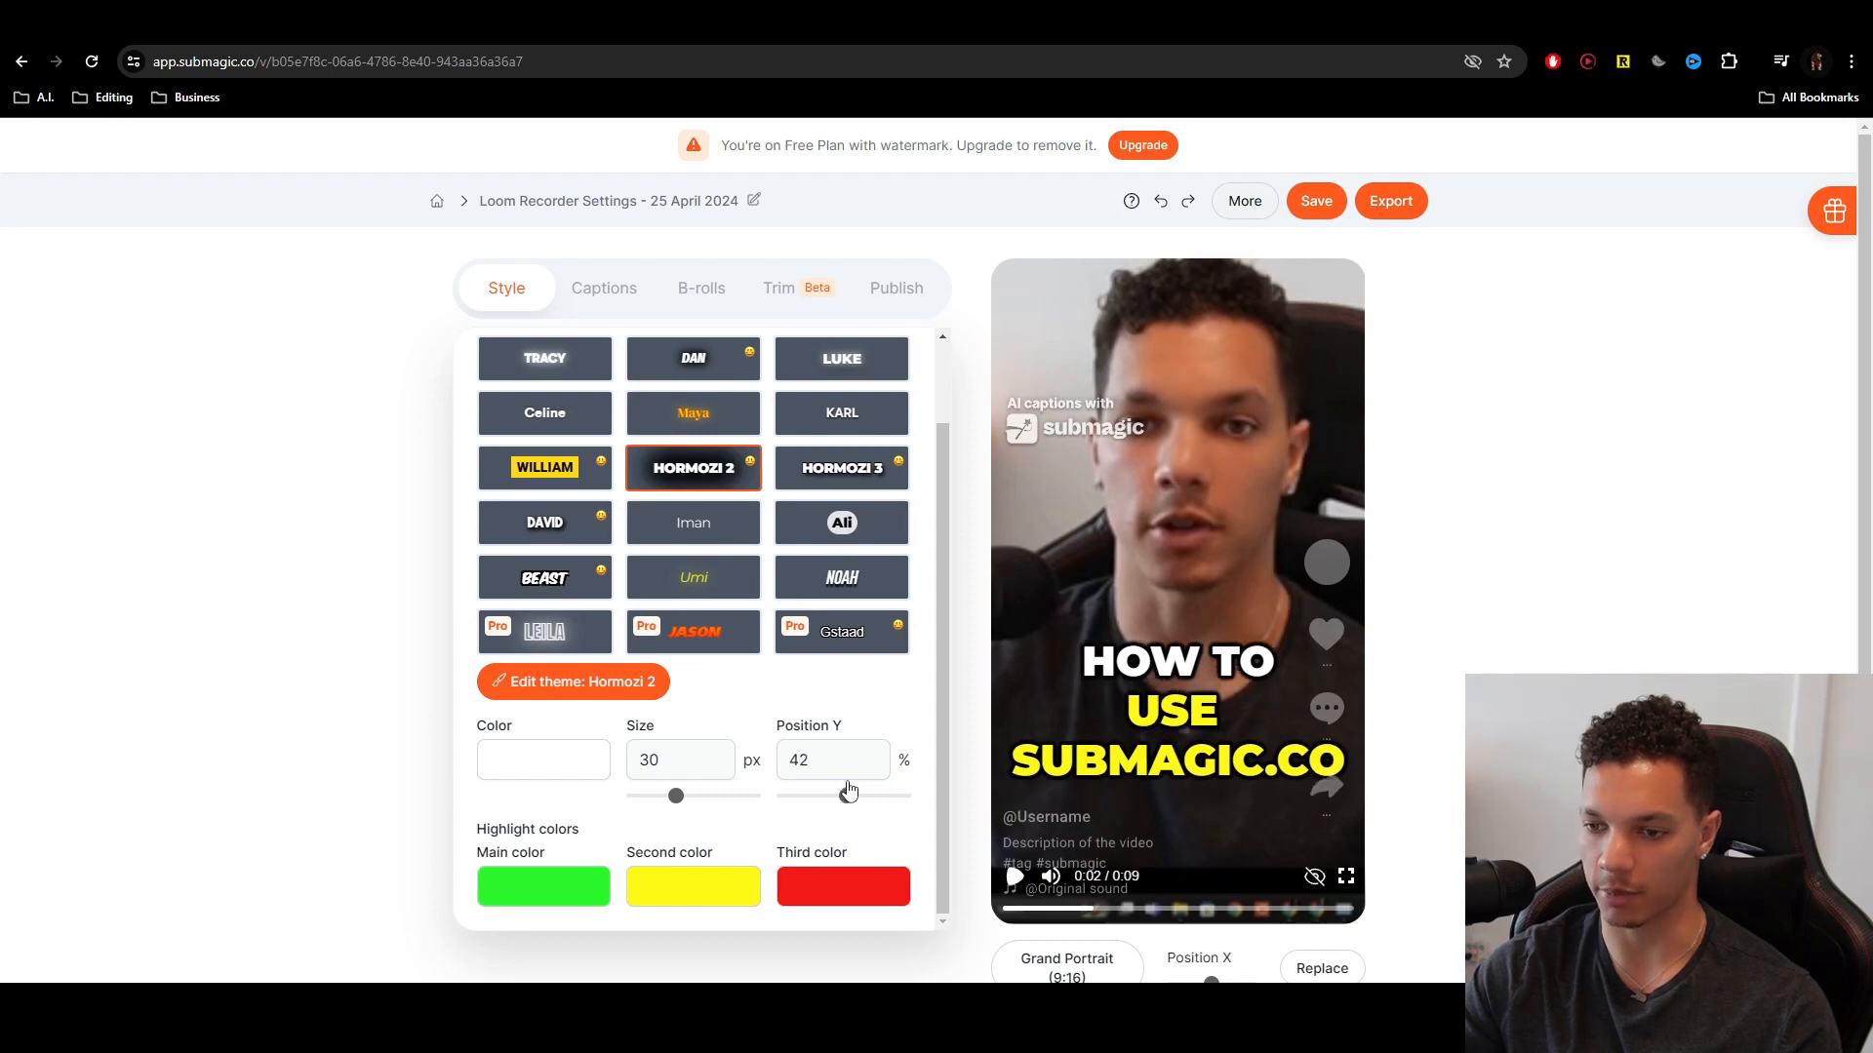
left_click_drag(848, 796, 842, 796)
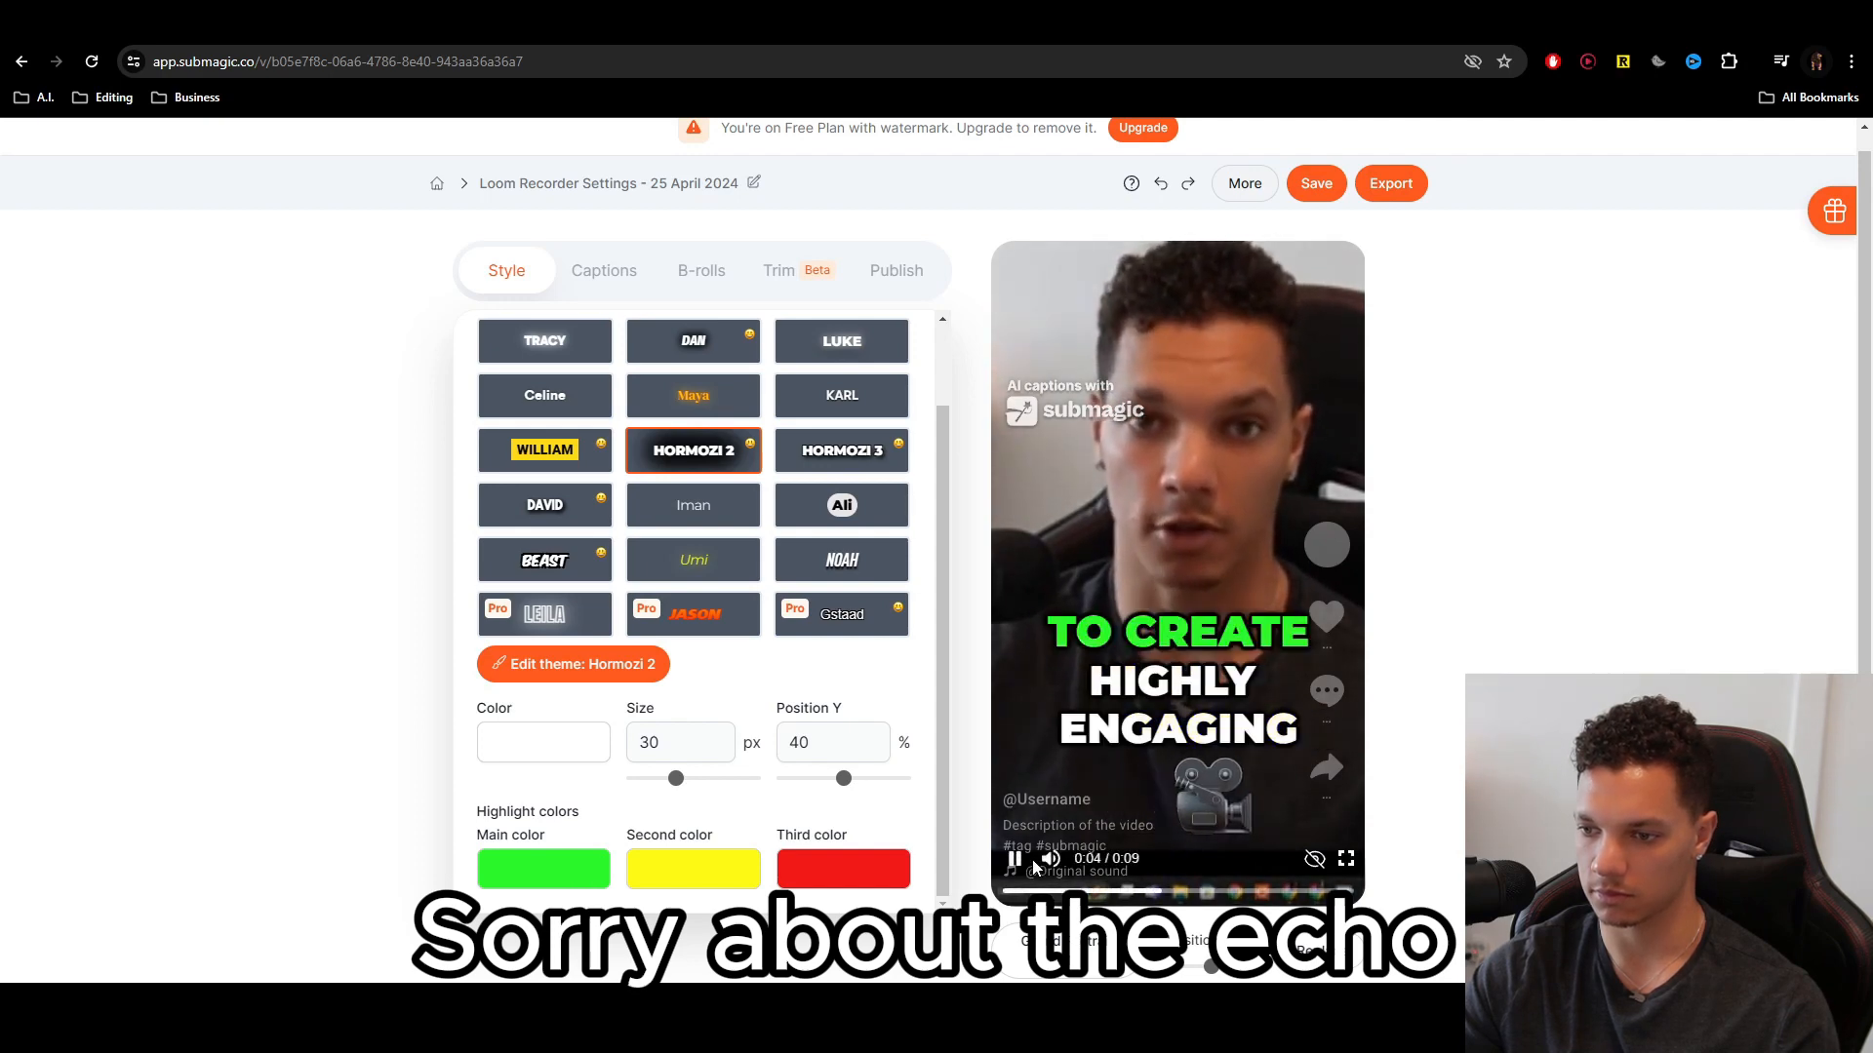
- Attach the waving hand emoji to the opening 'What's up guys' caption line
left_click(602, 270)
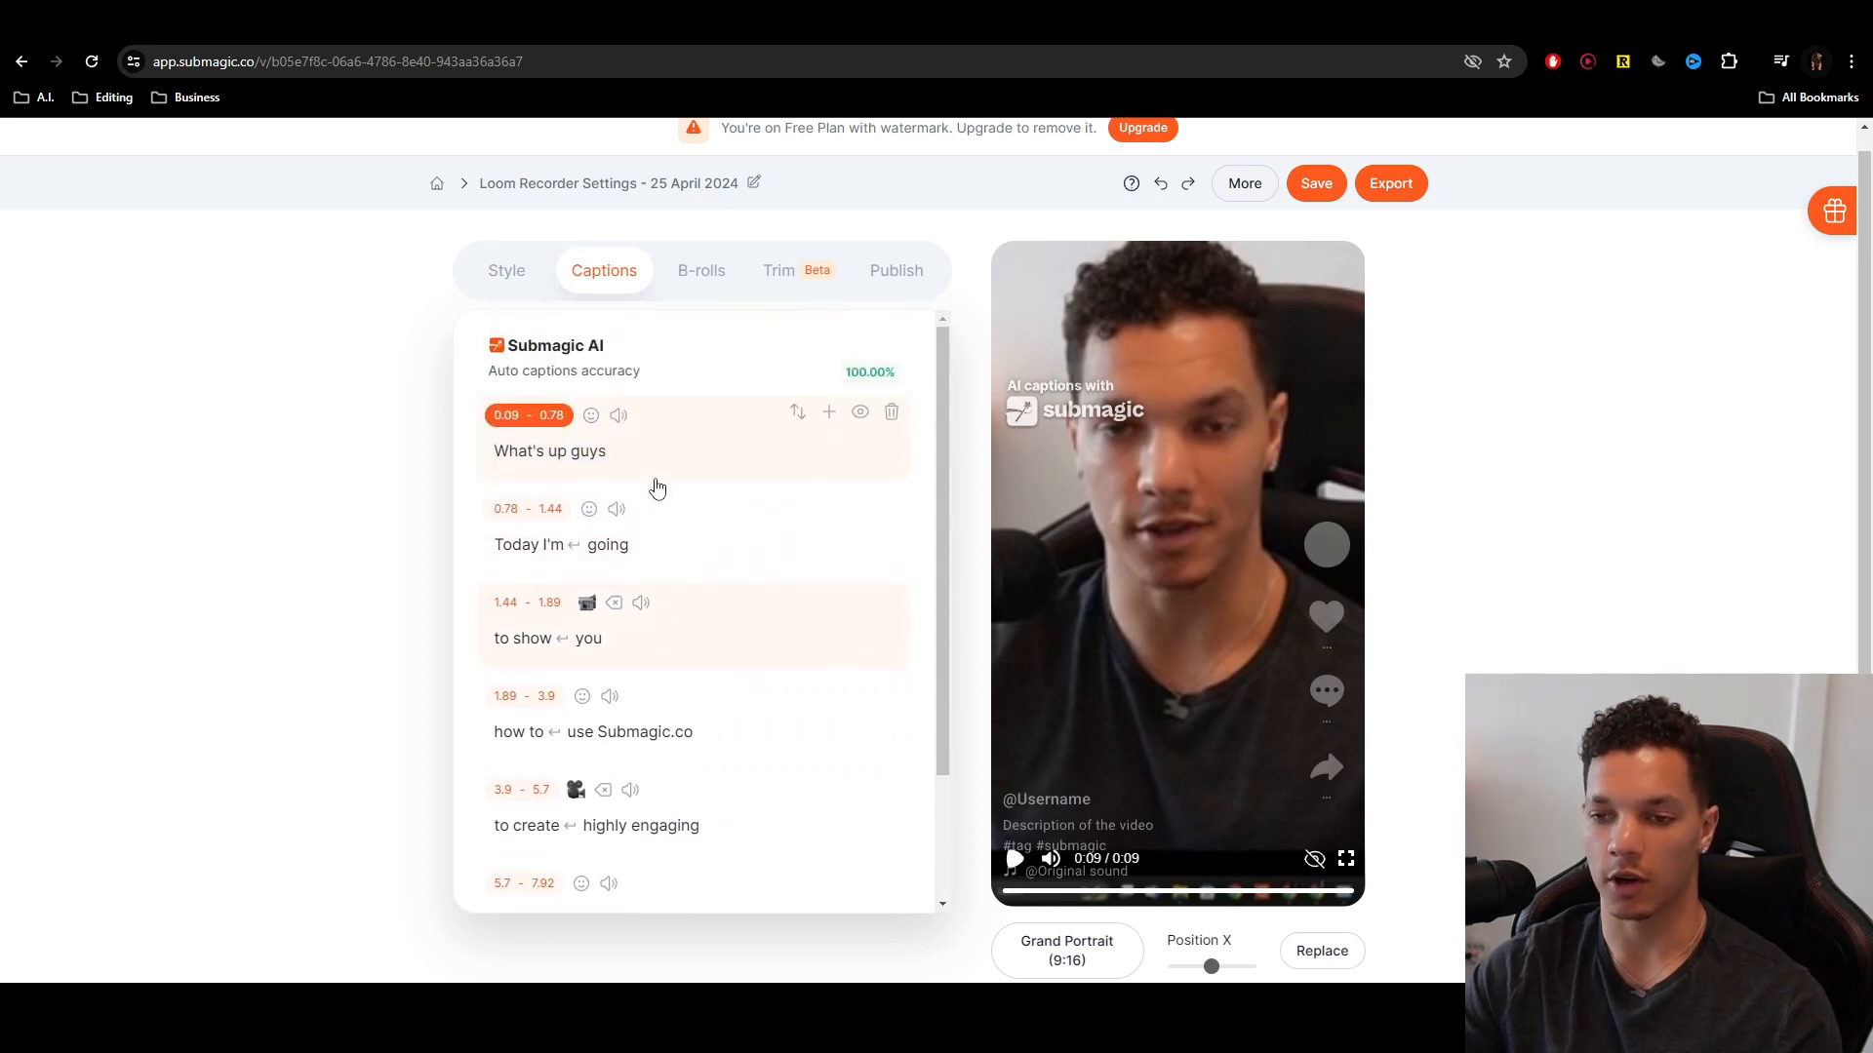
scroll("down", 3)
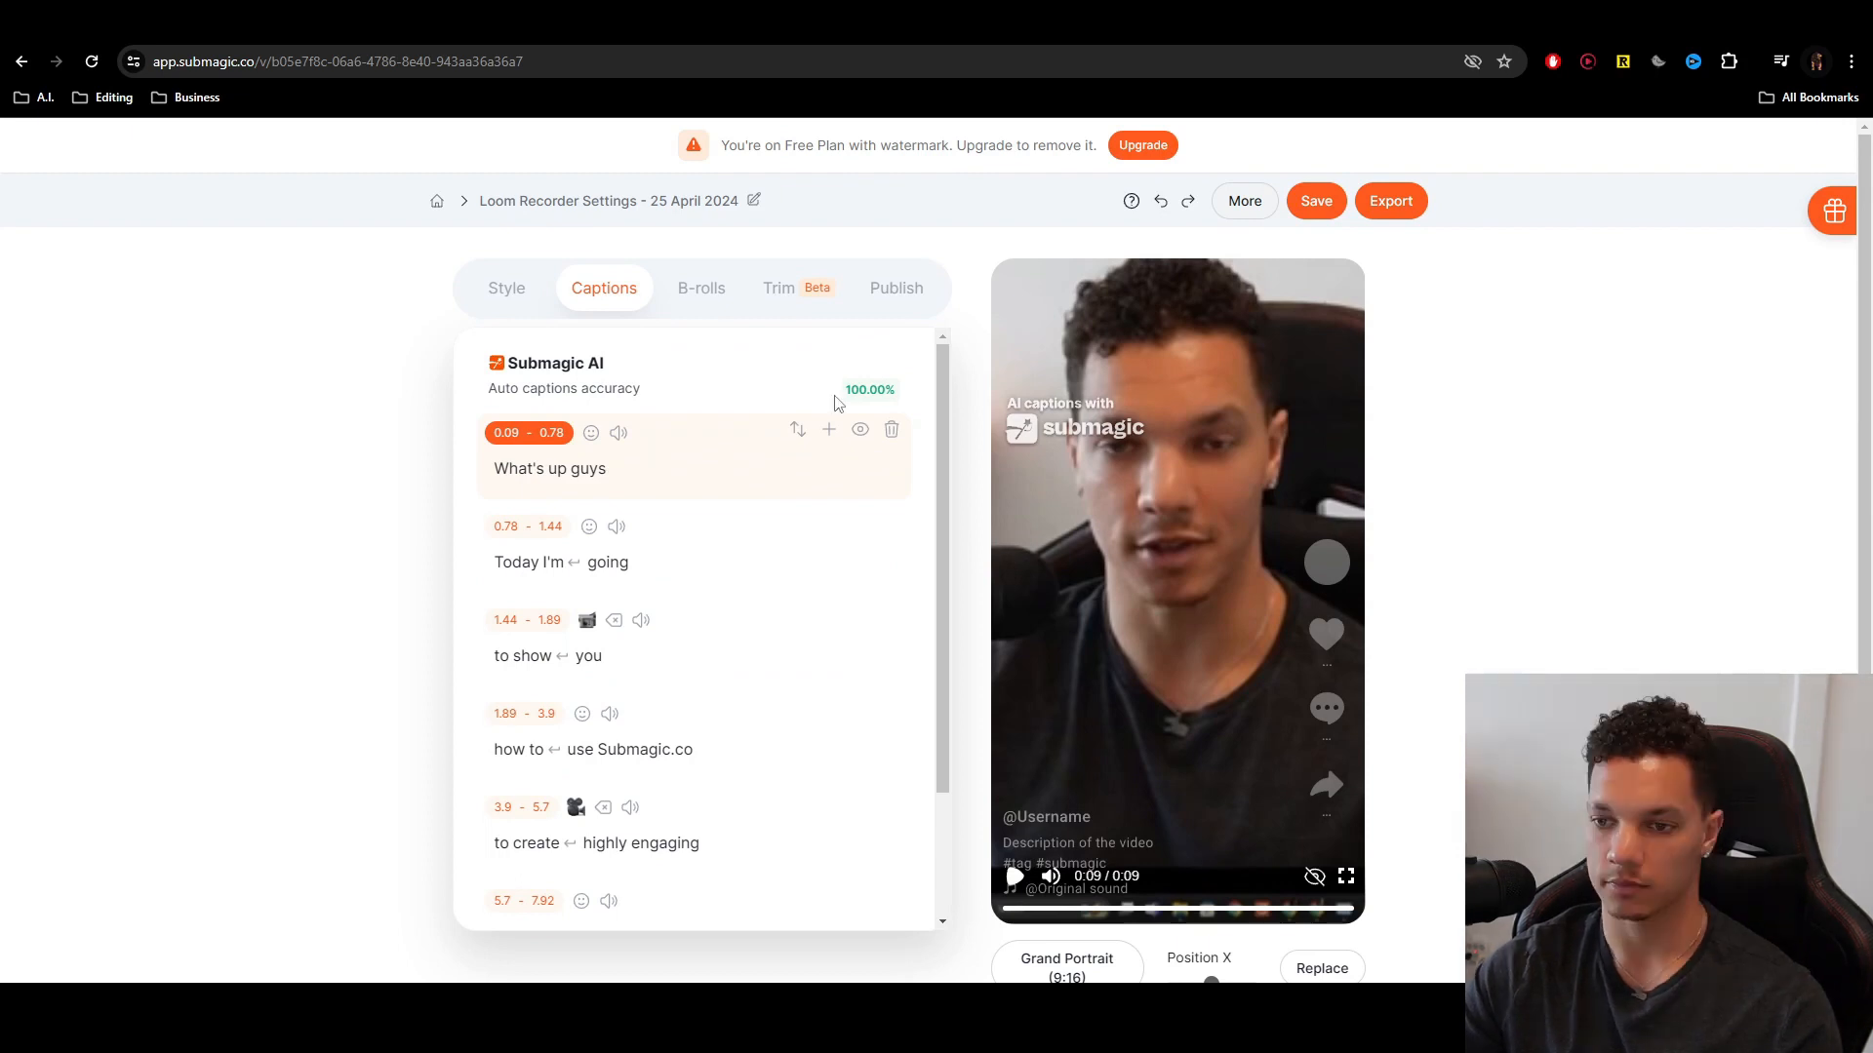
double_click(869, 389)
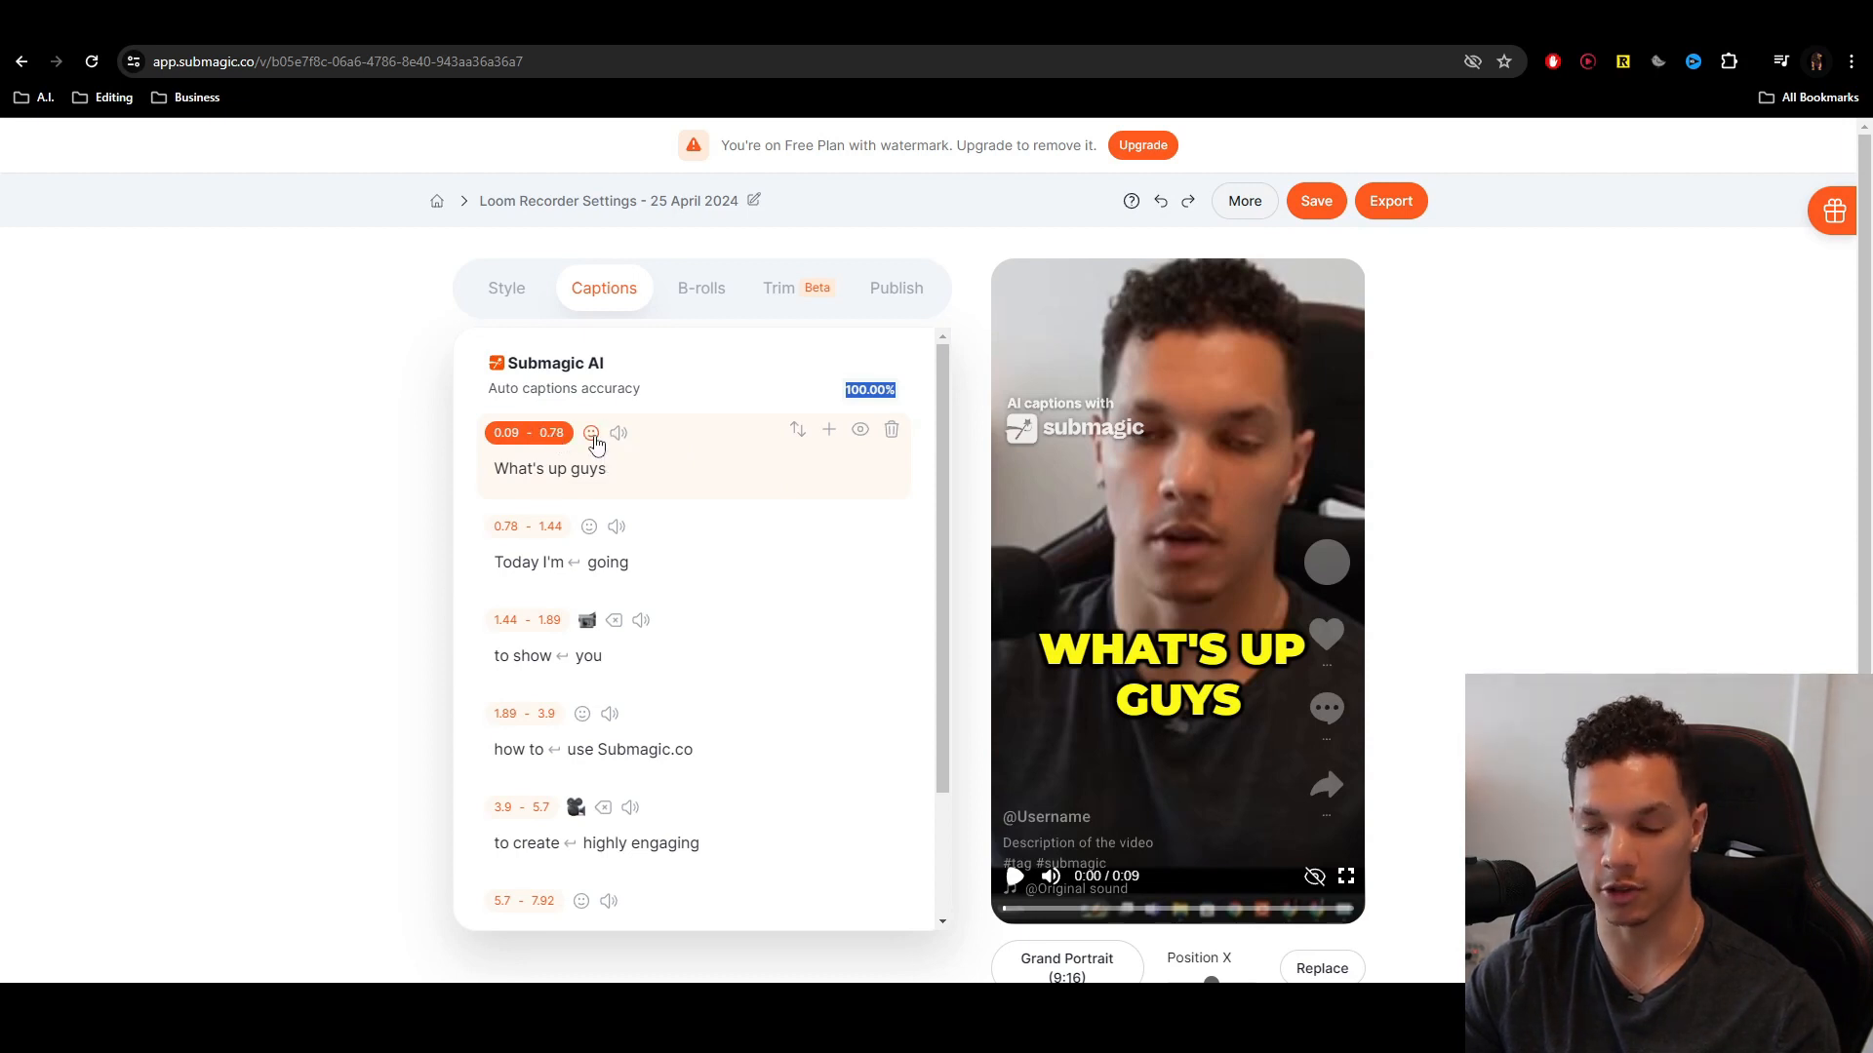
left_click(590, 432)
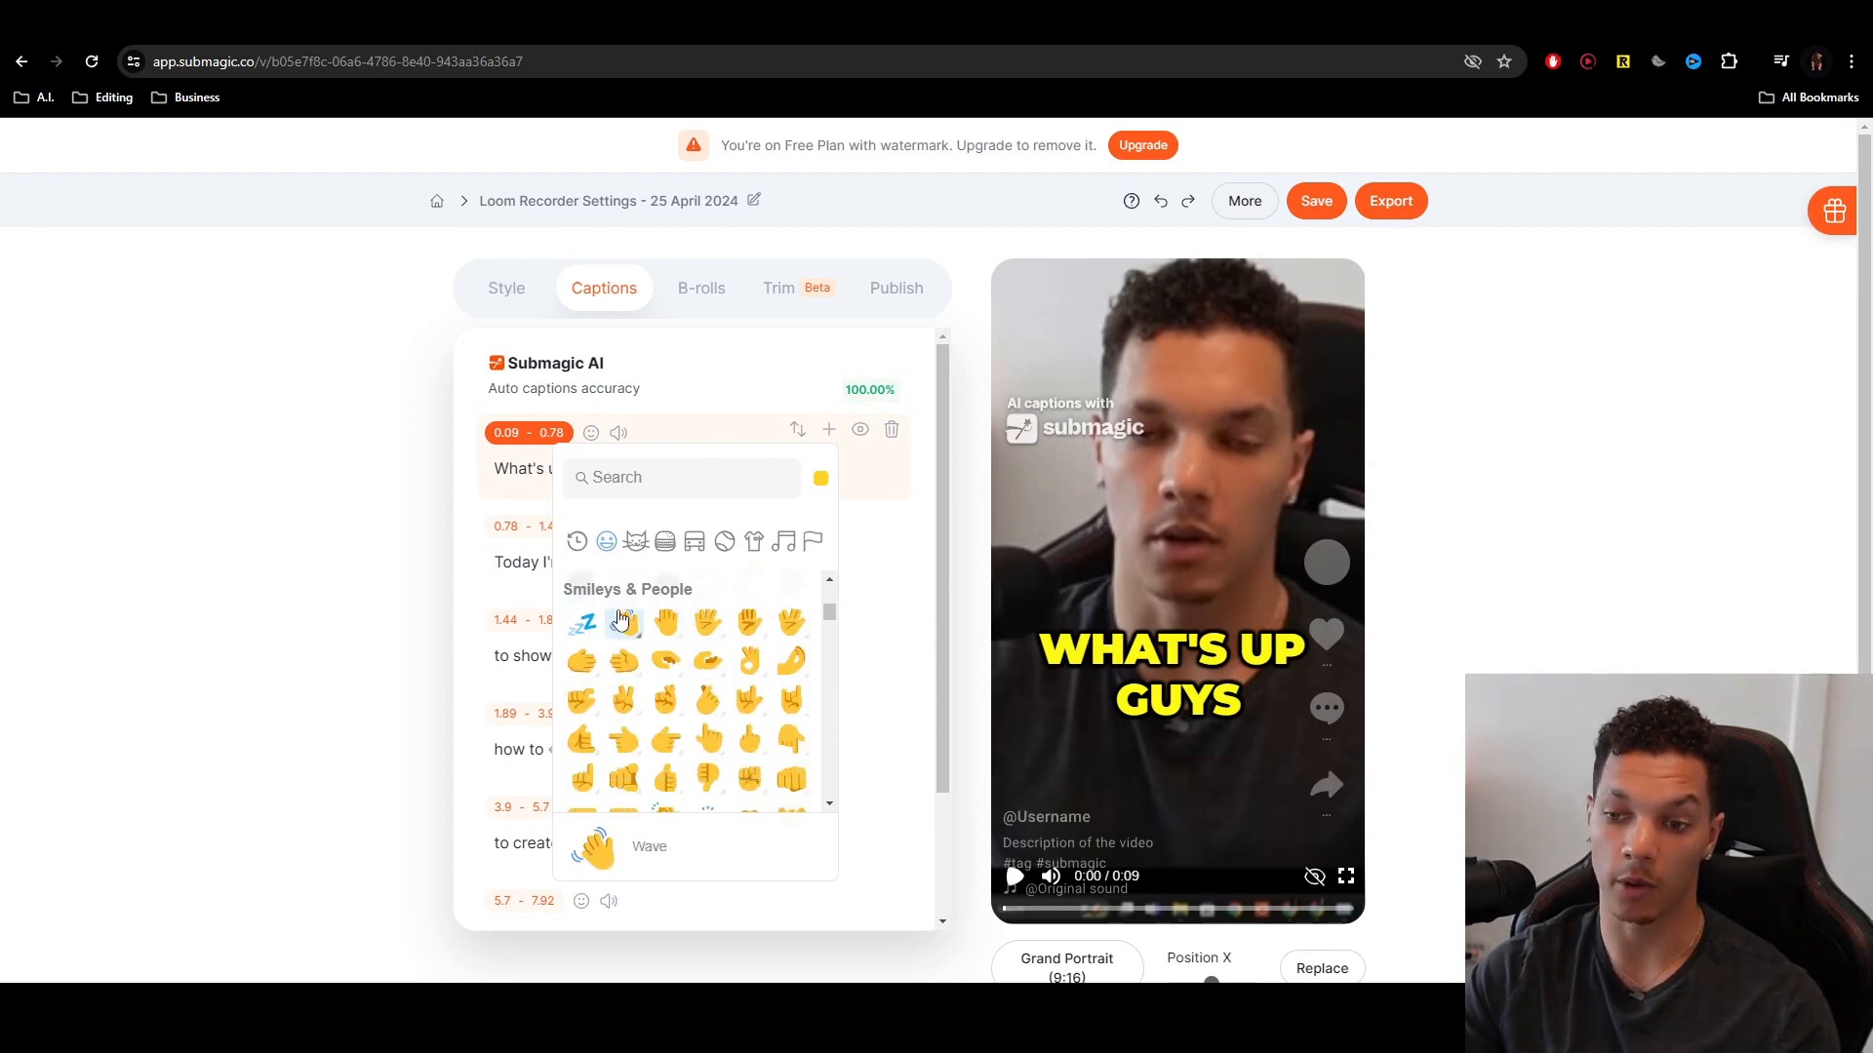
left_click(584, 621)
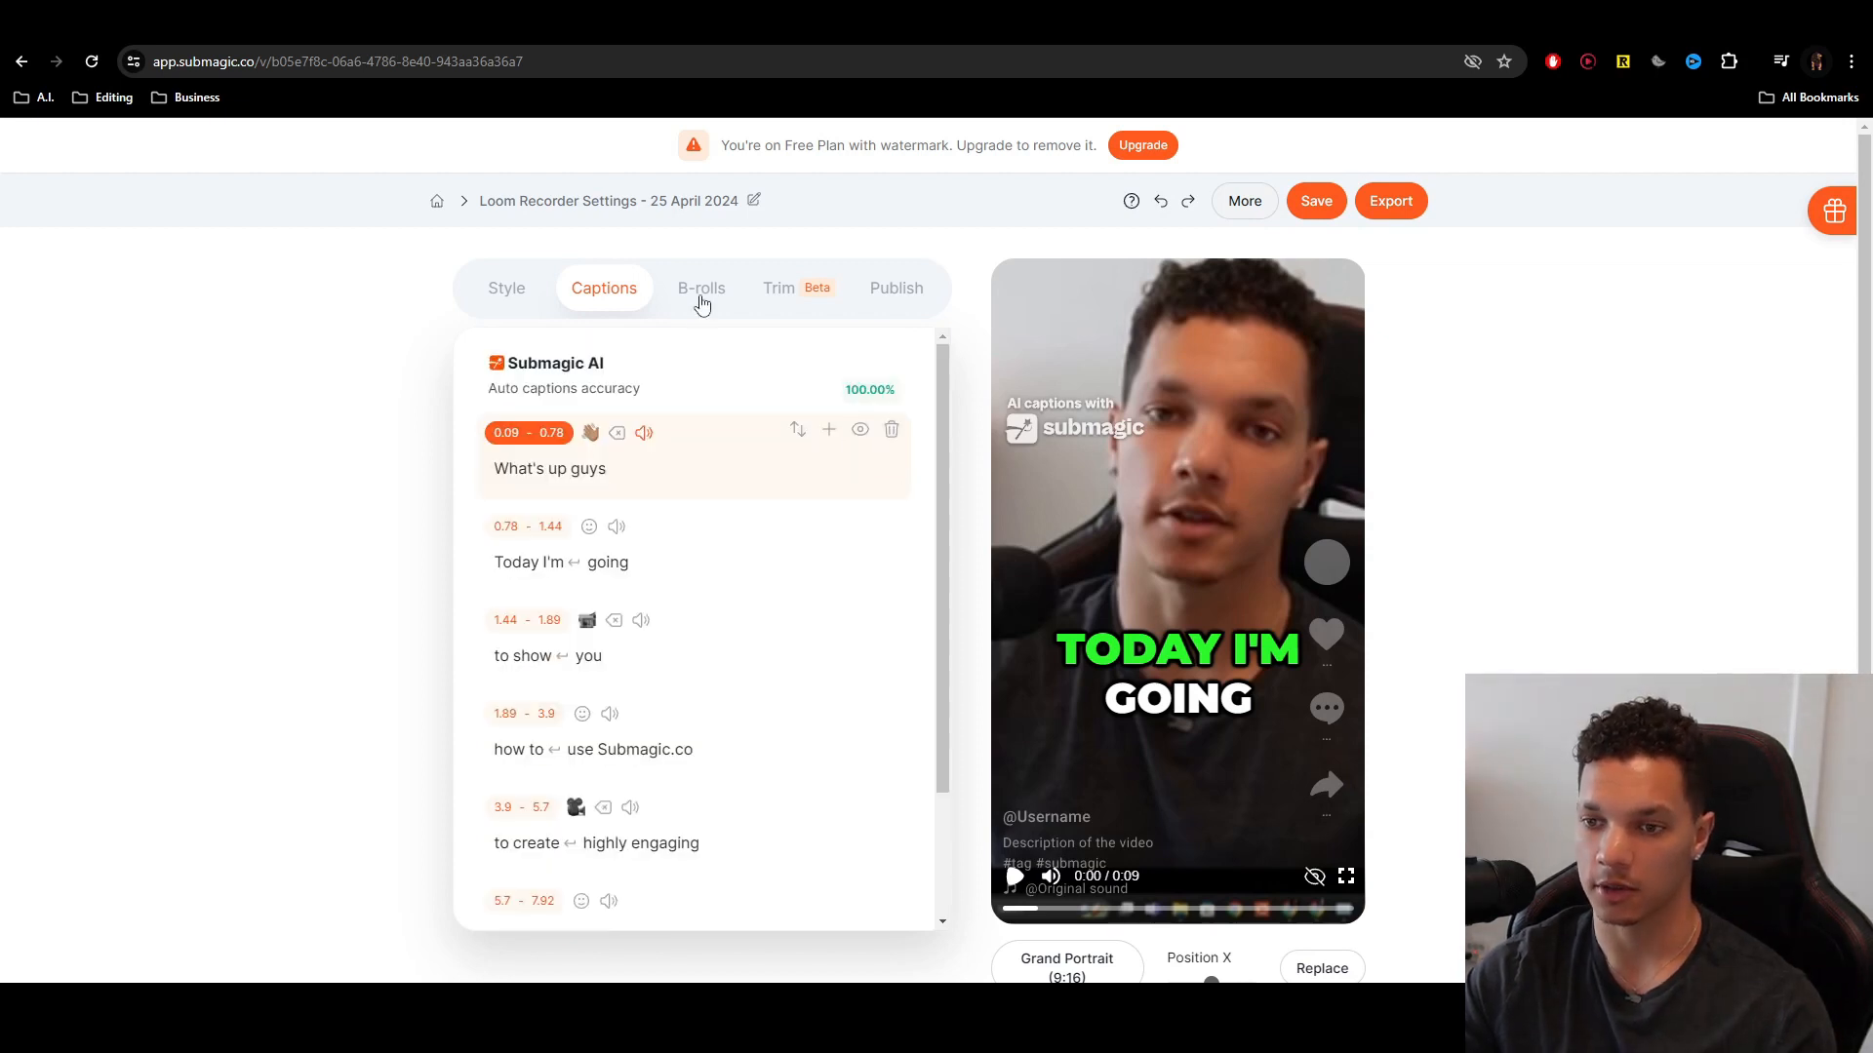
- Pick the Burj Khalifa night tower stock clip as b-roll for the second caption block
left_click(701, 287)
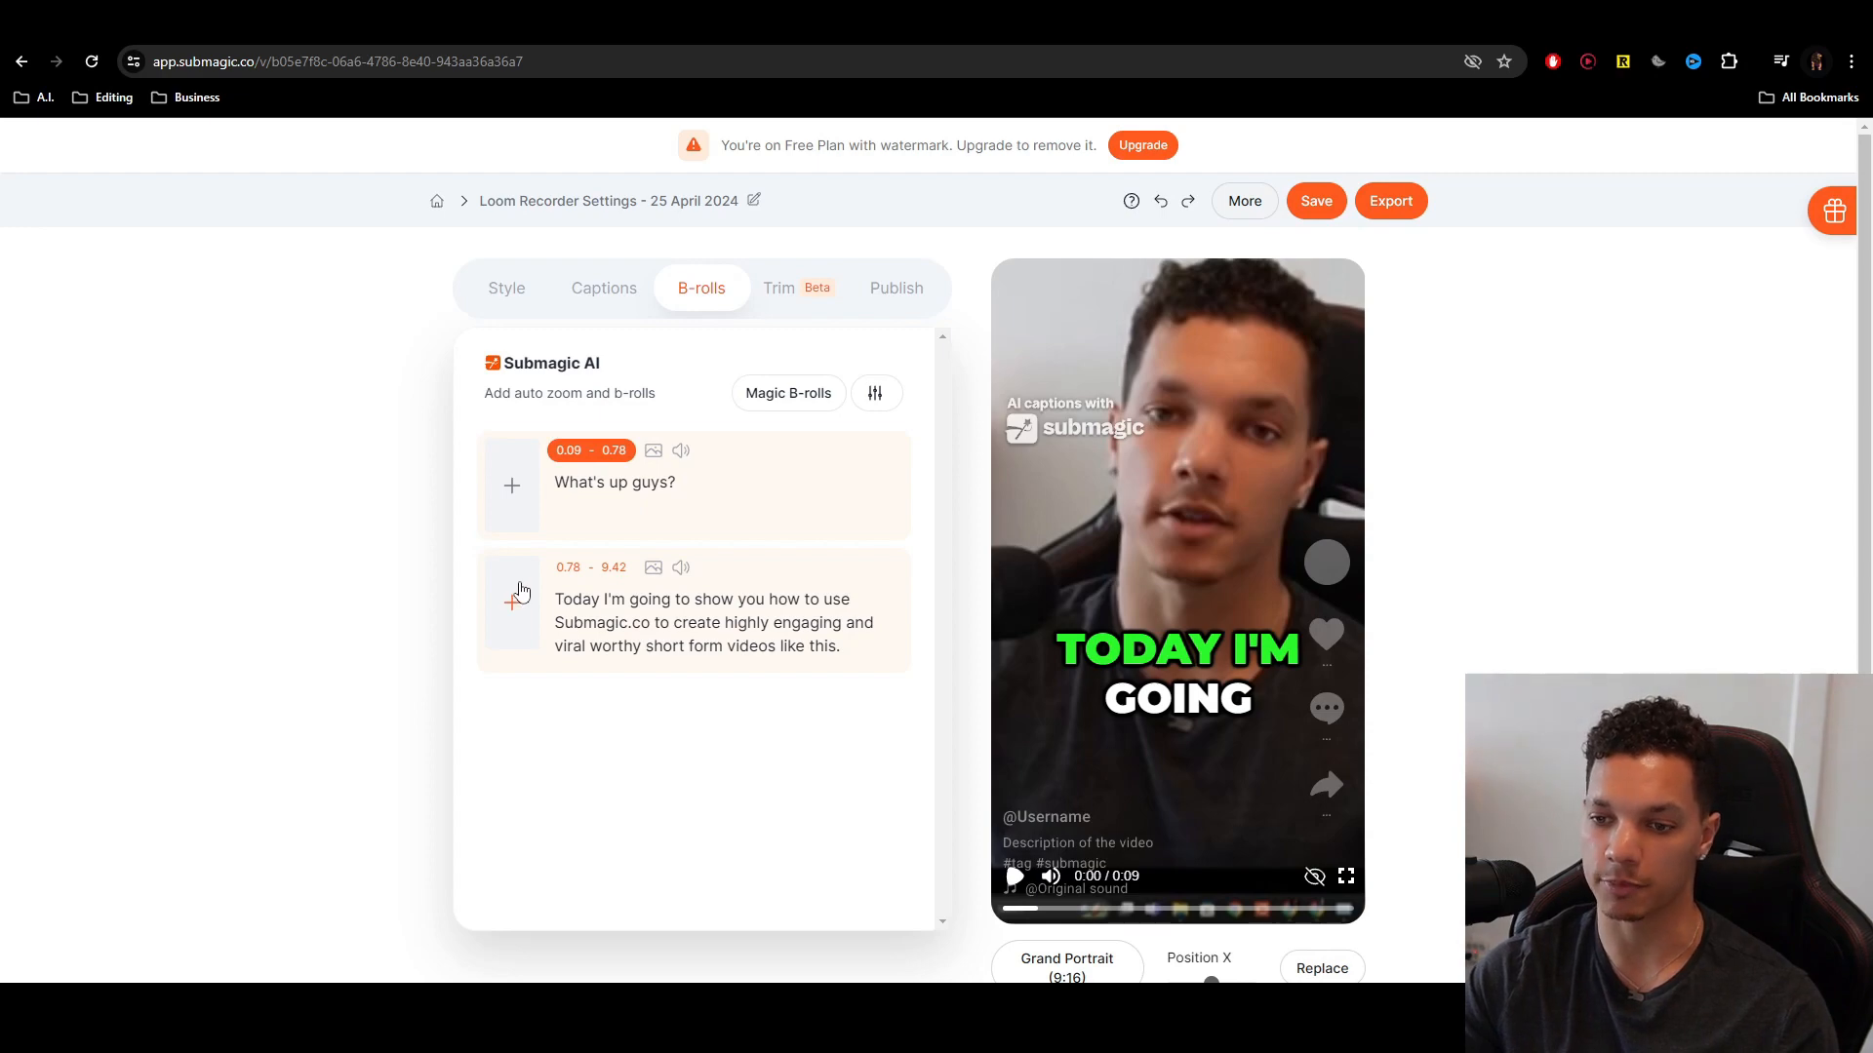
left_click(512, 603)
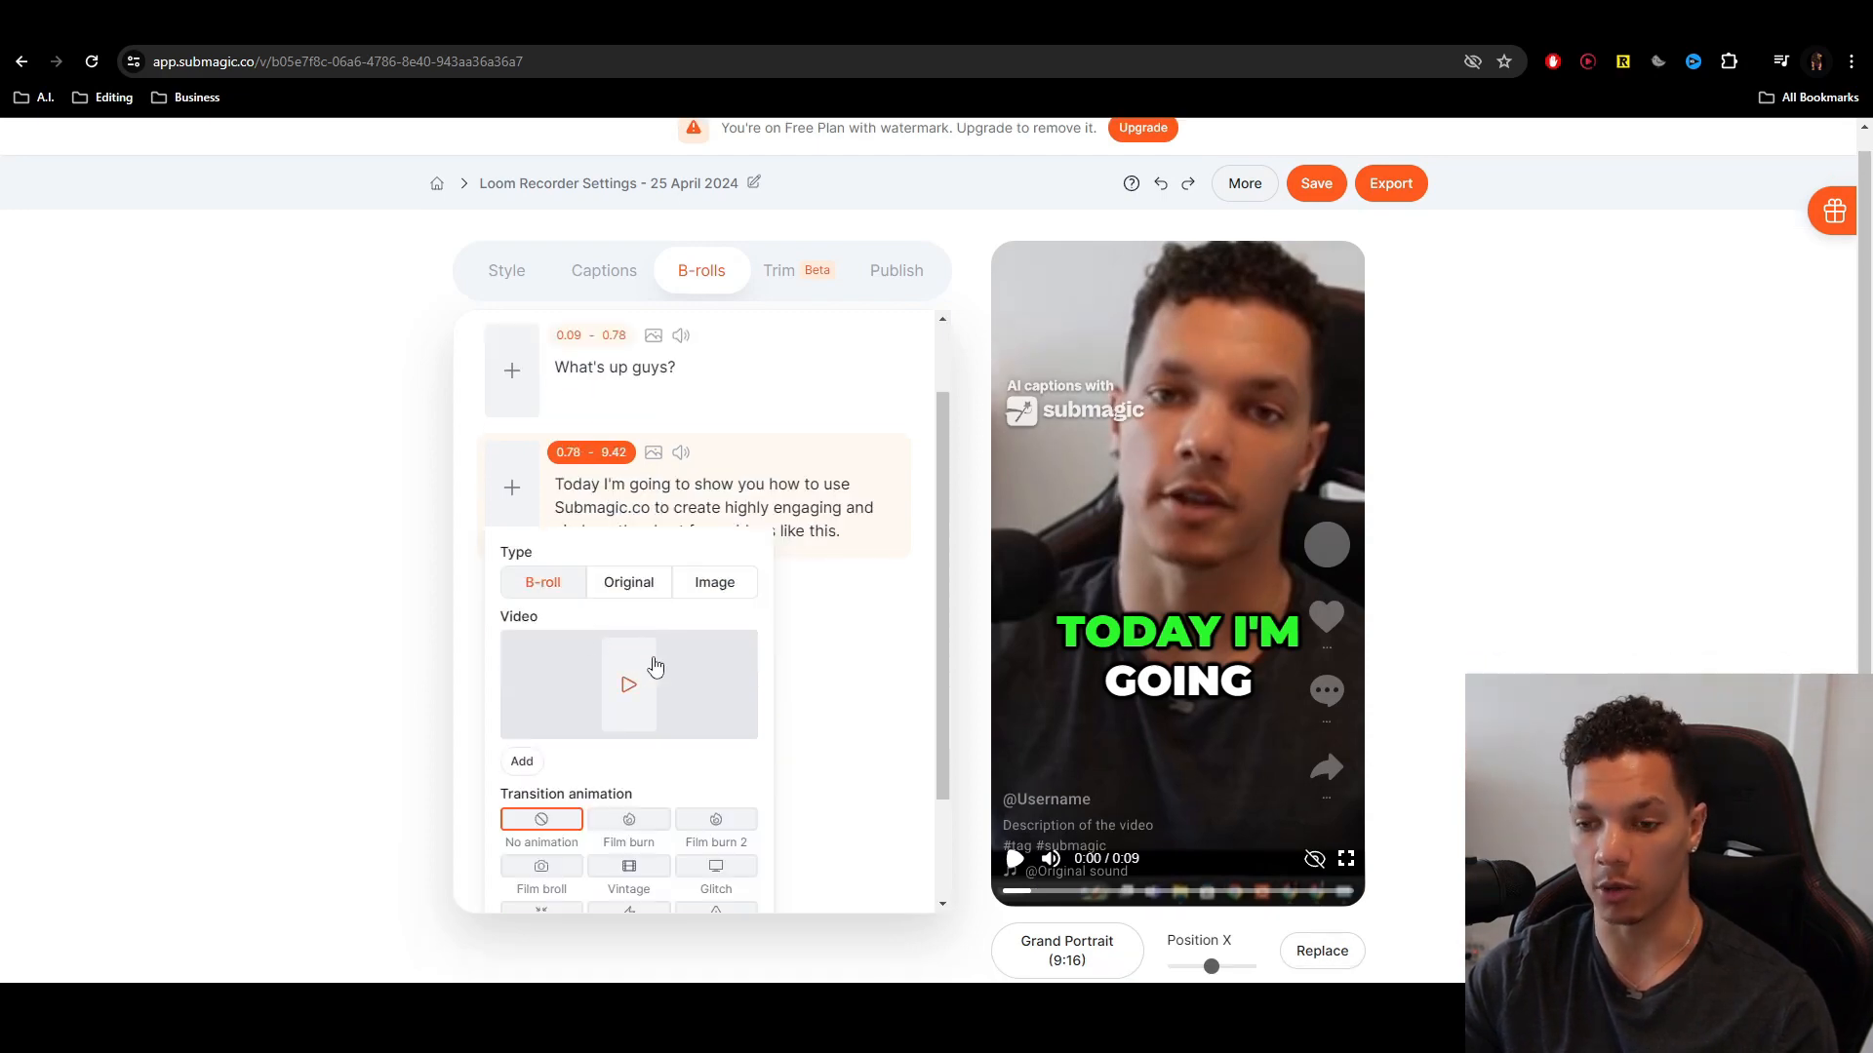
left_click(627, 684)
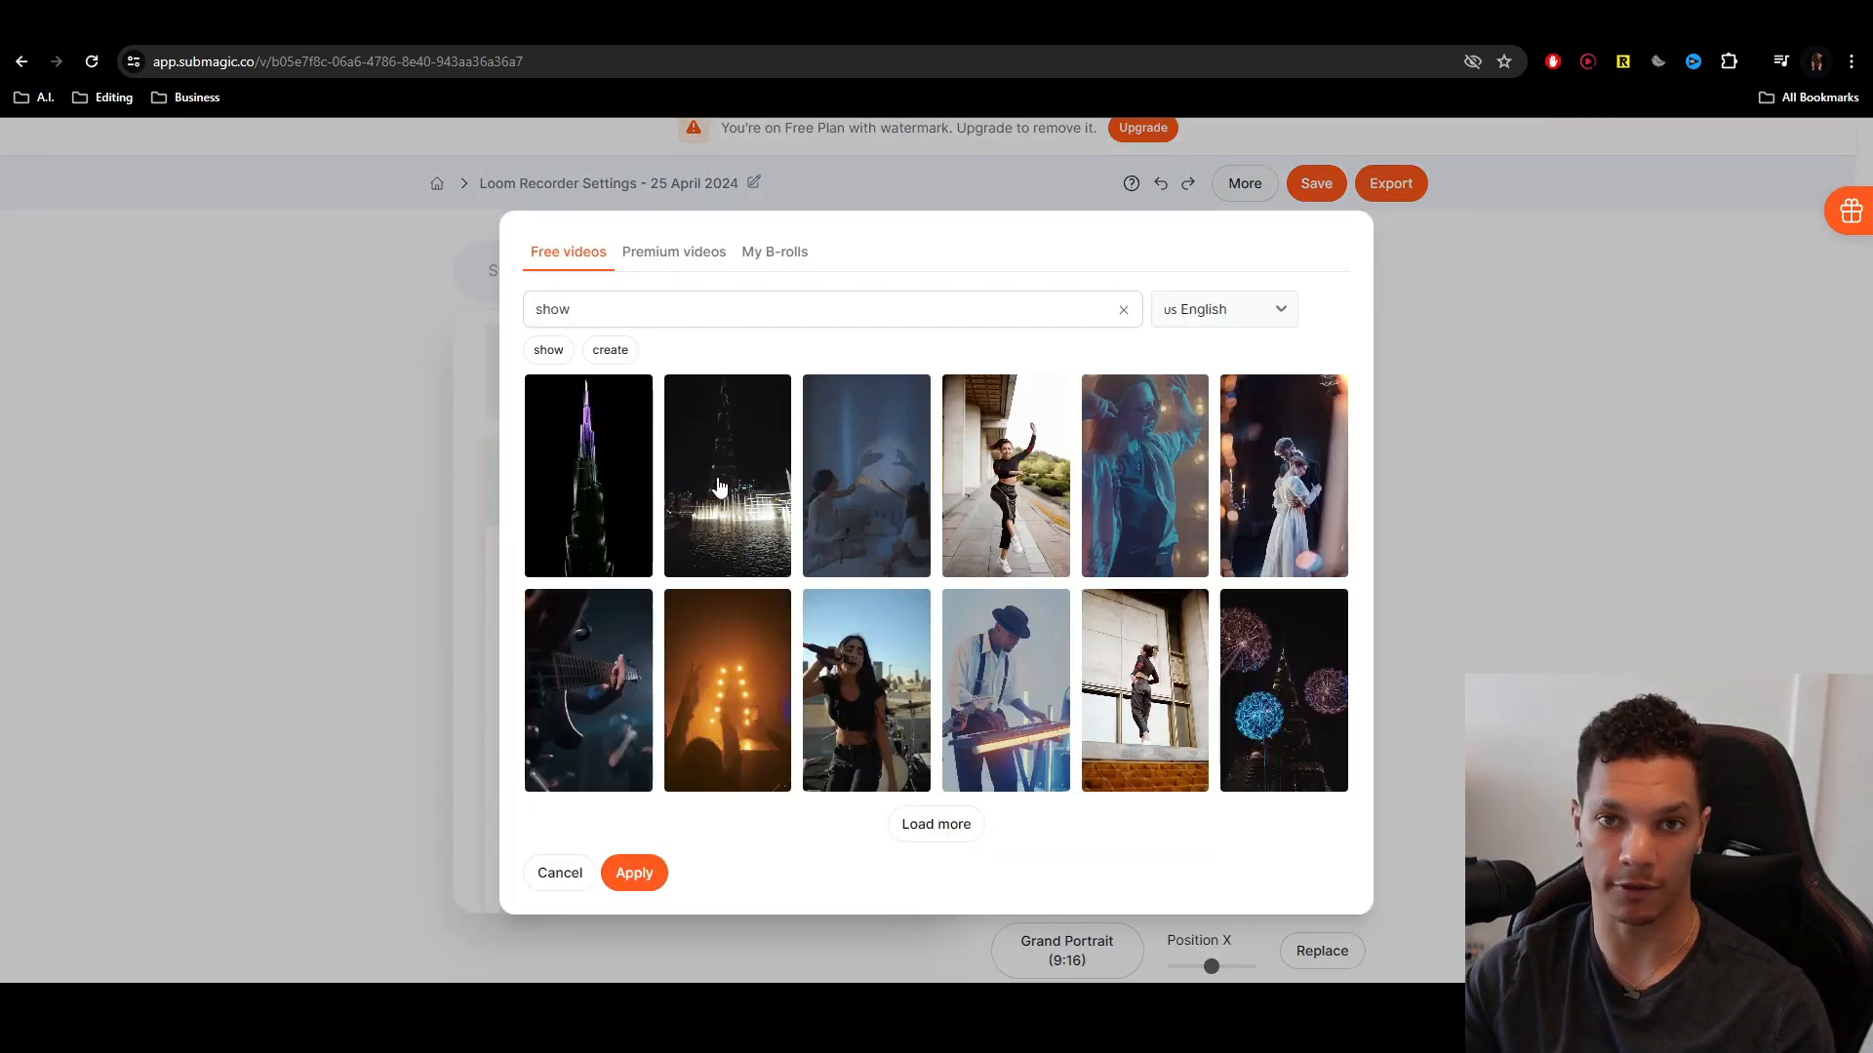
mouse_move(600, 426)
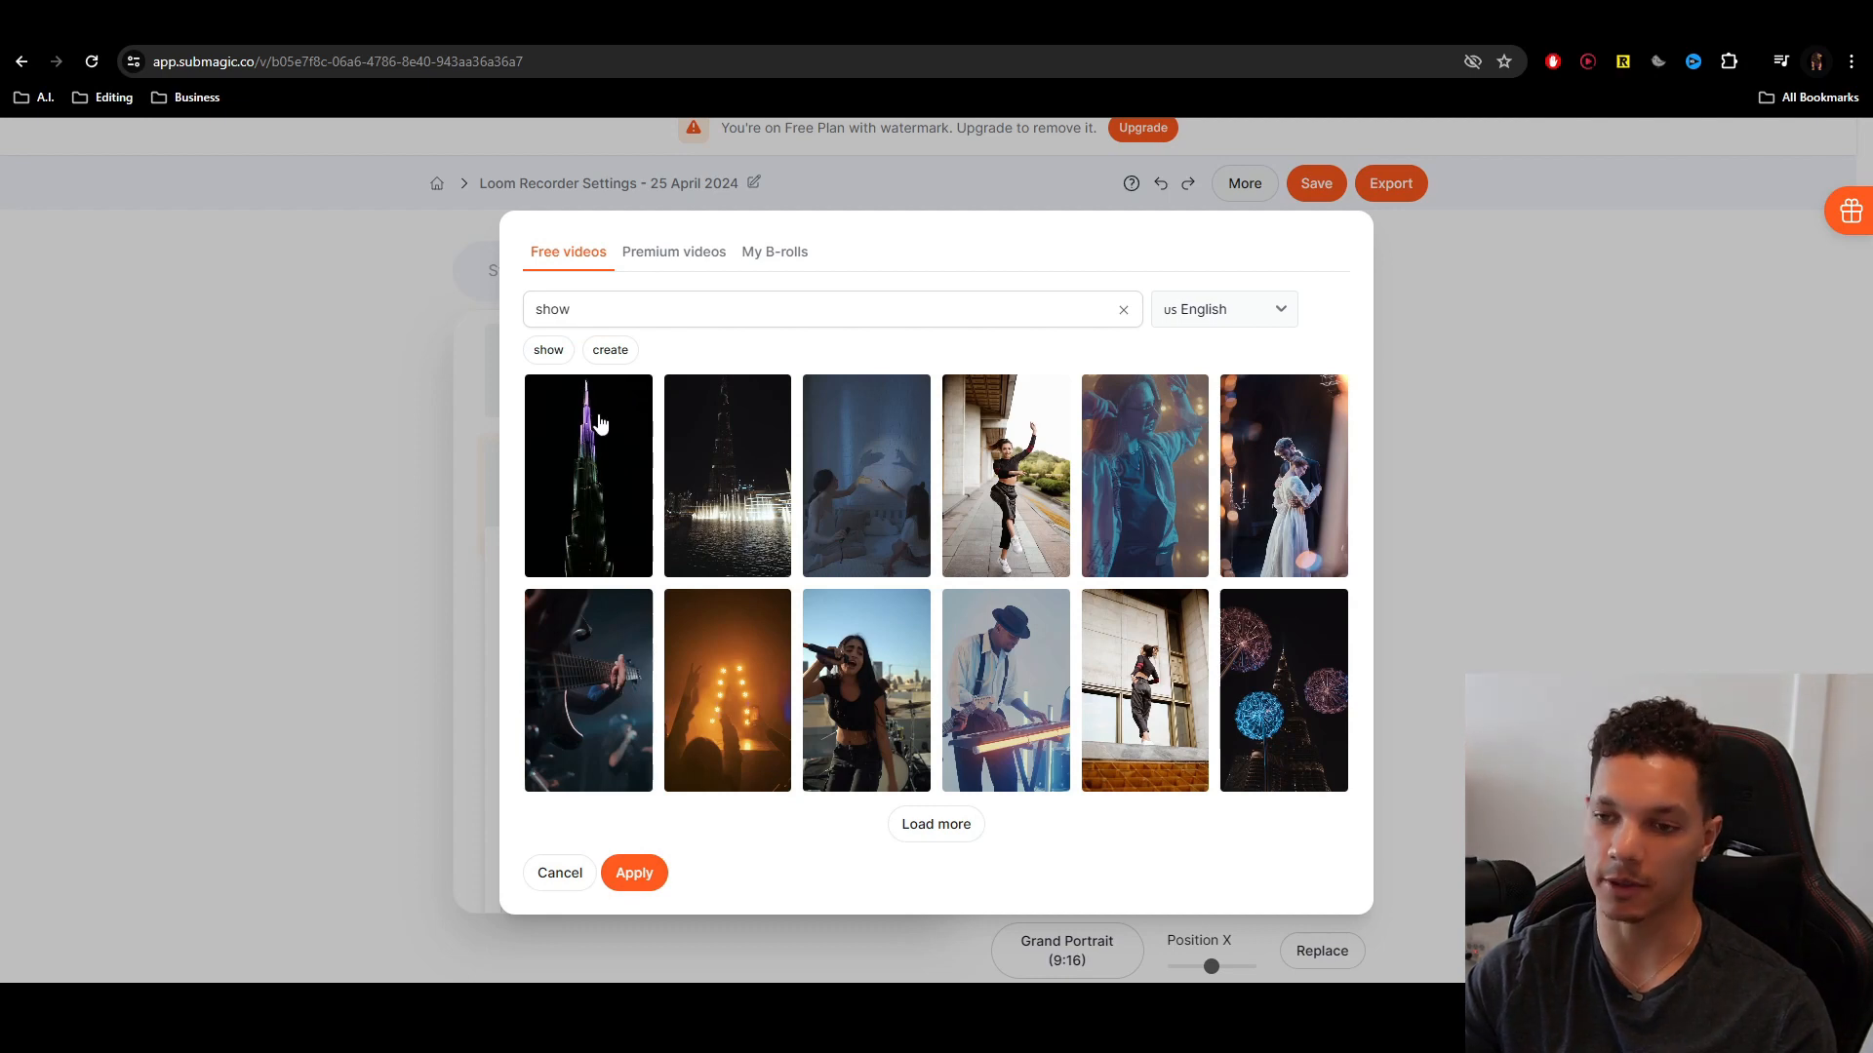
mouse_move(605, 456)
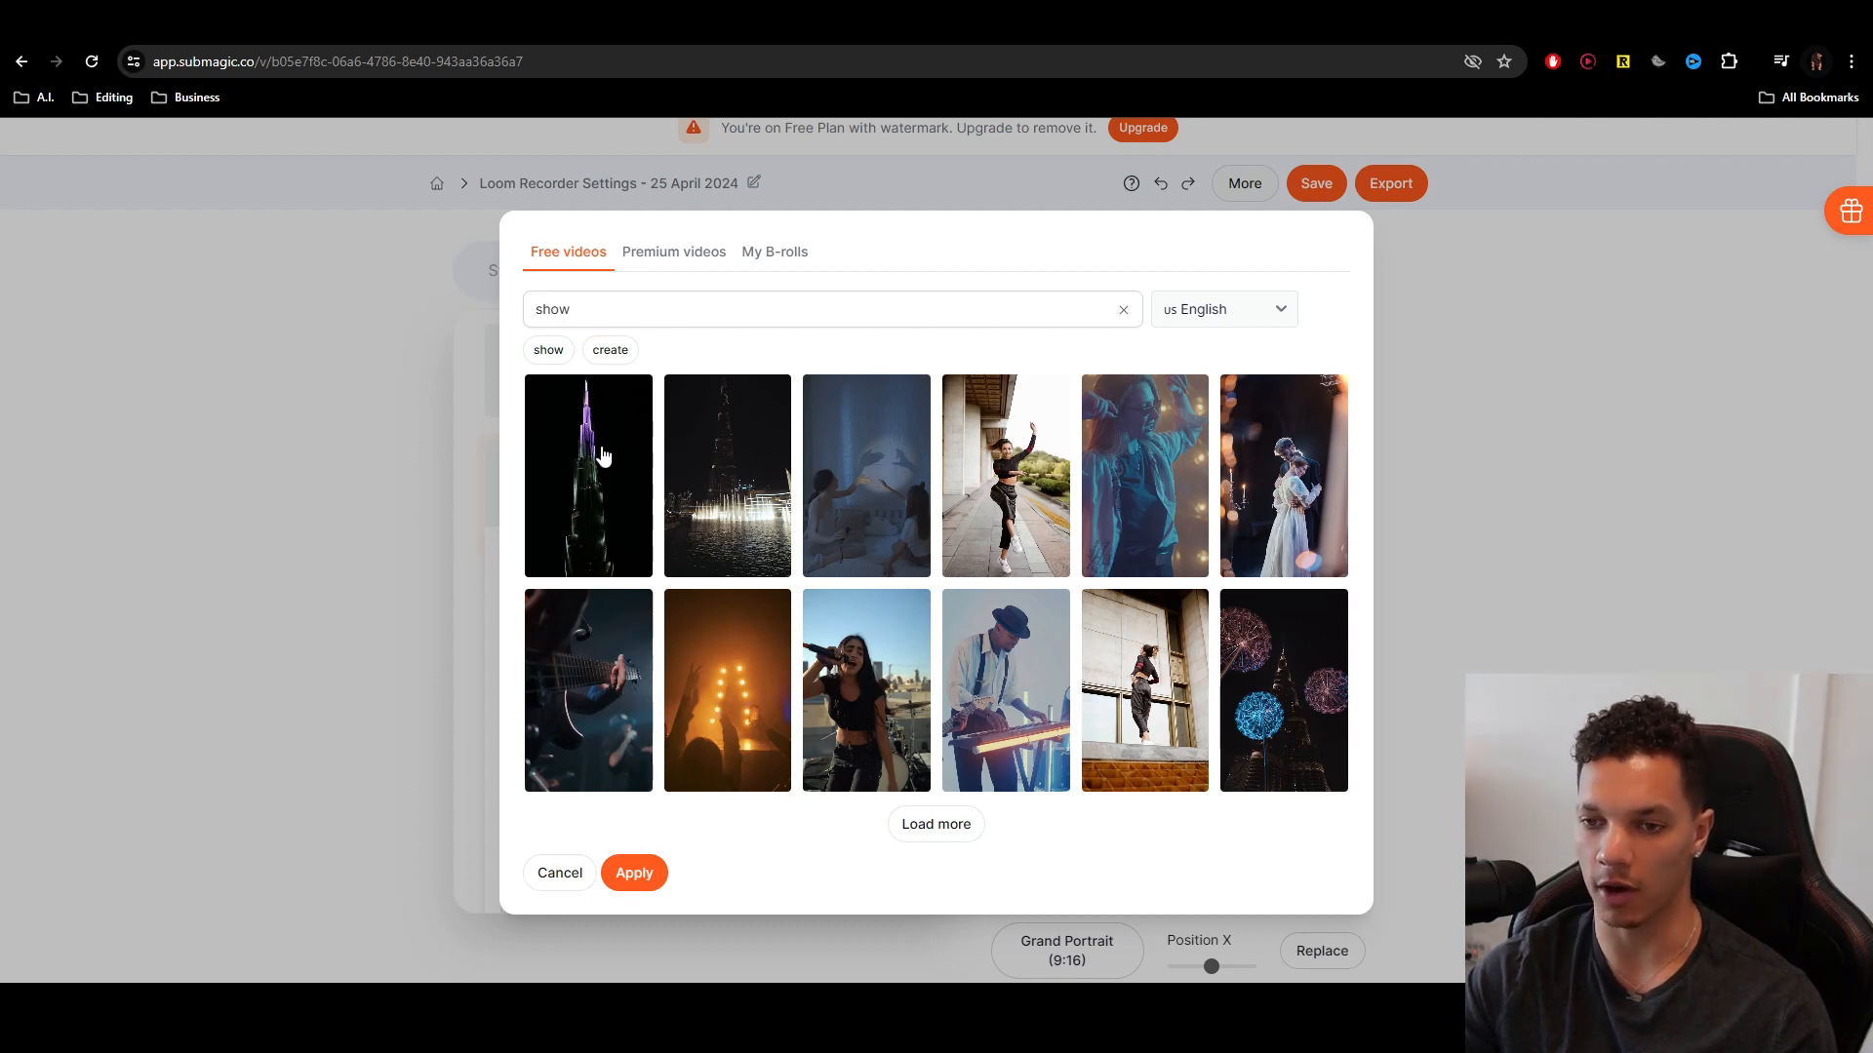
left_click(674, 251)
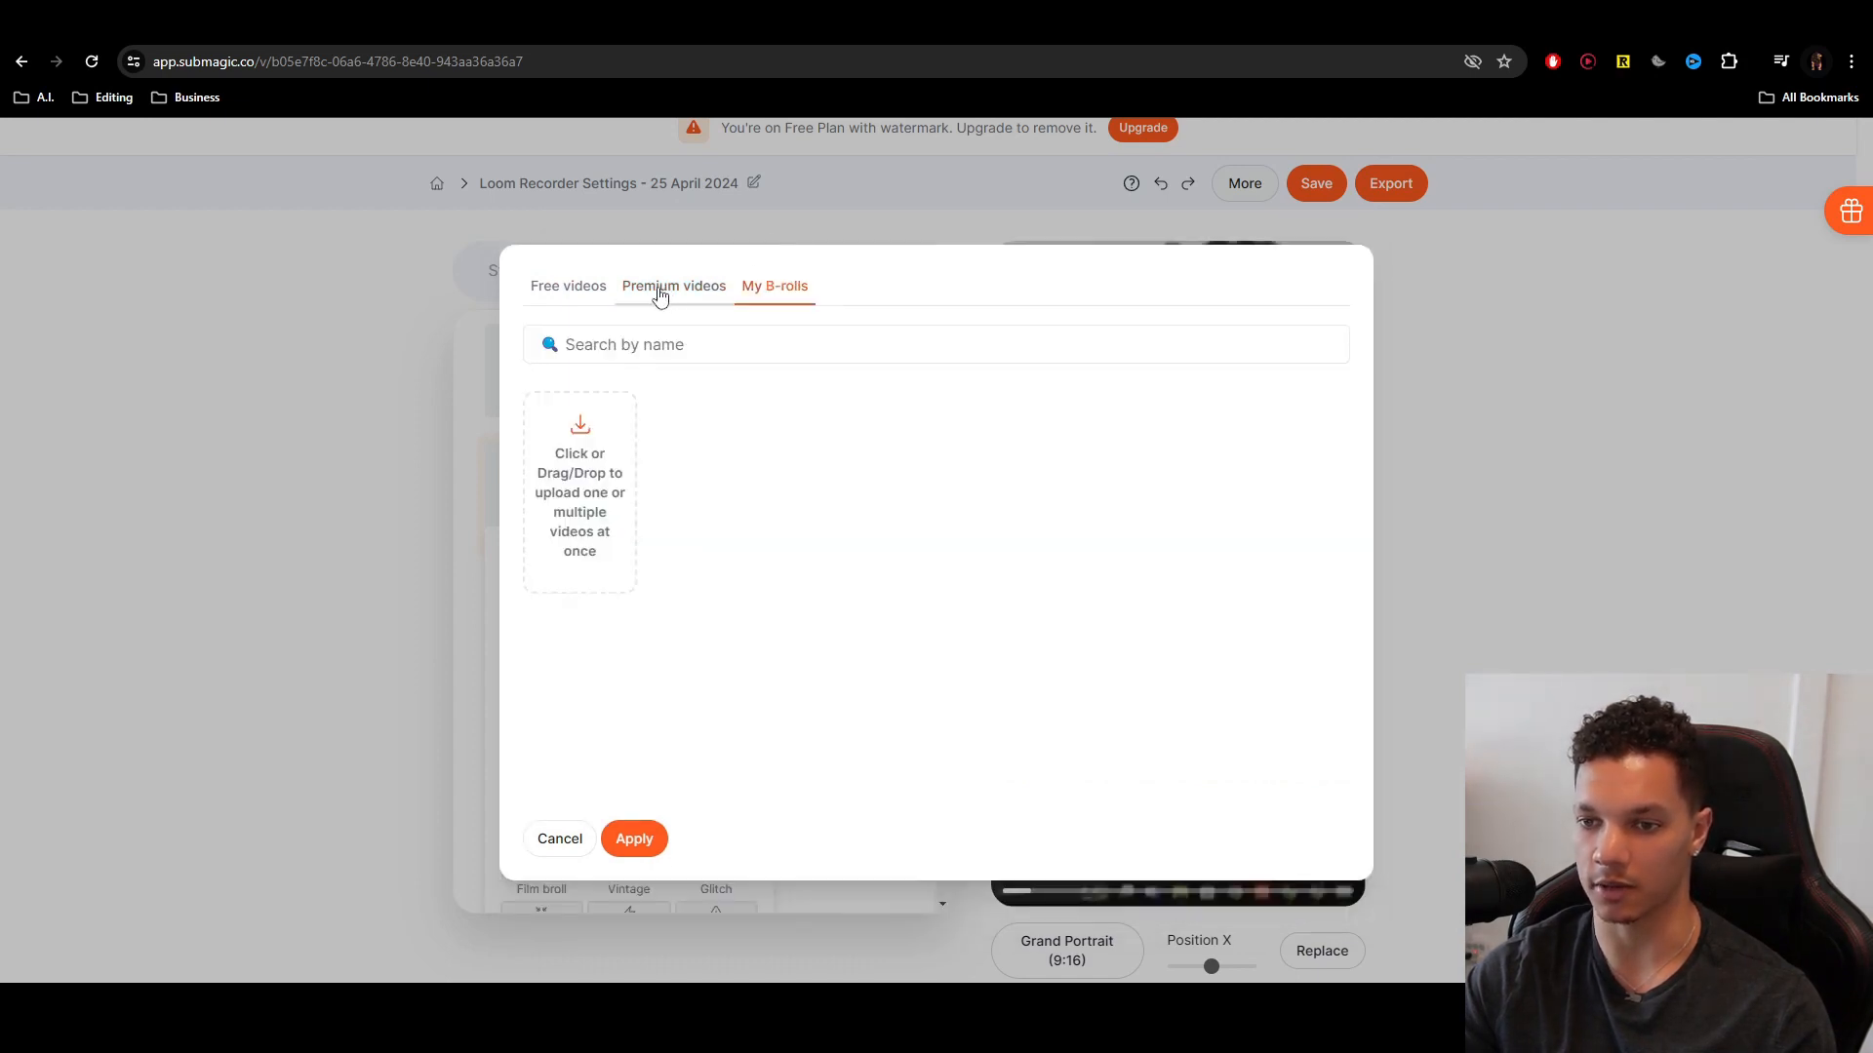
left_click(568, 286)
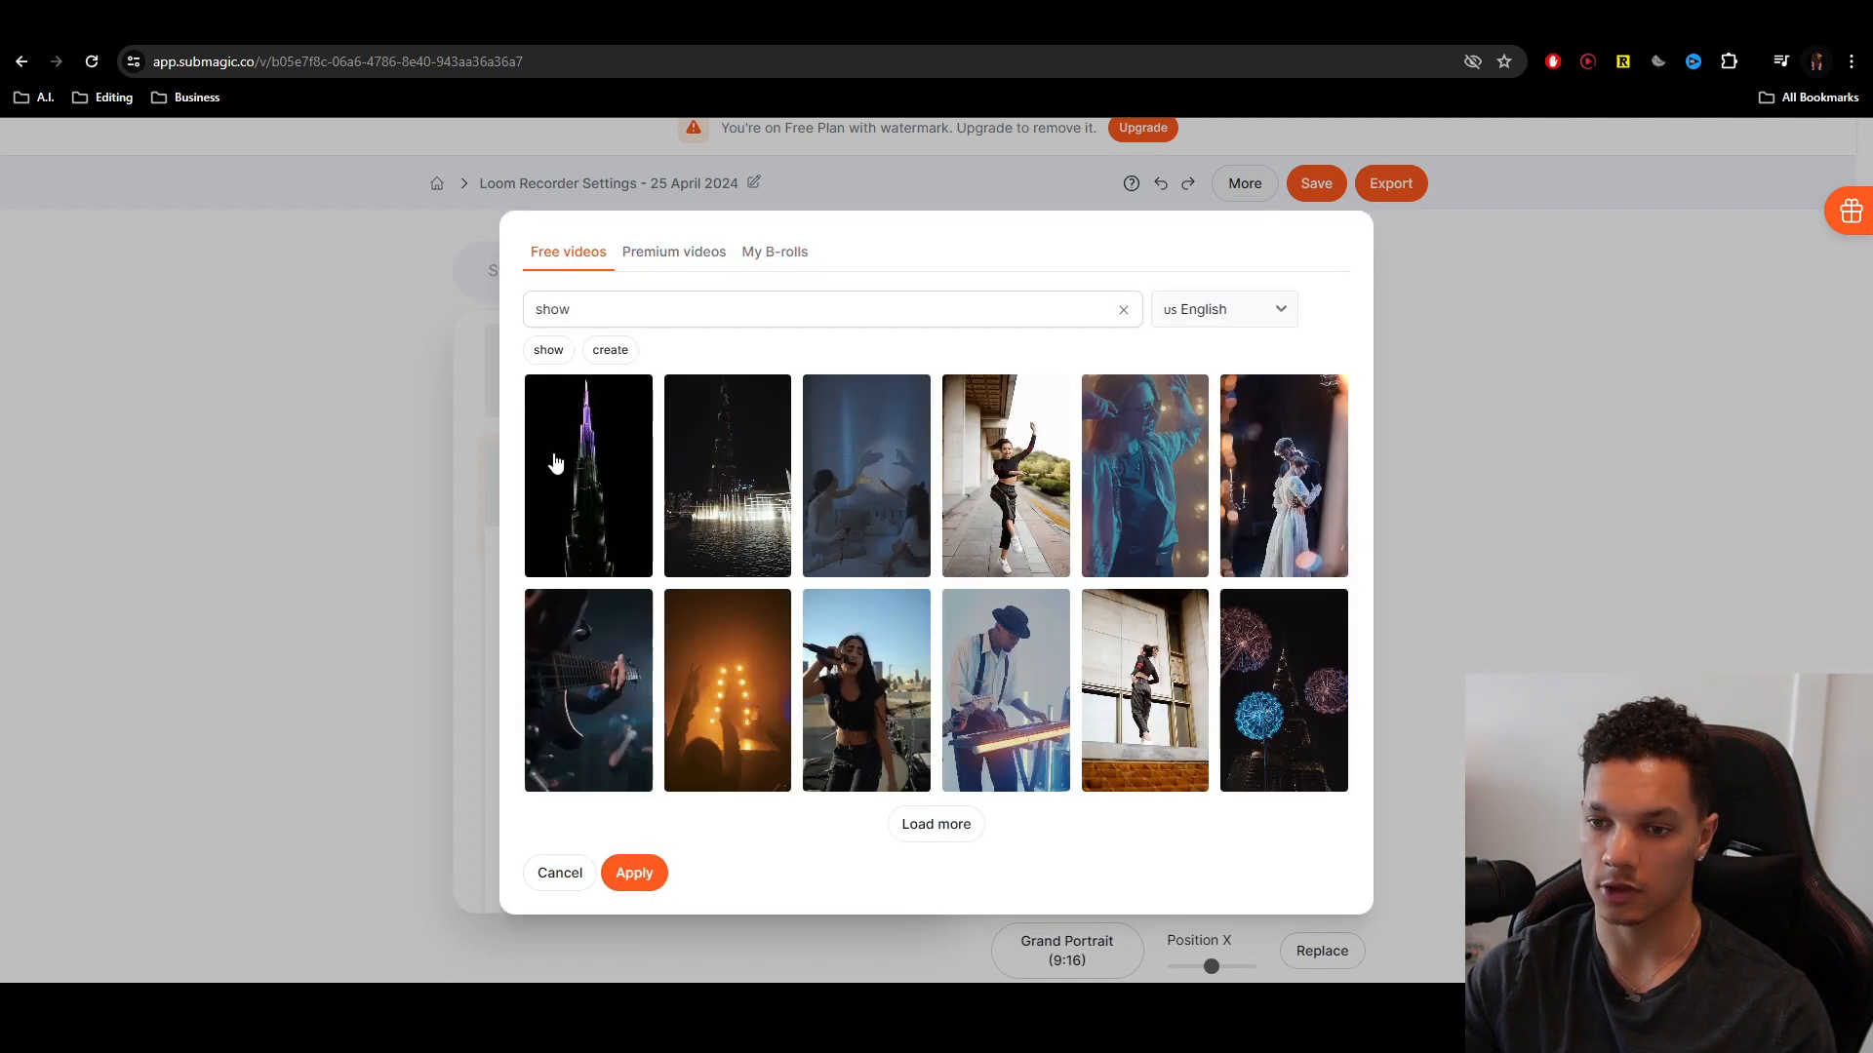
left_click(586, 474)
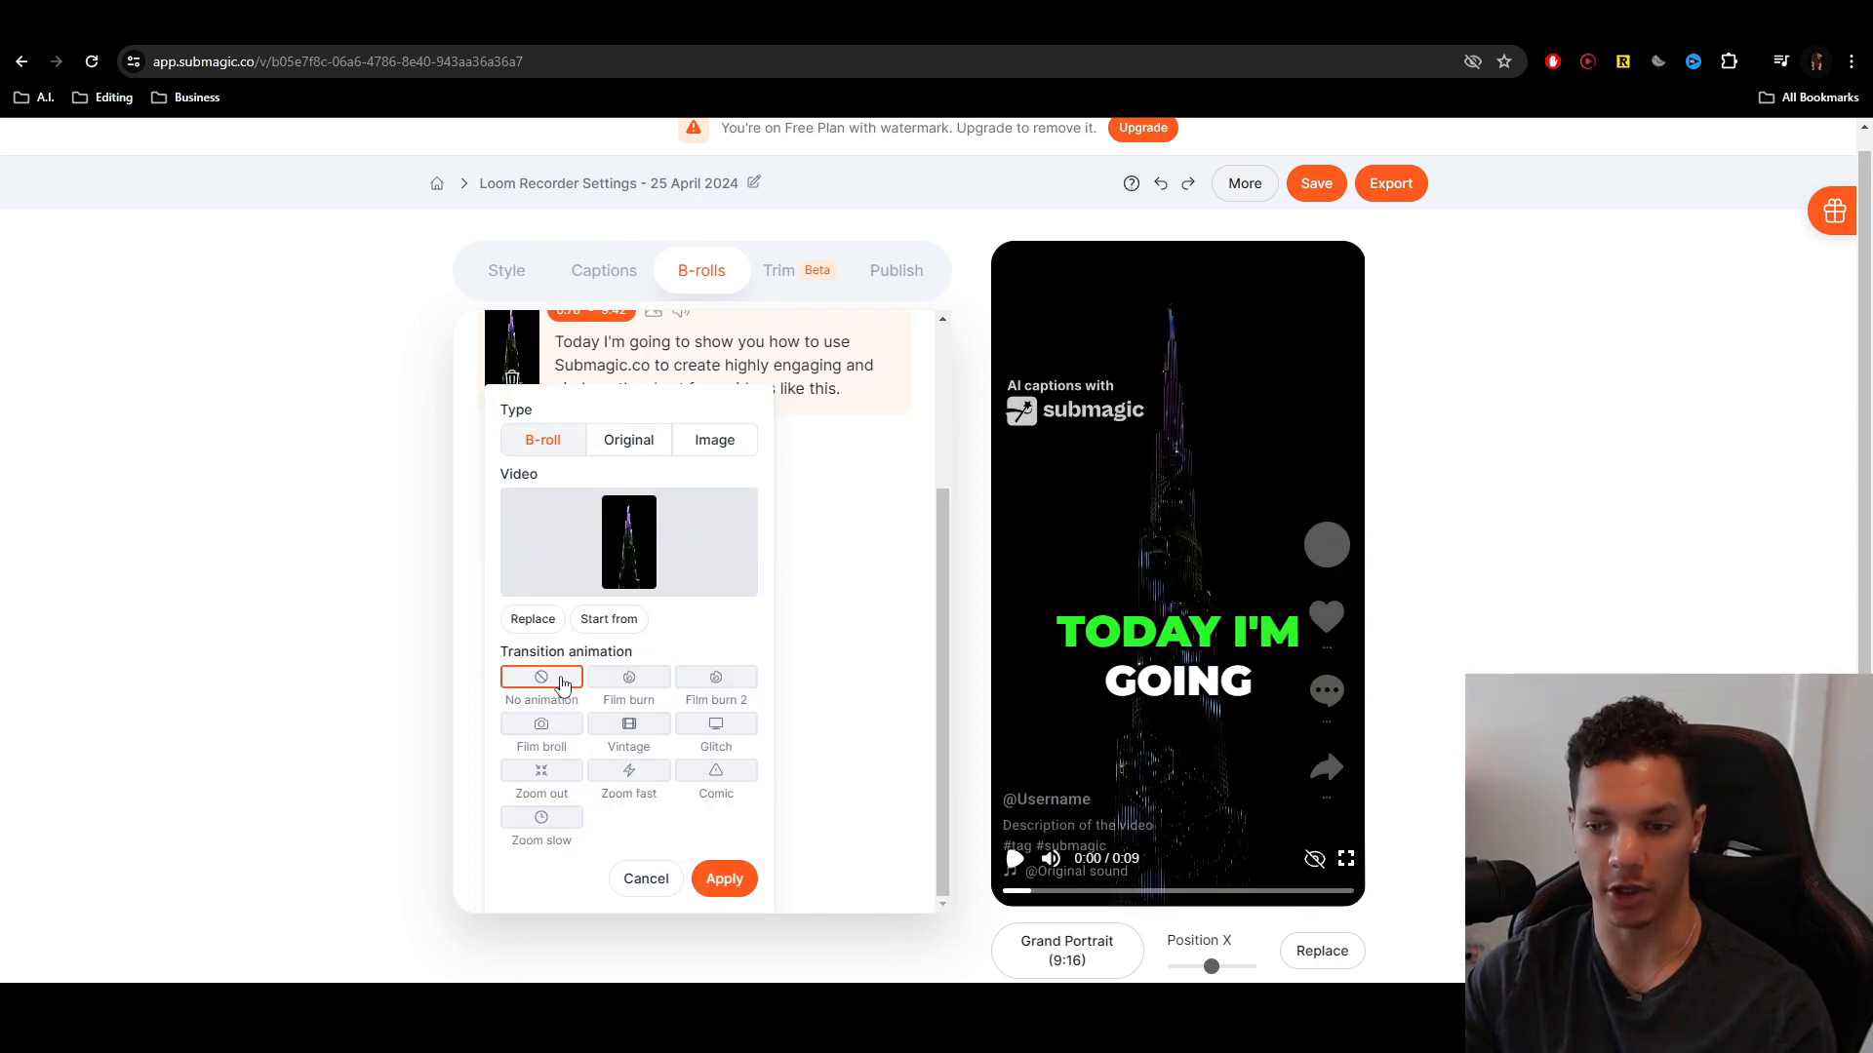
- Give the b-roll a film burn transition, apply it, and play the preview
left_click(540, 725)
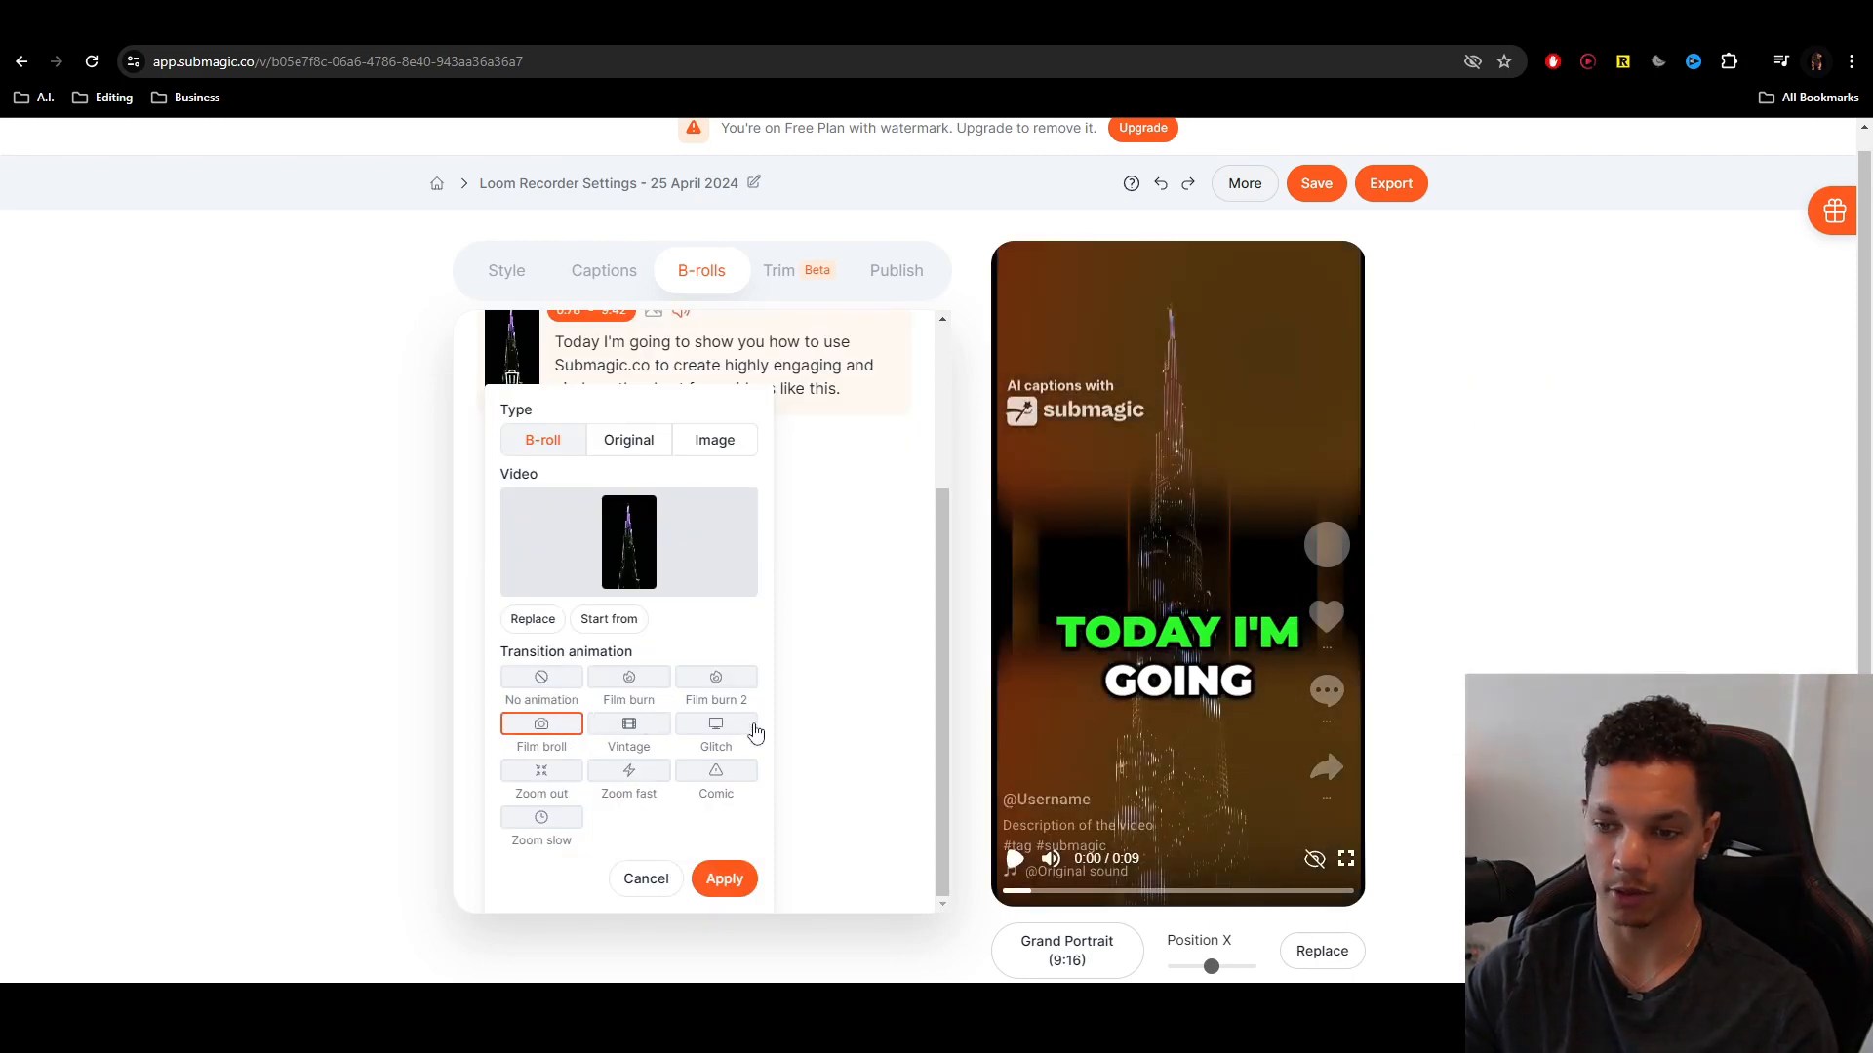
left_click(628, 771)
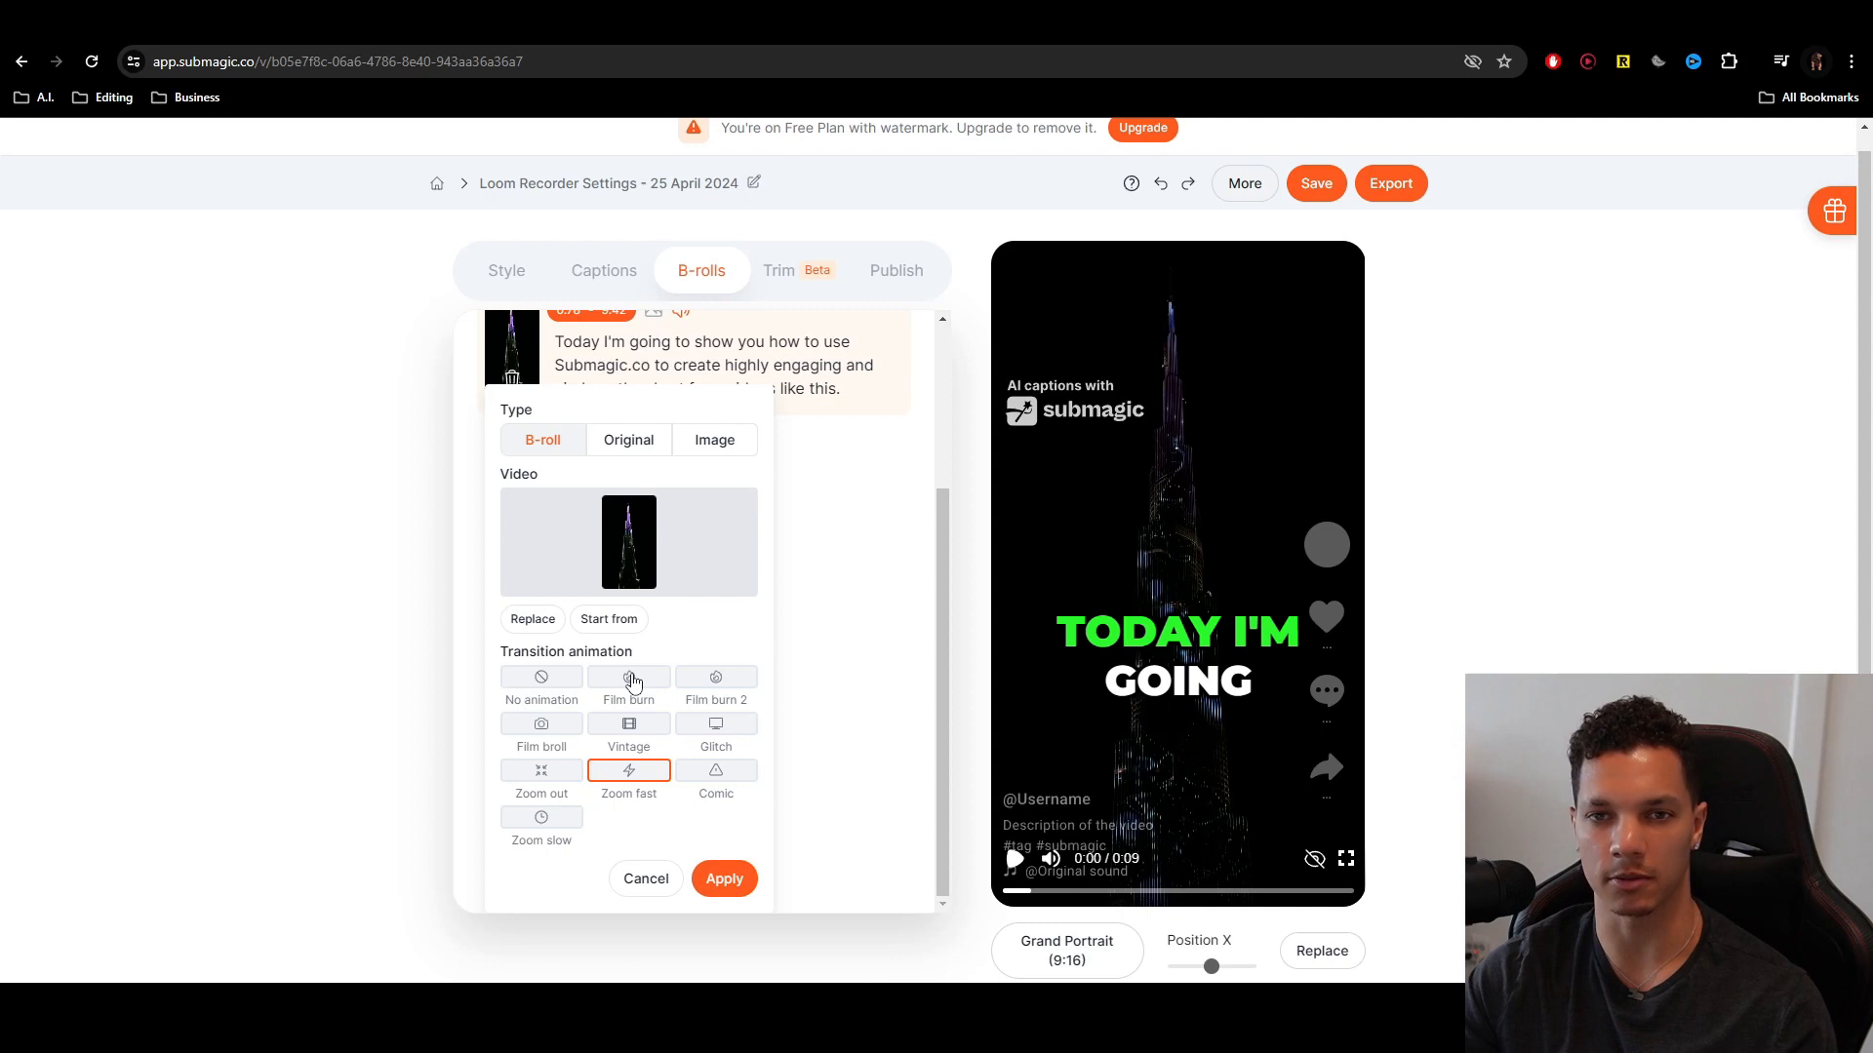
left_click(627, 676)
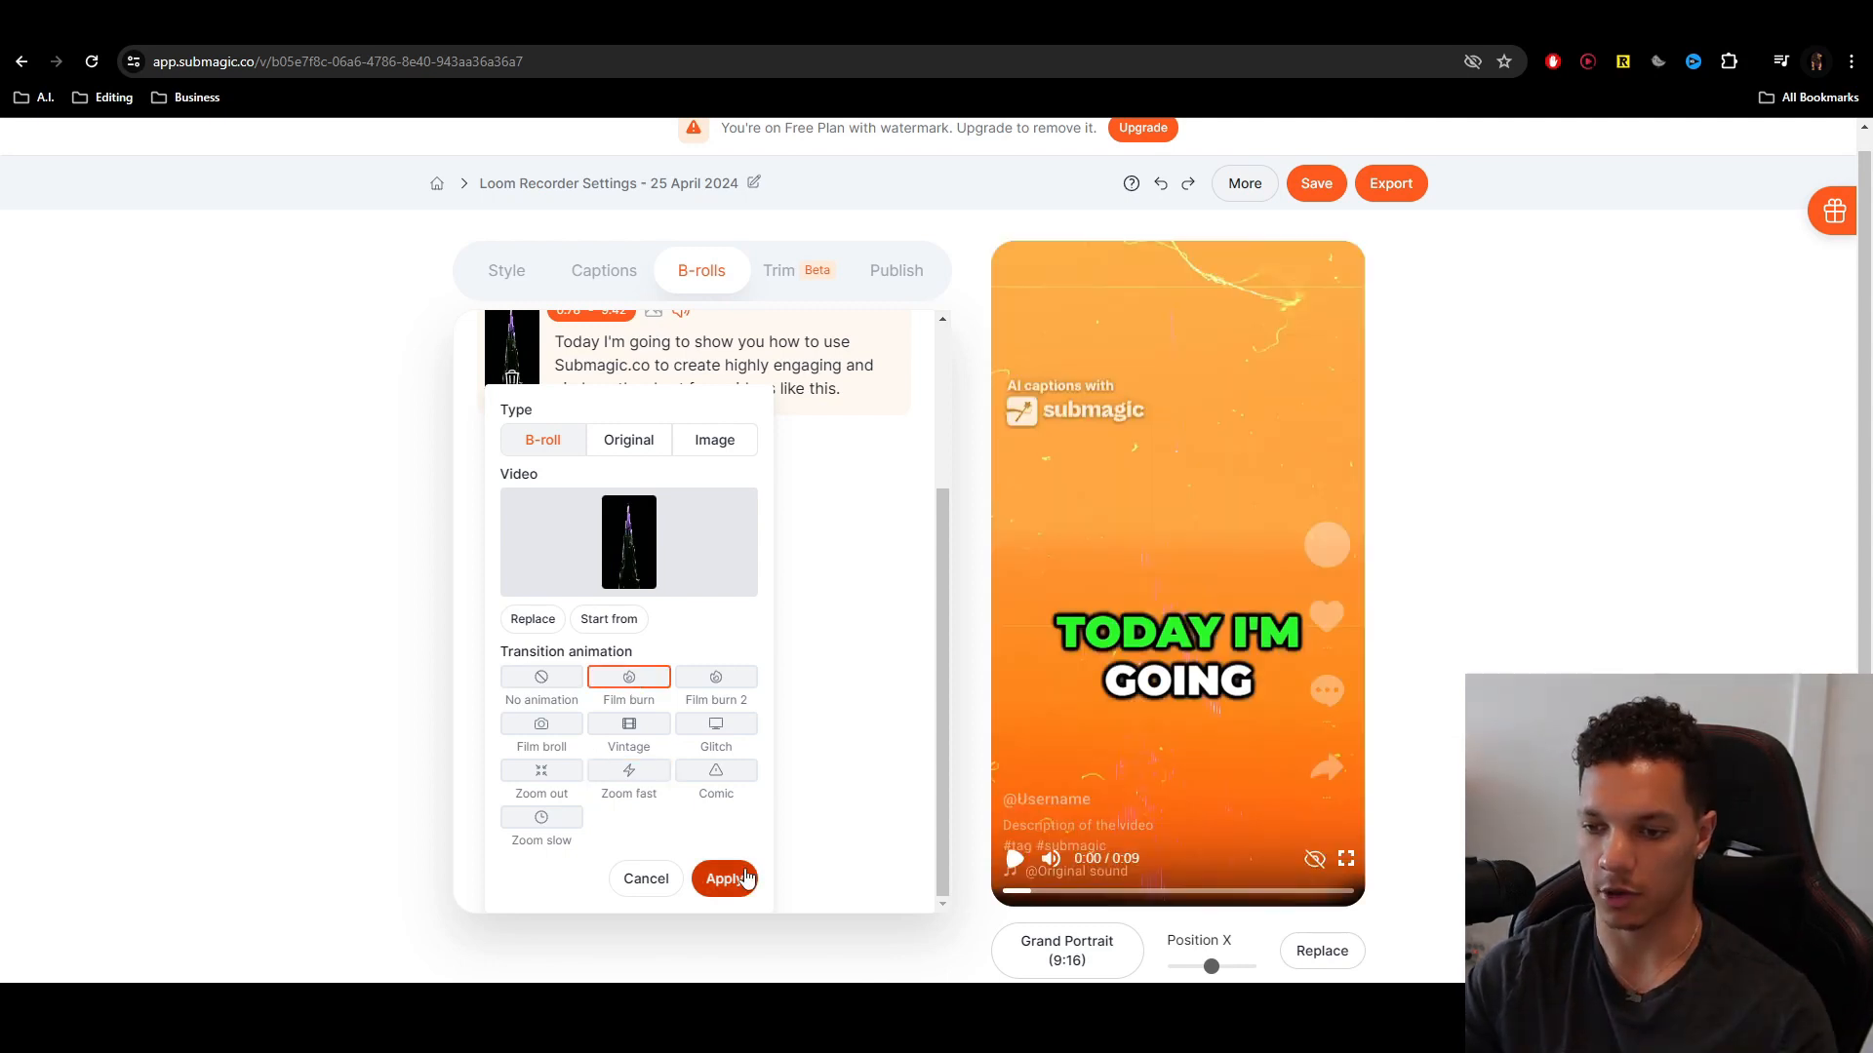
left_click(725, 877)
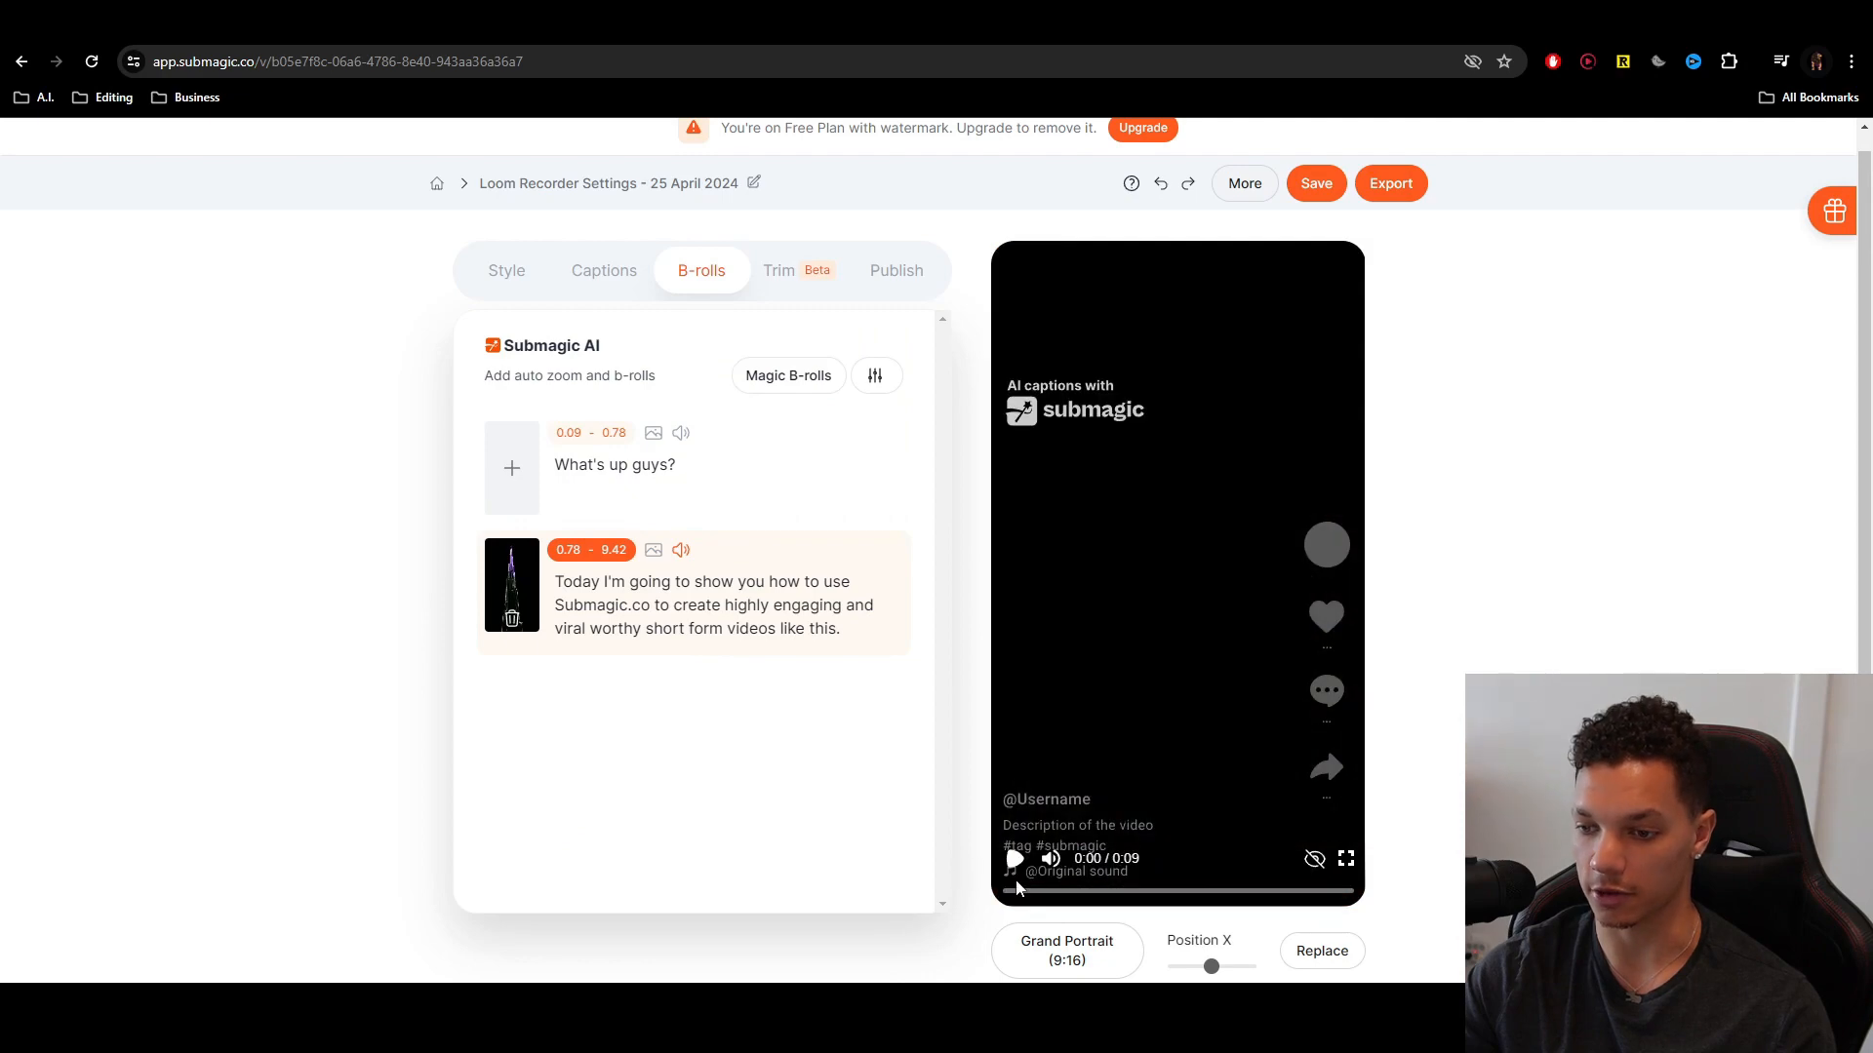
left_click(1014, 857)
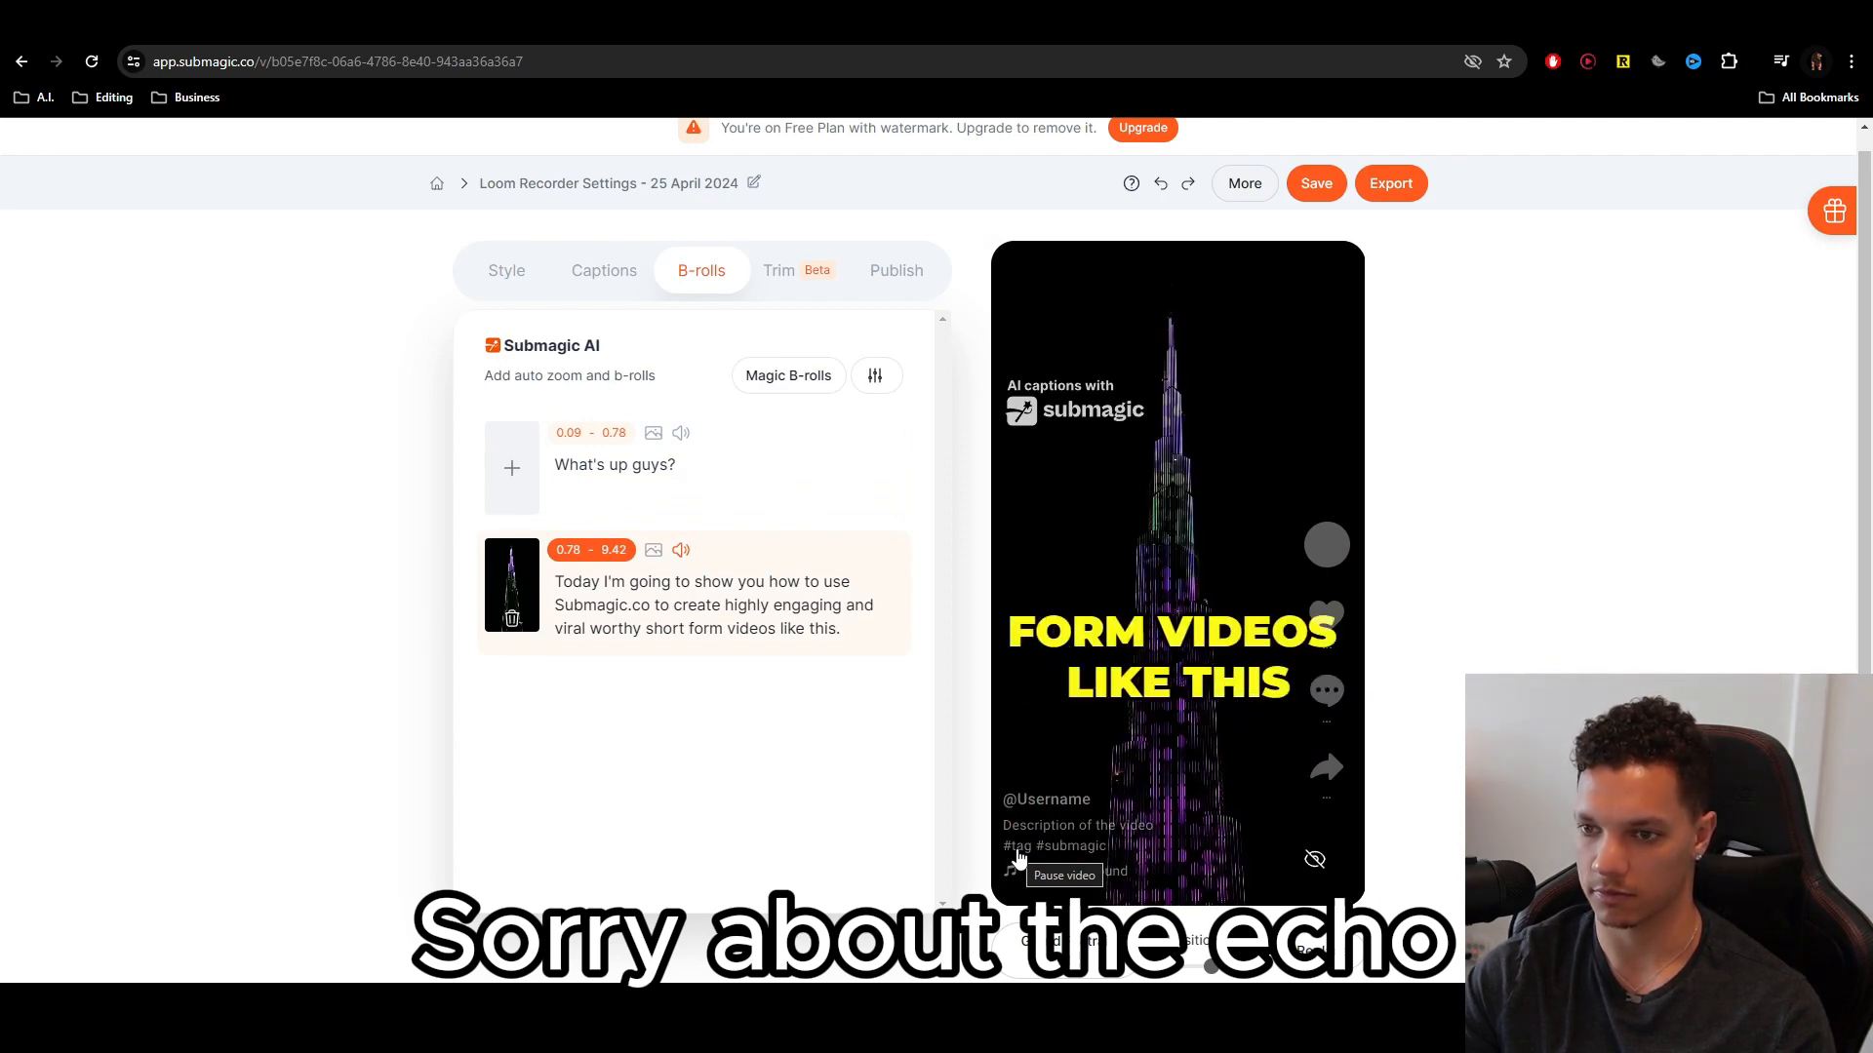
- Pause the video preview
left_click(779, 271)
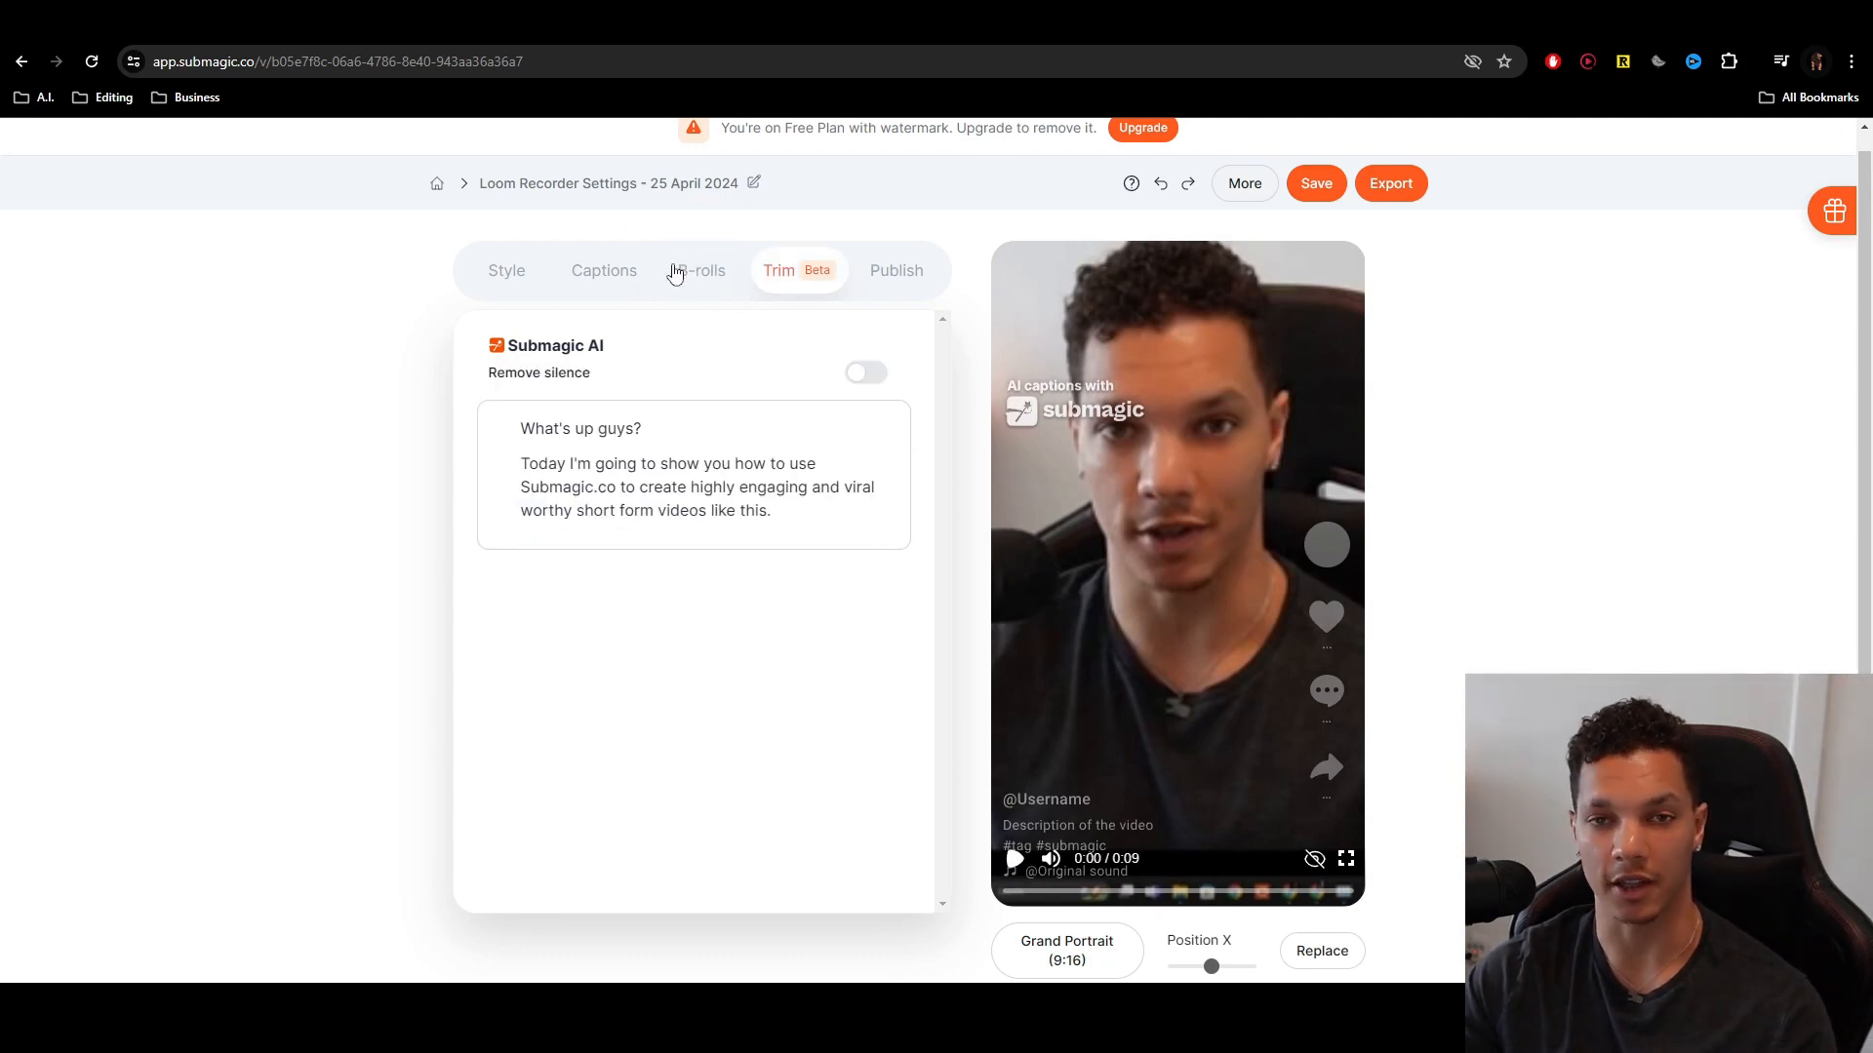
- Switch to the Publish tab with AI hook title, music and hashtag options
left_click(896, 270)
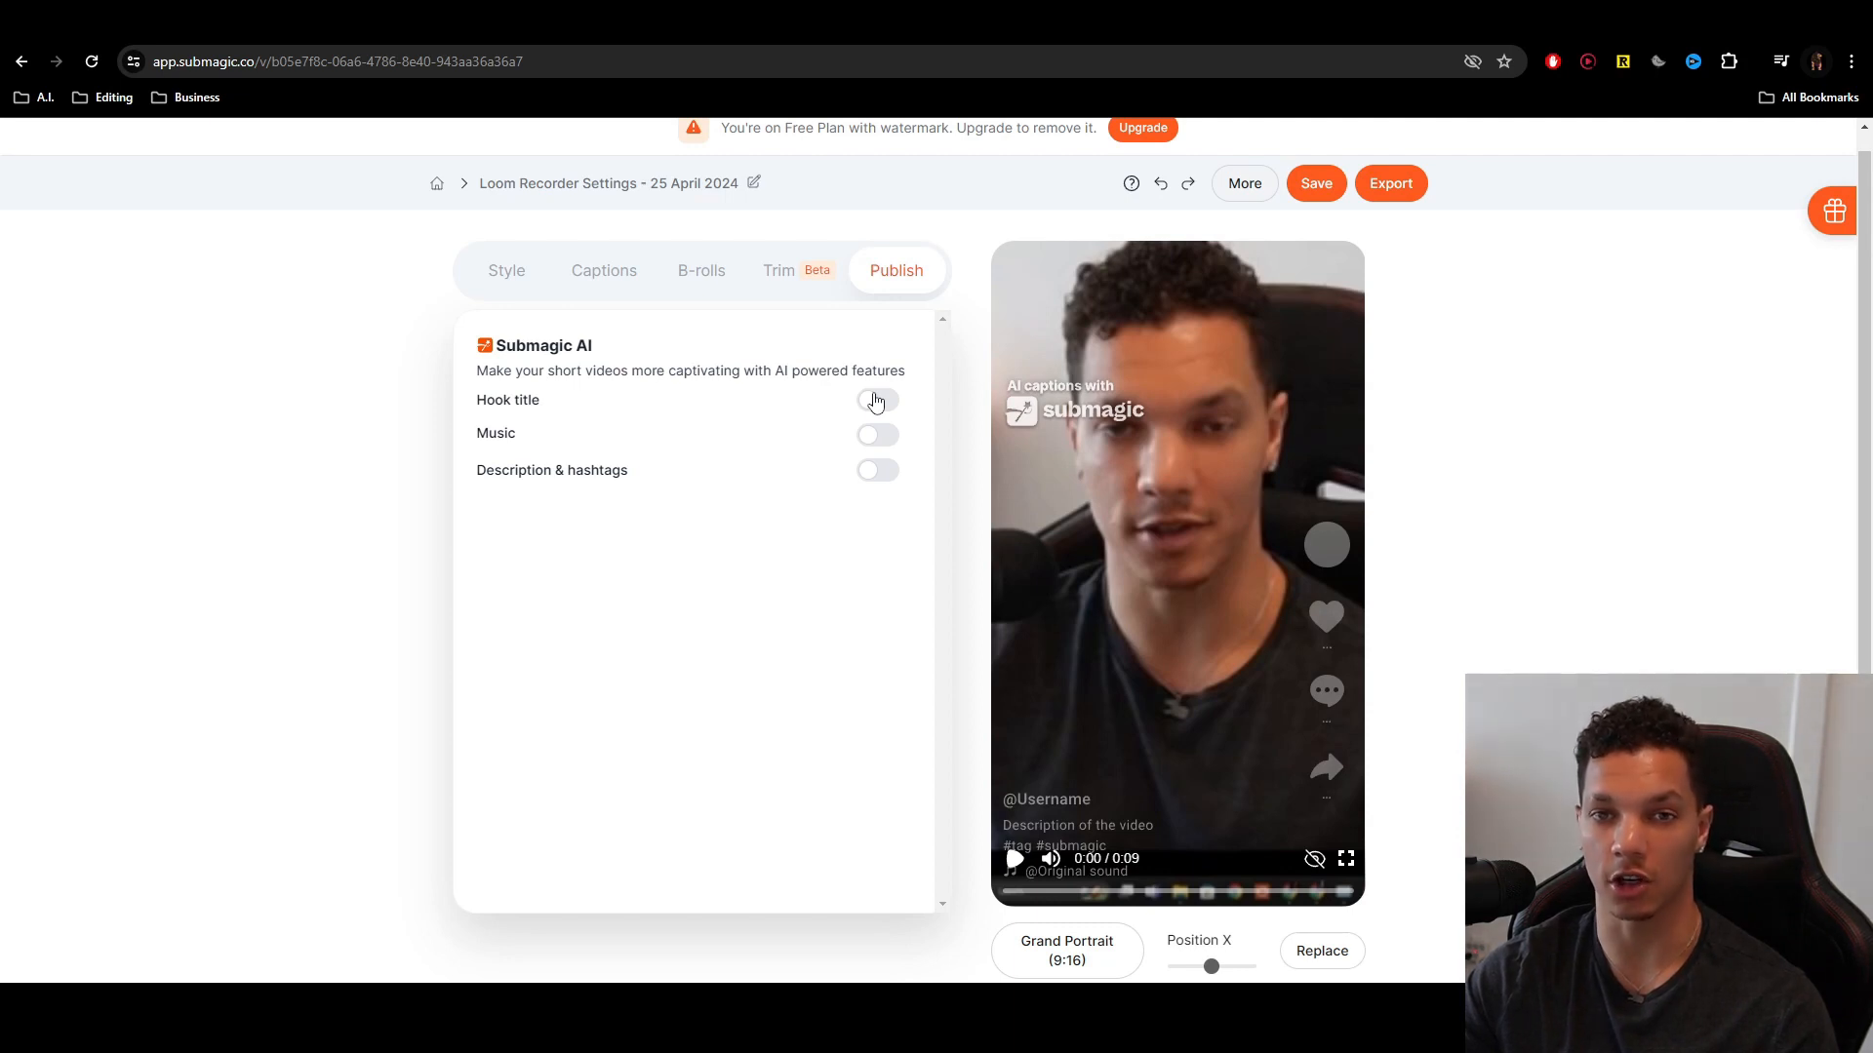
- Enable the AI hook title and a long description with hashtags, leaving music off
left_click(877, 400)
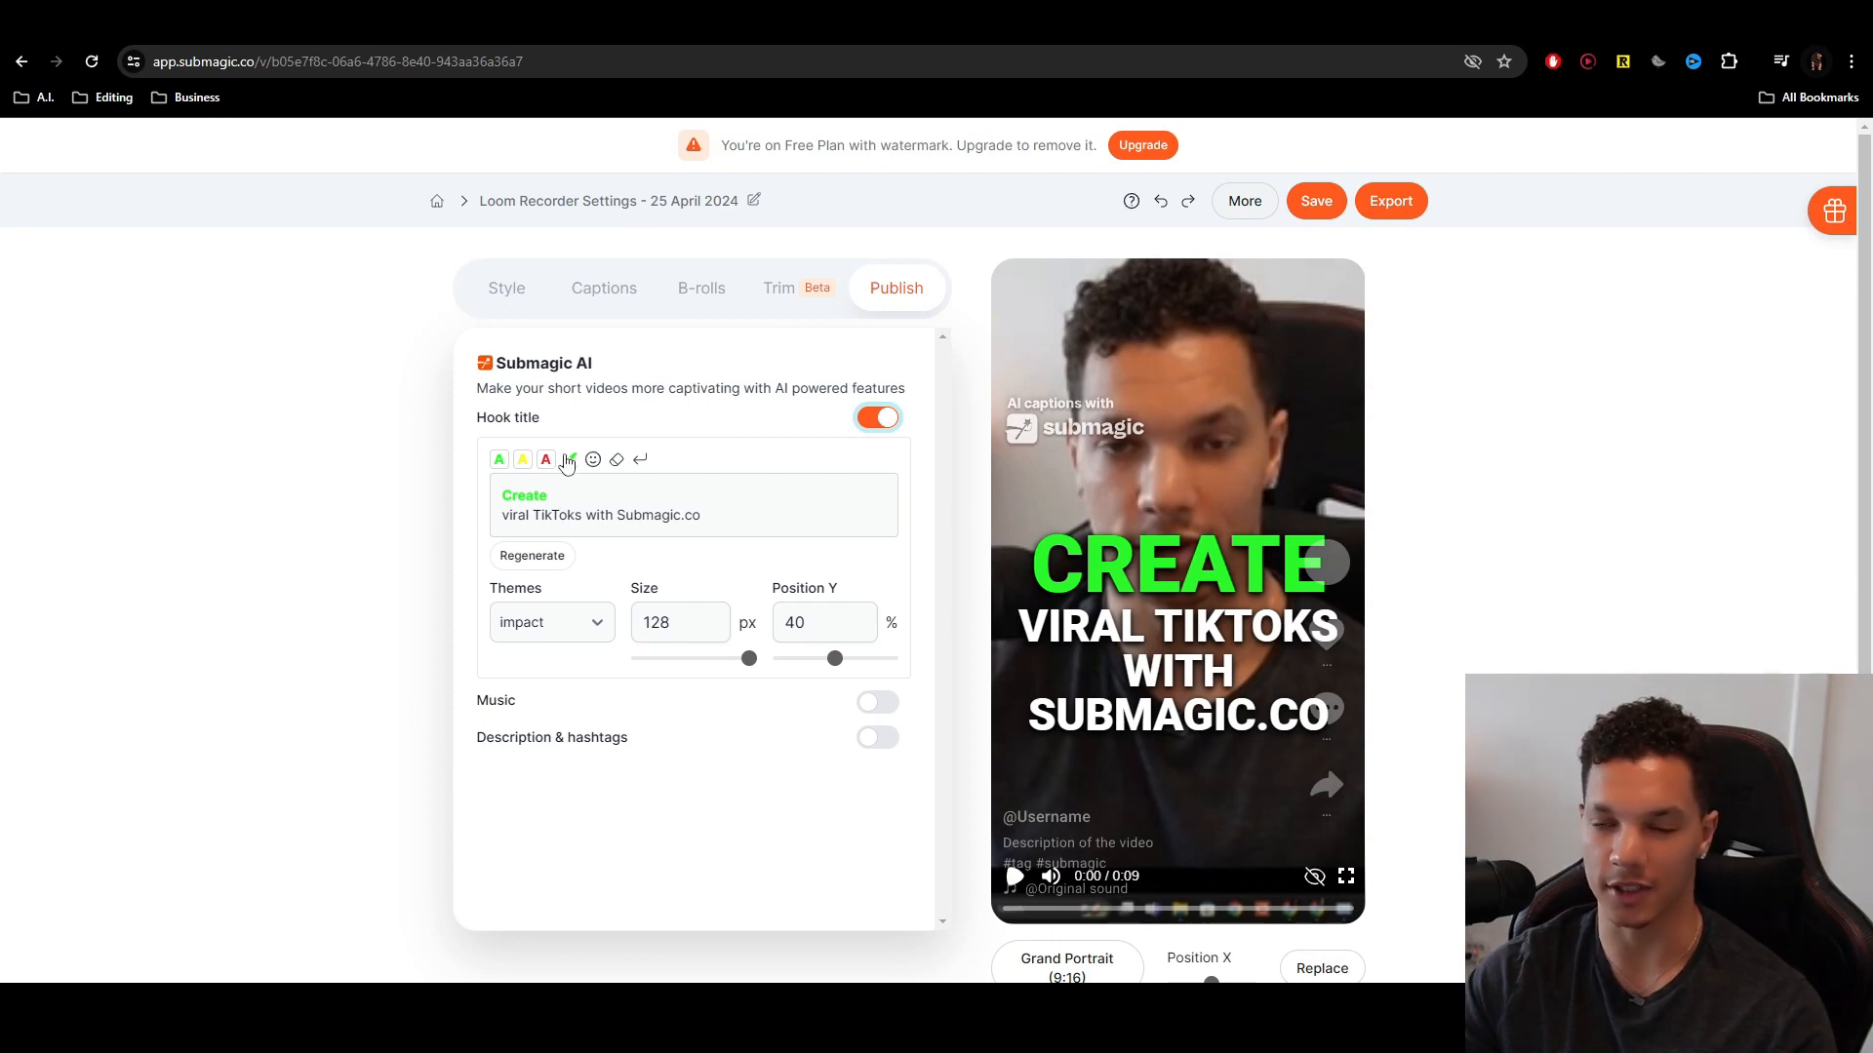
left_click(877, 701)
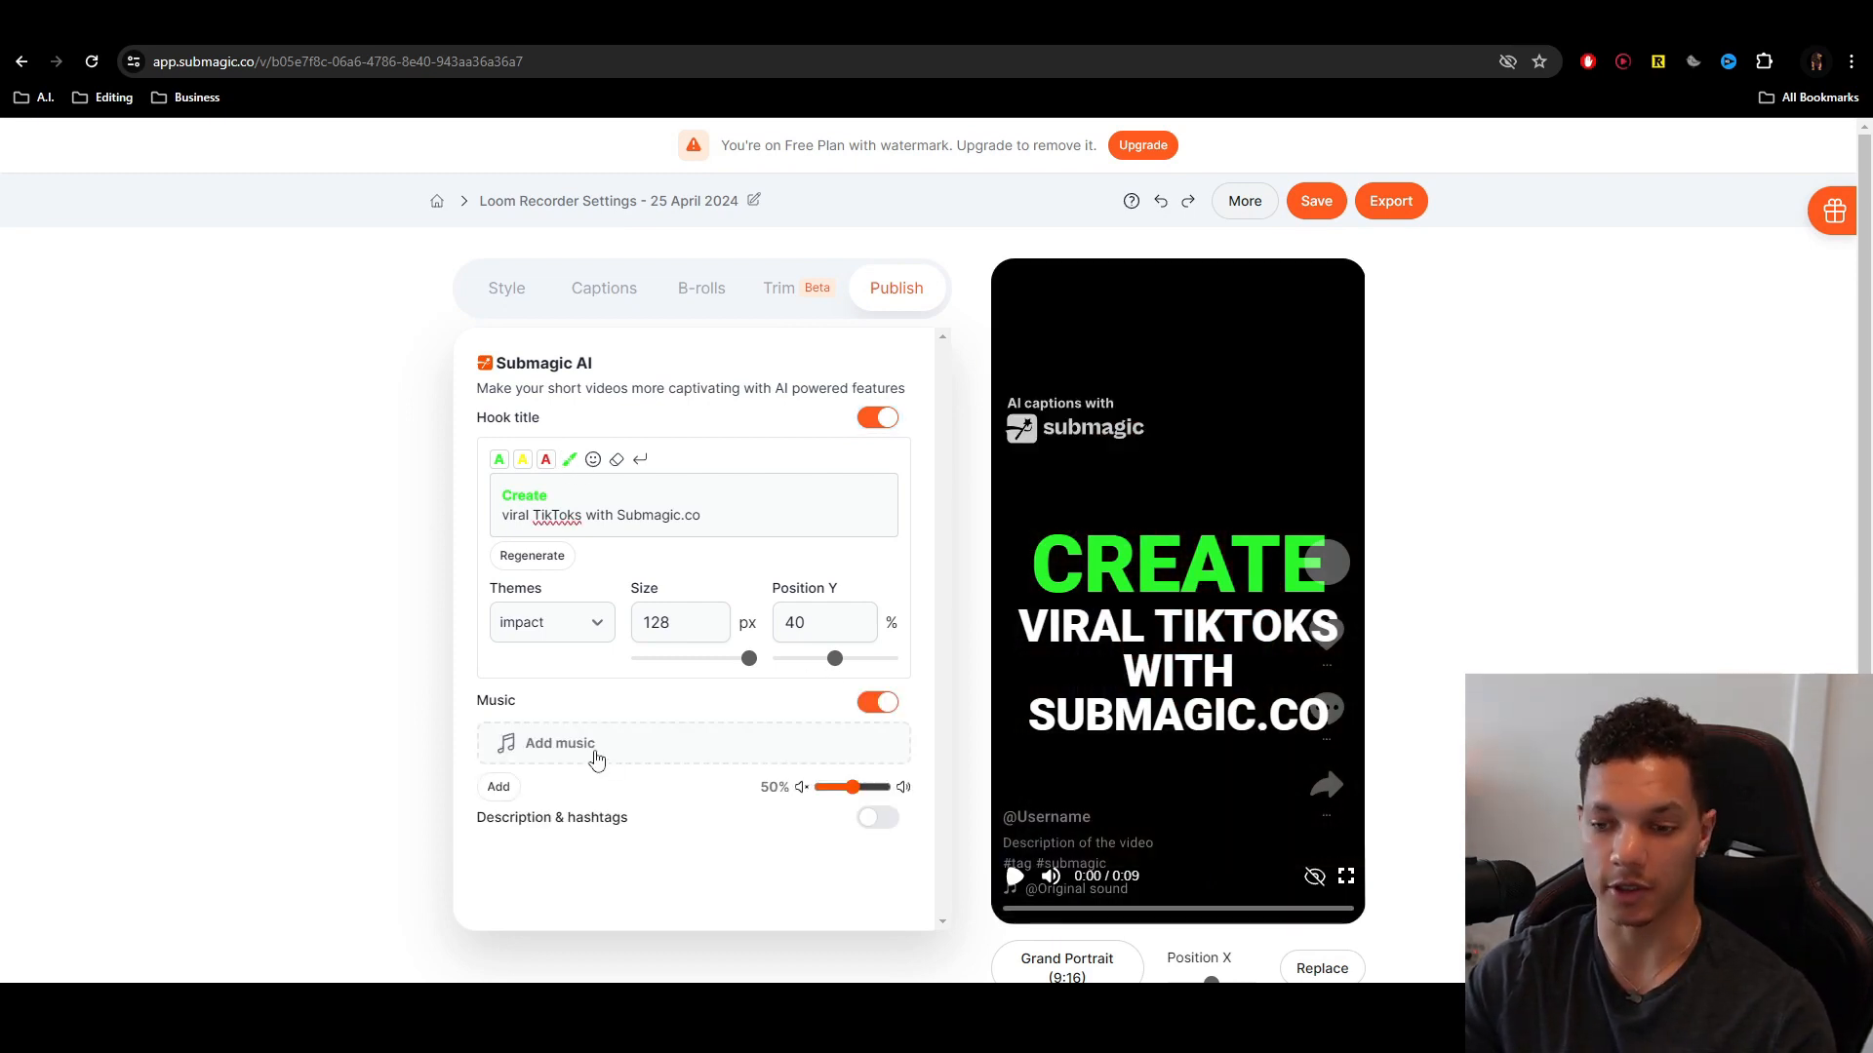
left_click(558, 743)
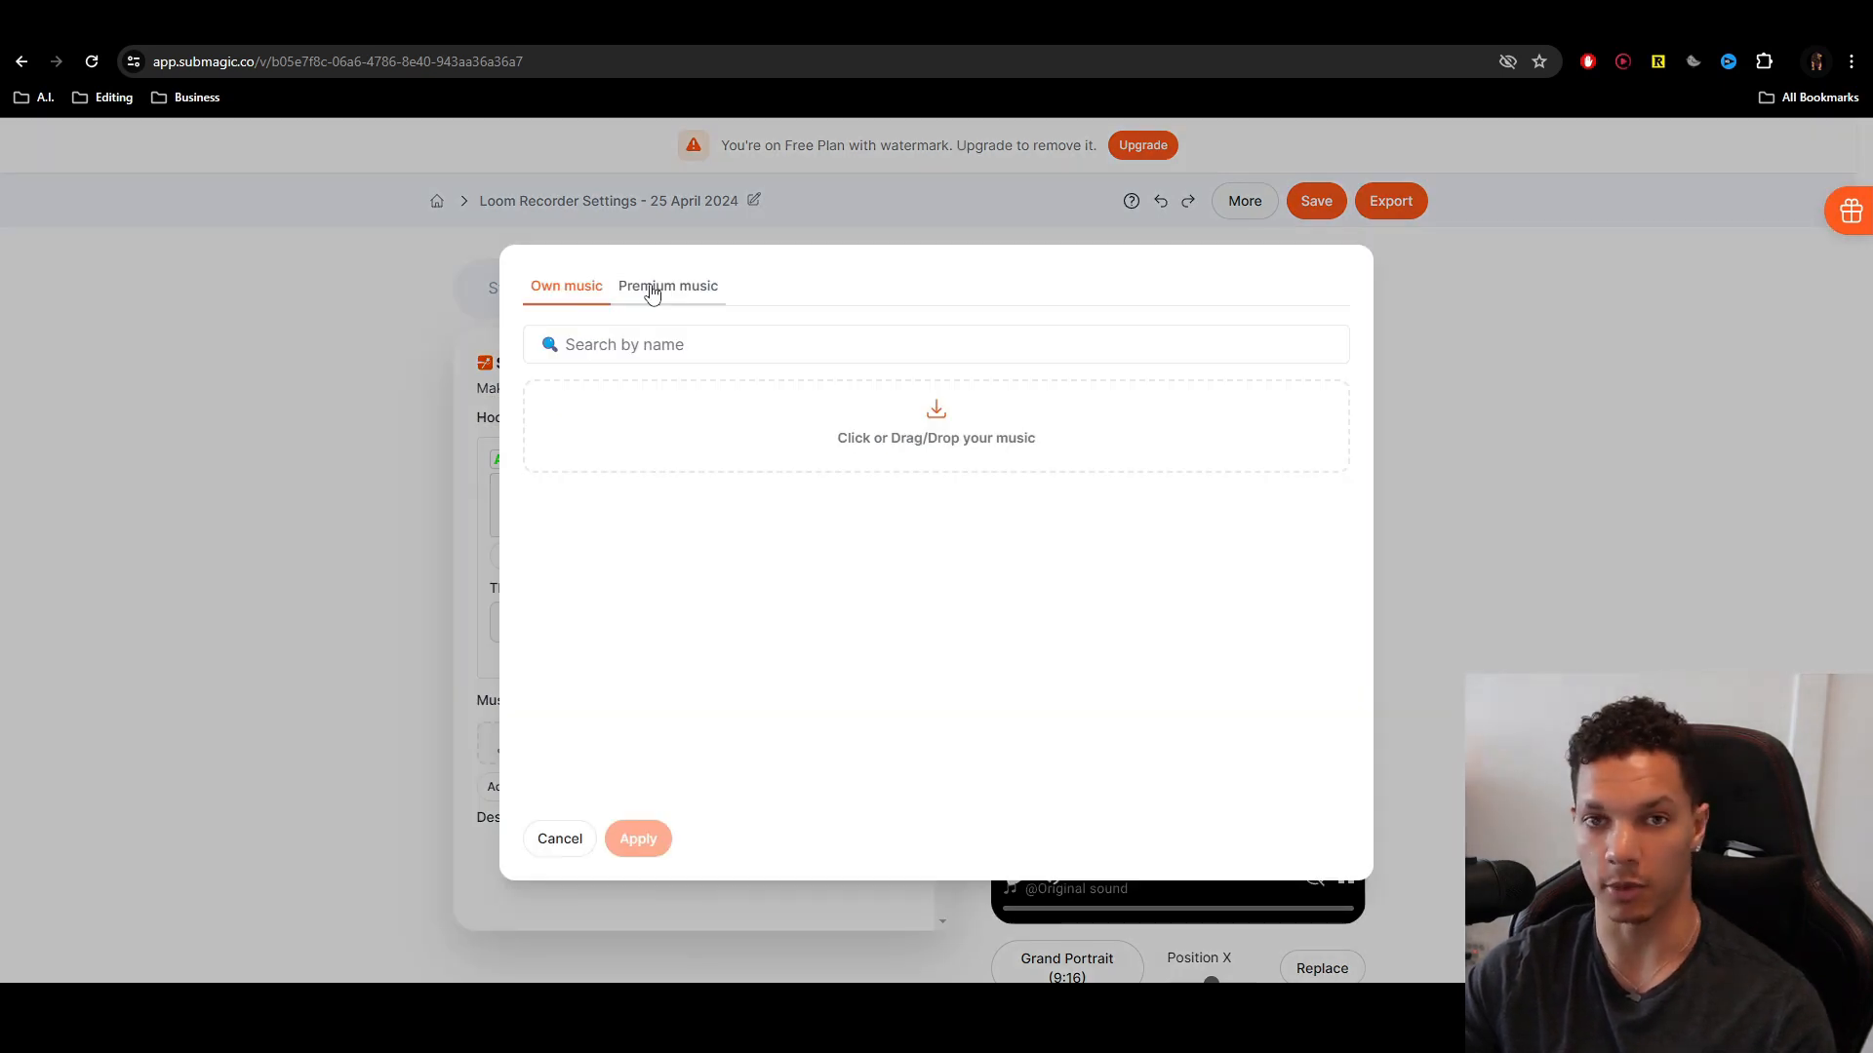
left_click(559, 839)
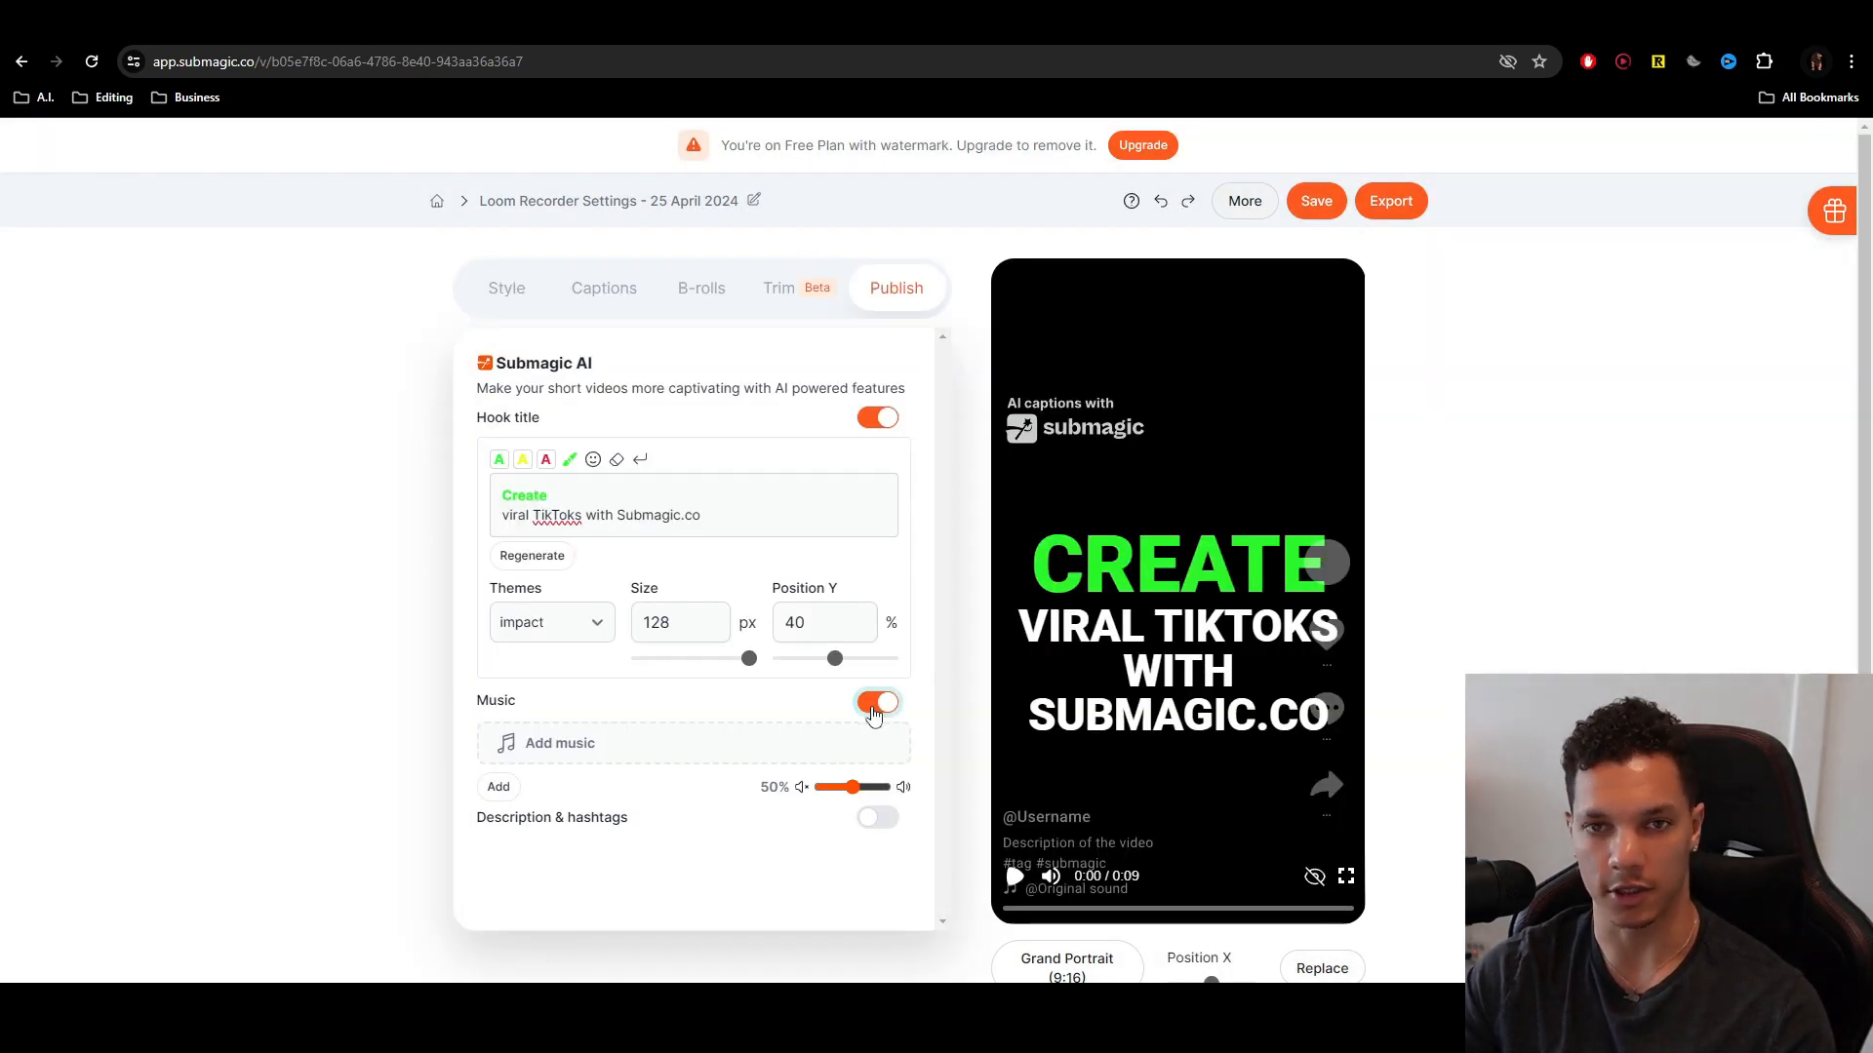
left_click(877, 703)
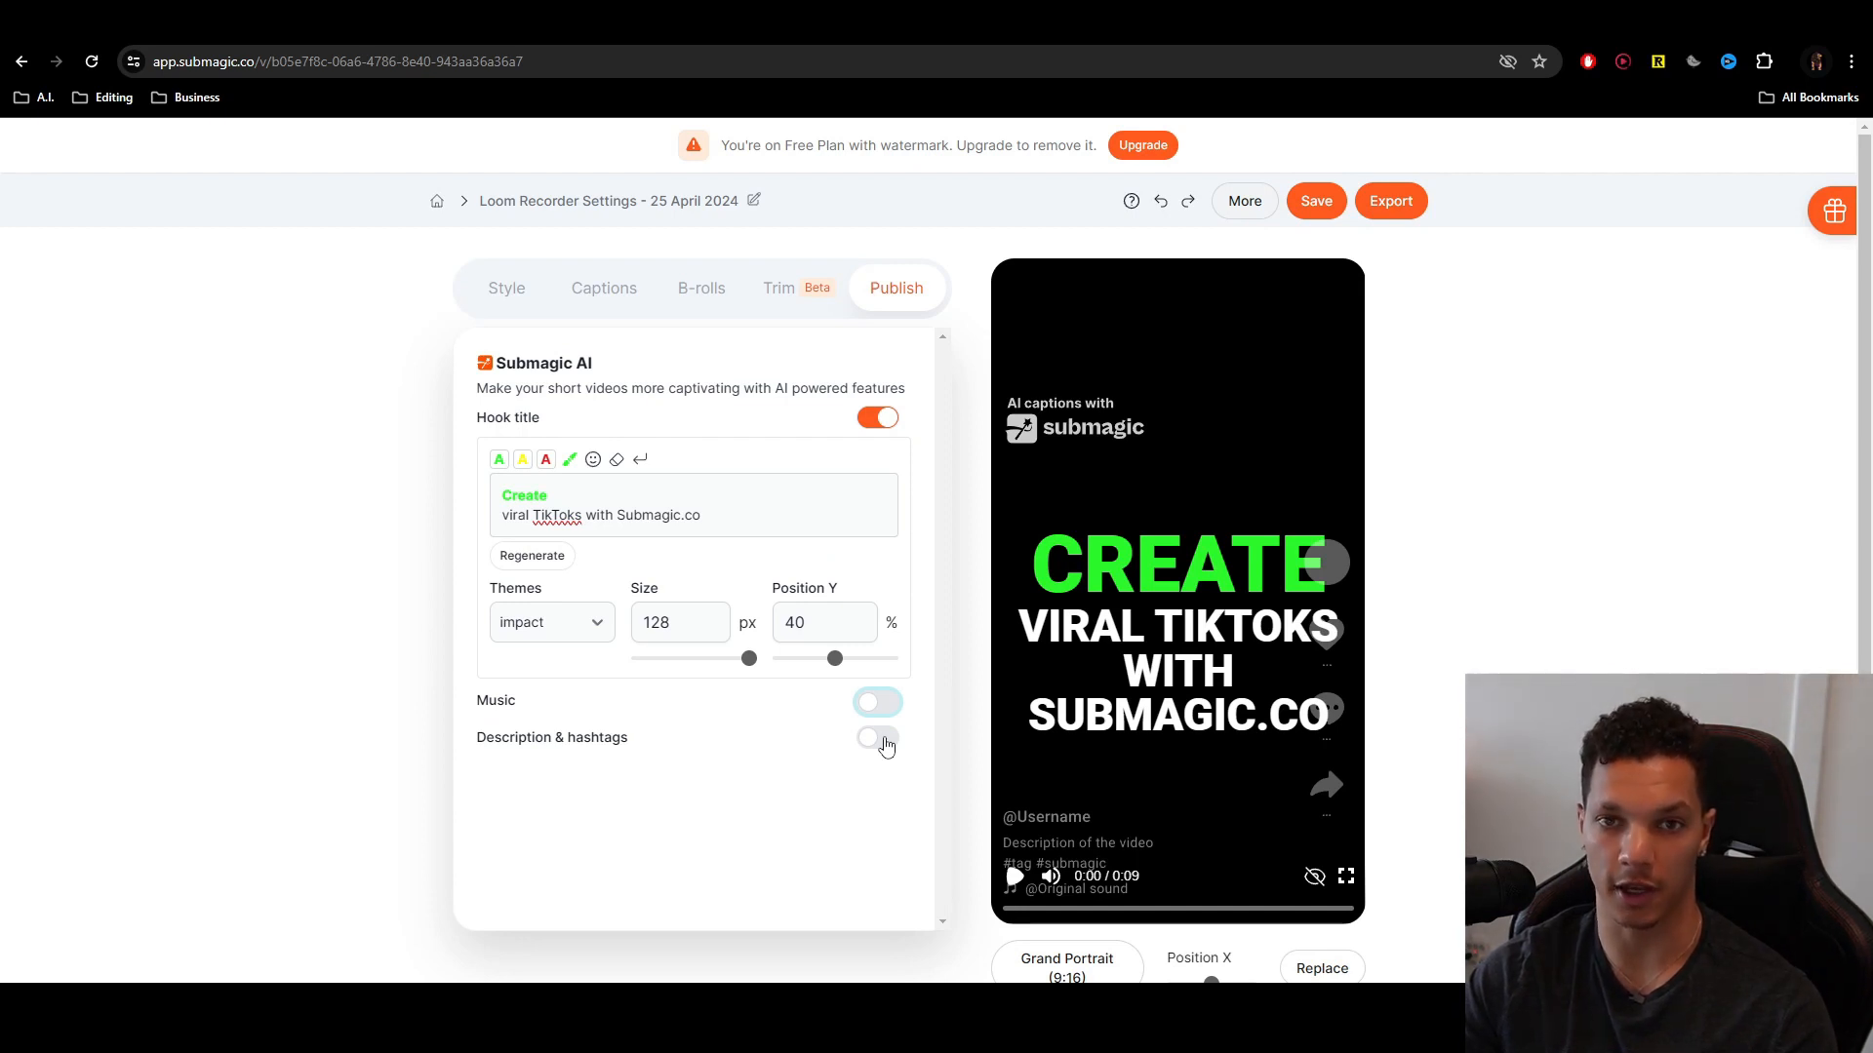
left_click(876, 739)
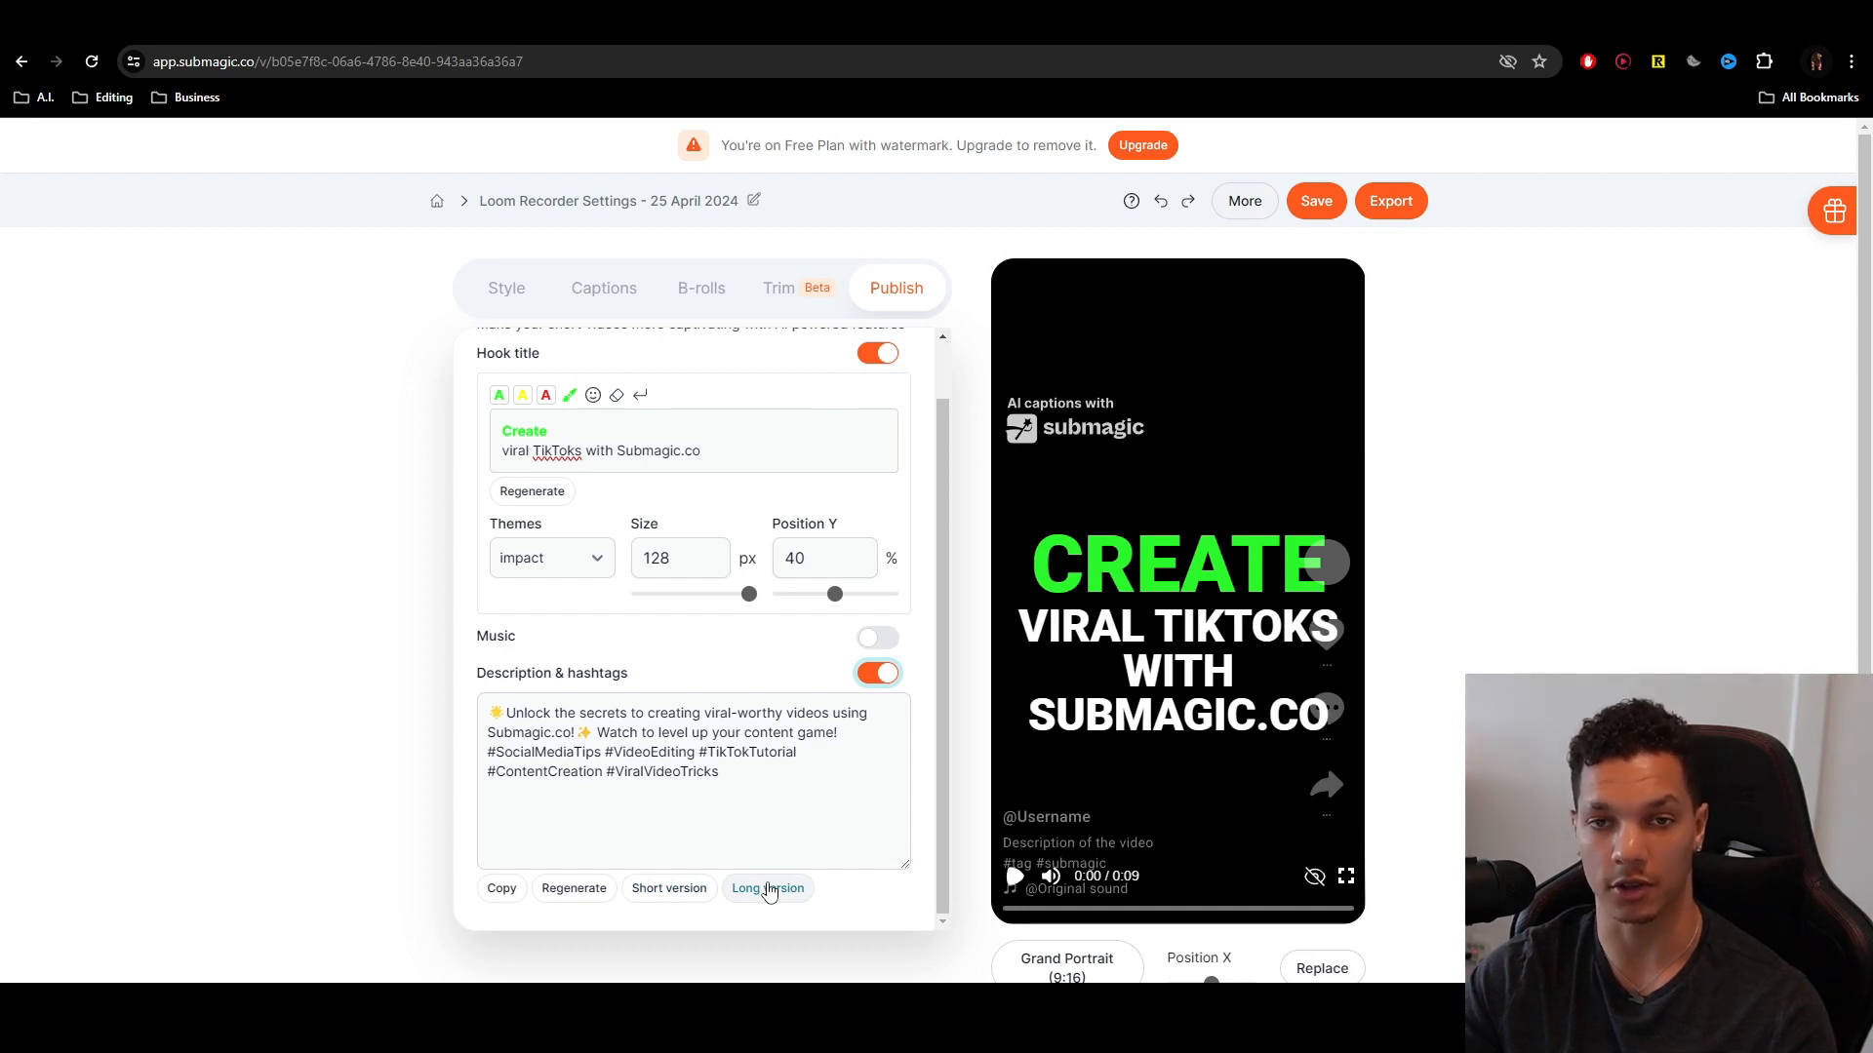
left_click(1389, 201)
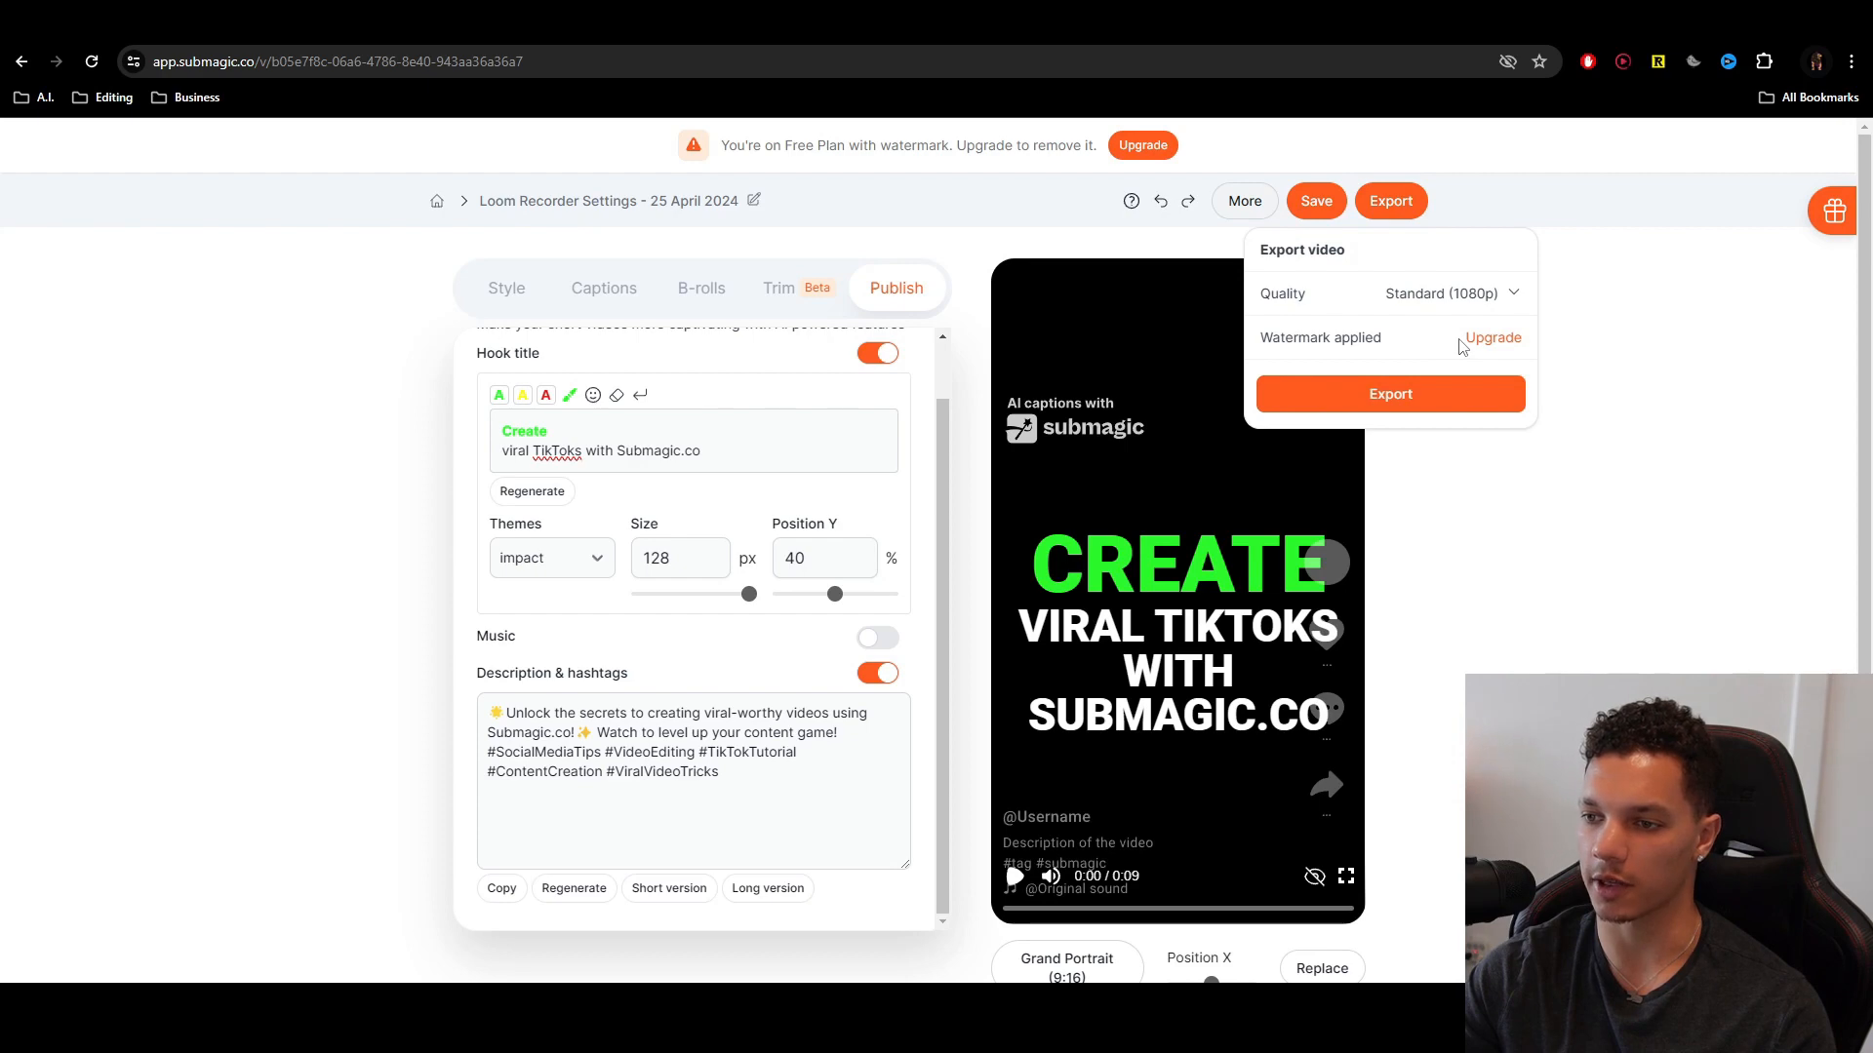
- Review the $16, $40 and $120 monthly upgrade plans, then close the pricing dialog
left_click(1491, 339)
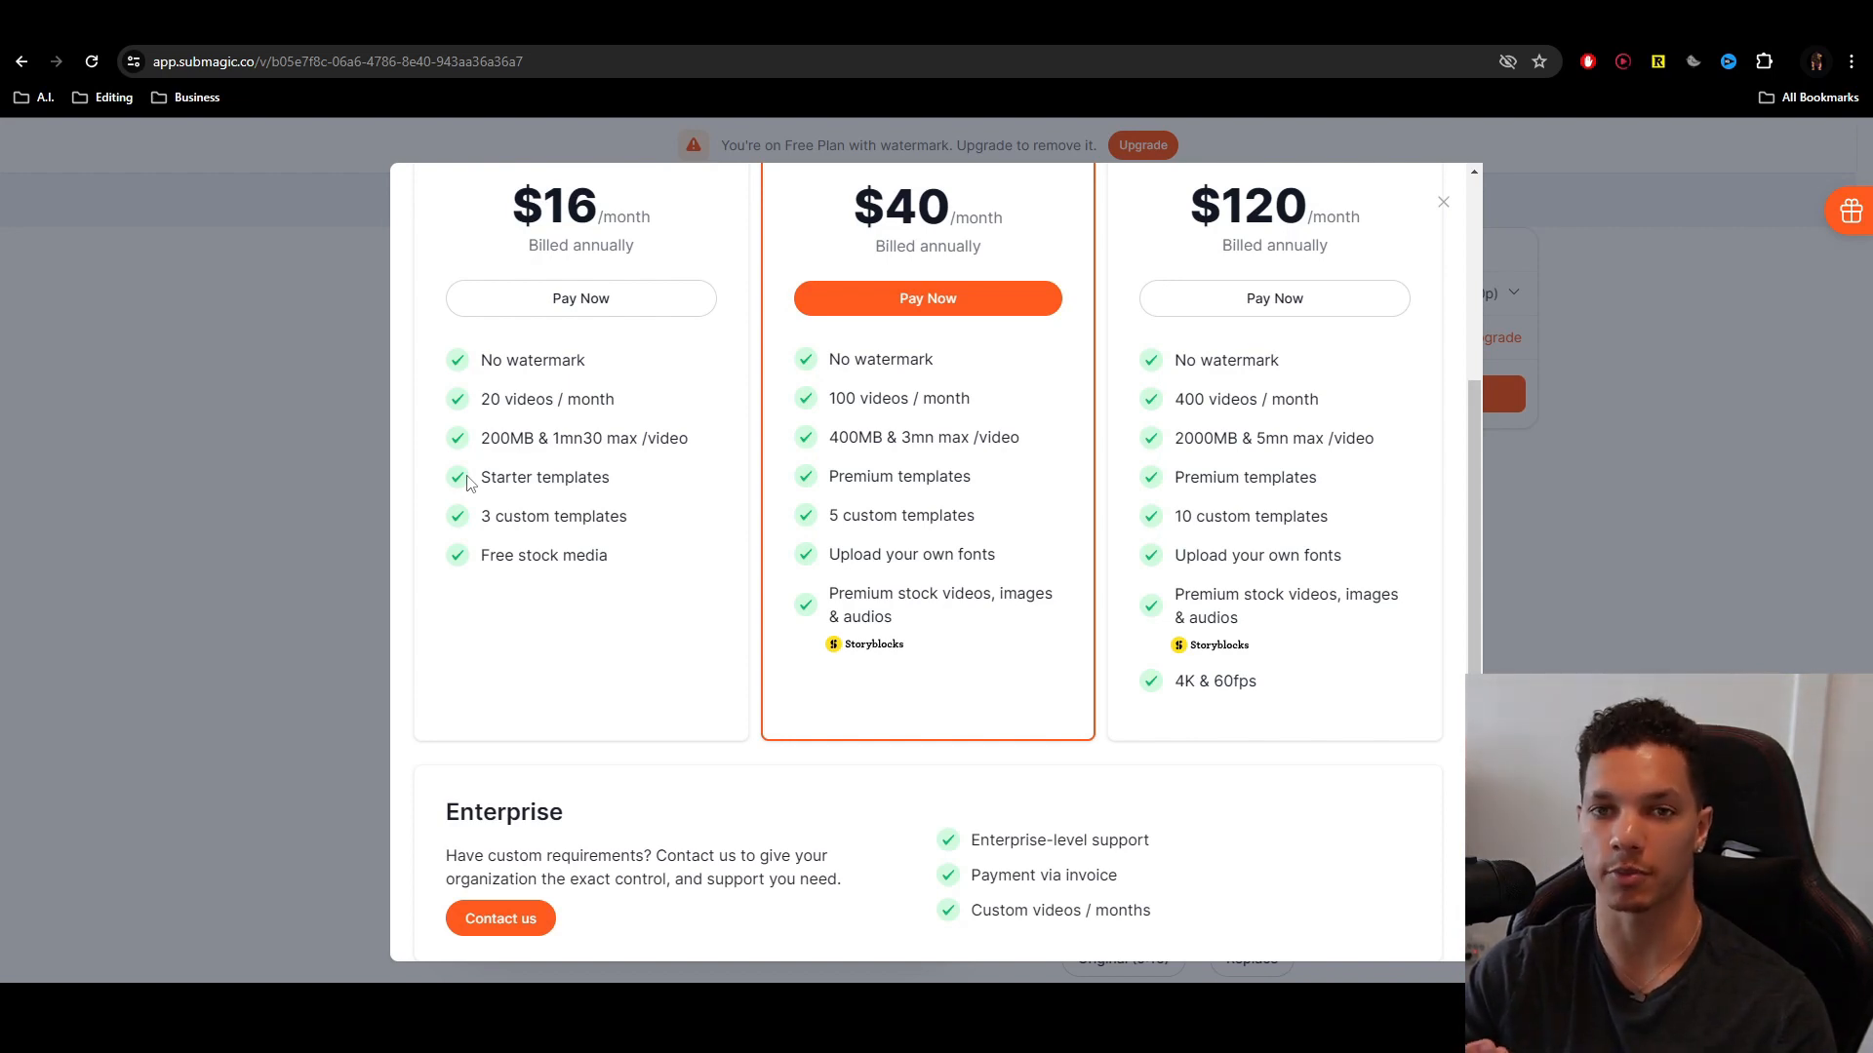
left_click(1442, 201)
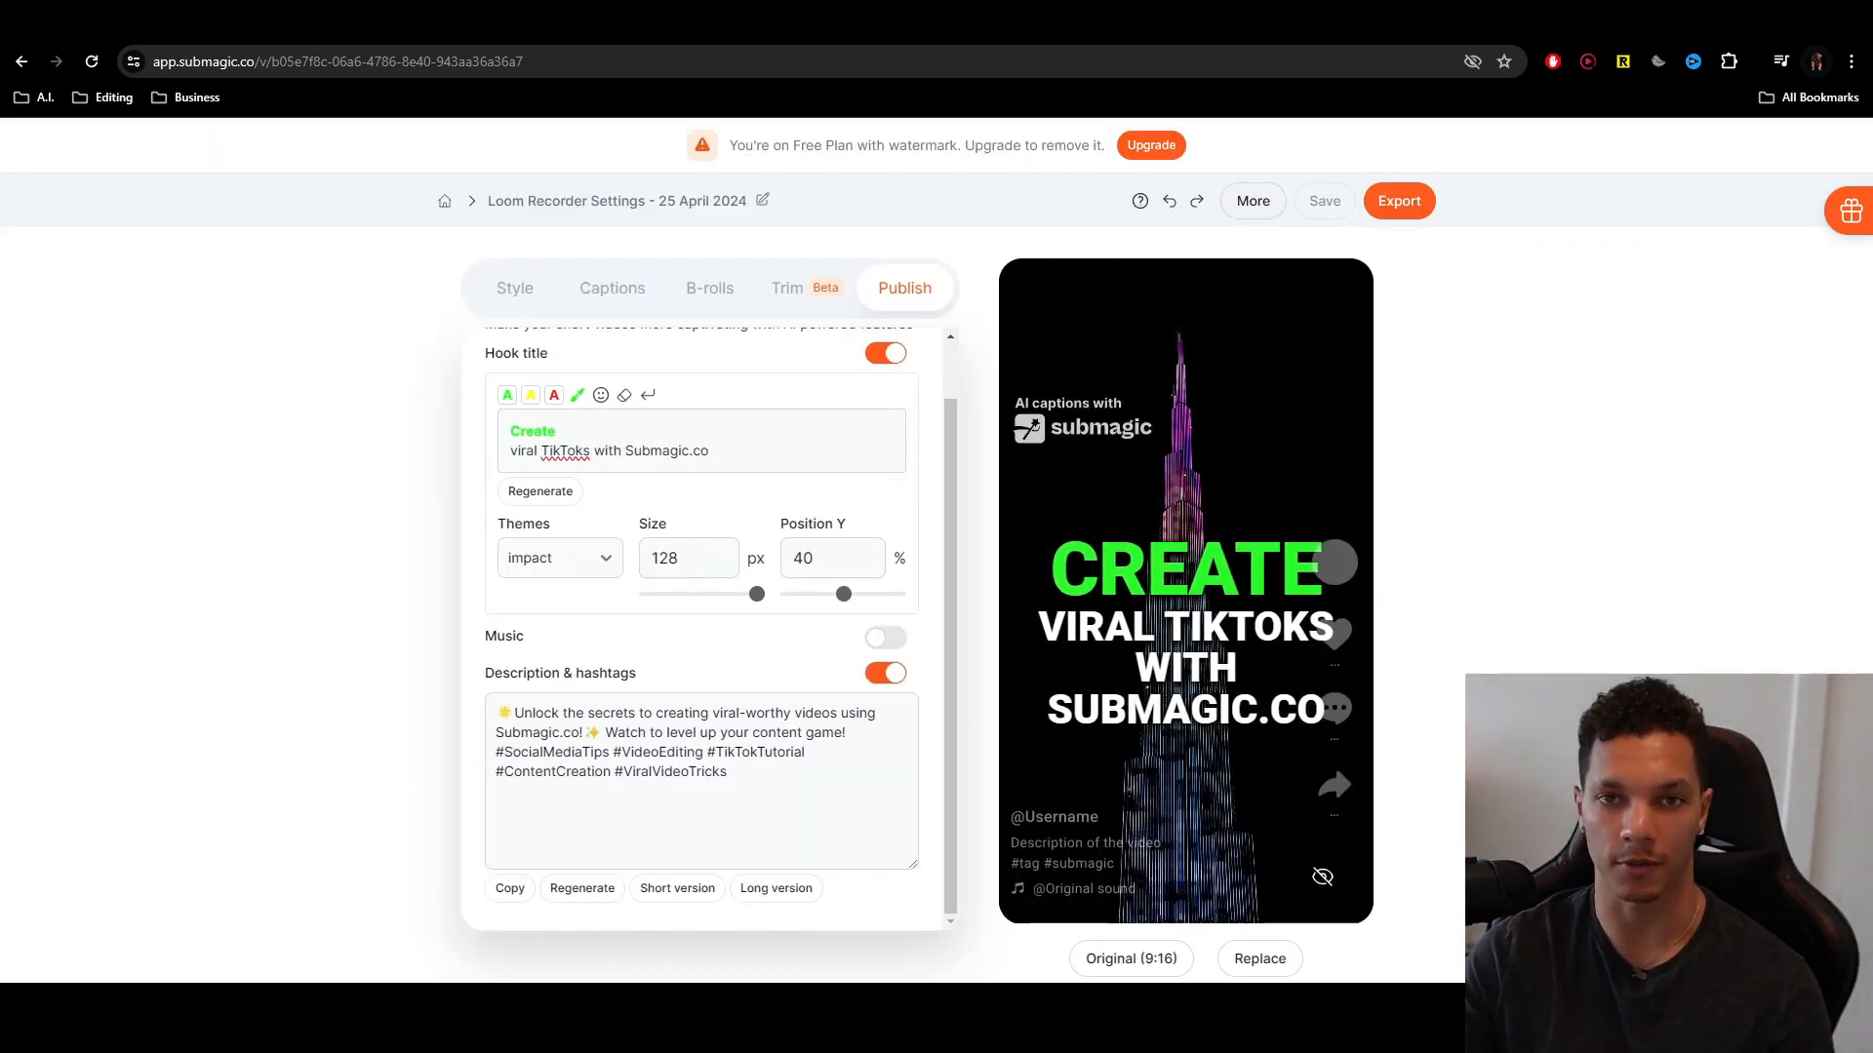